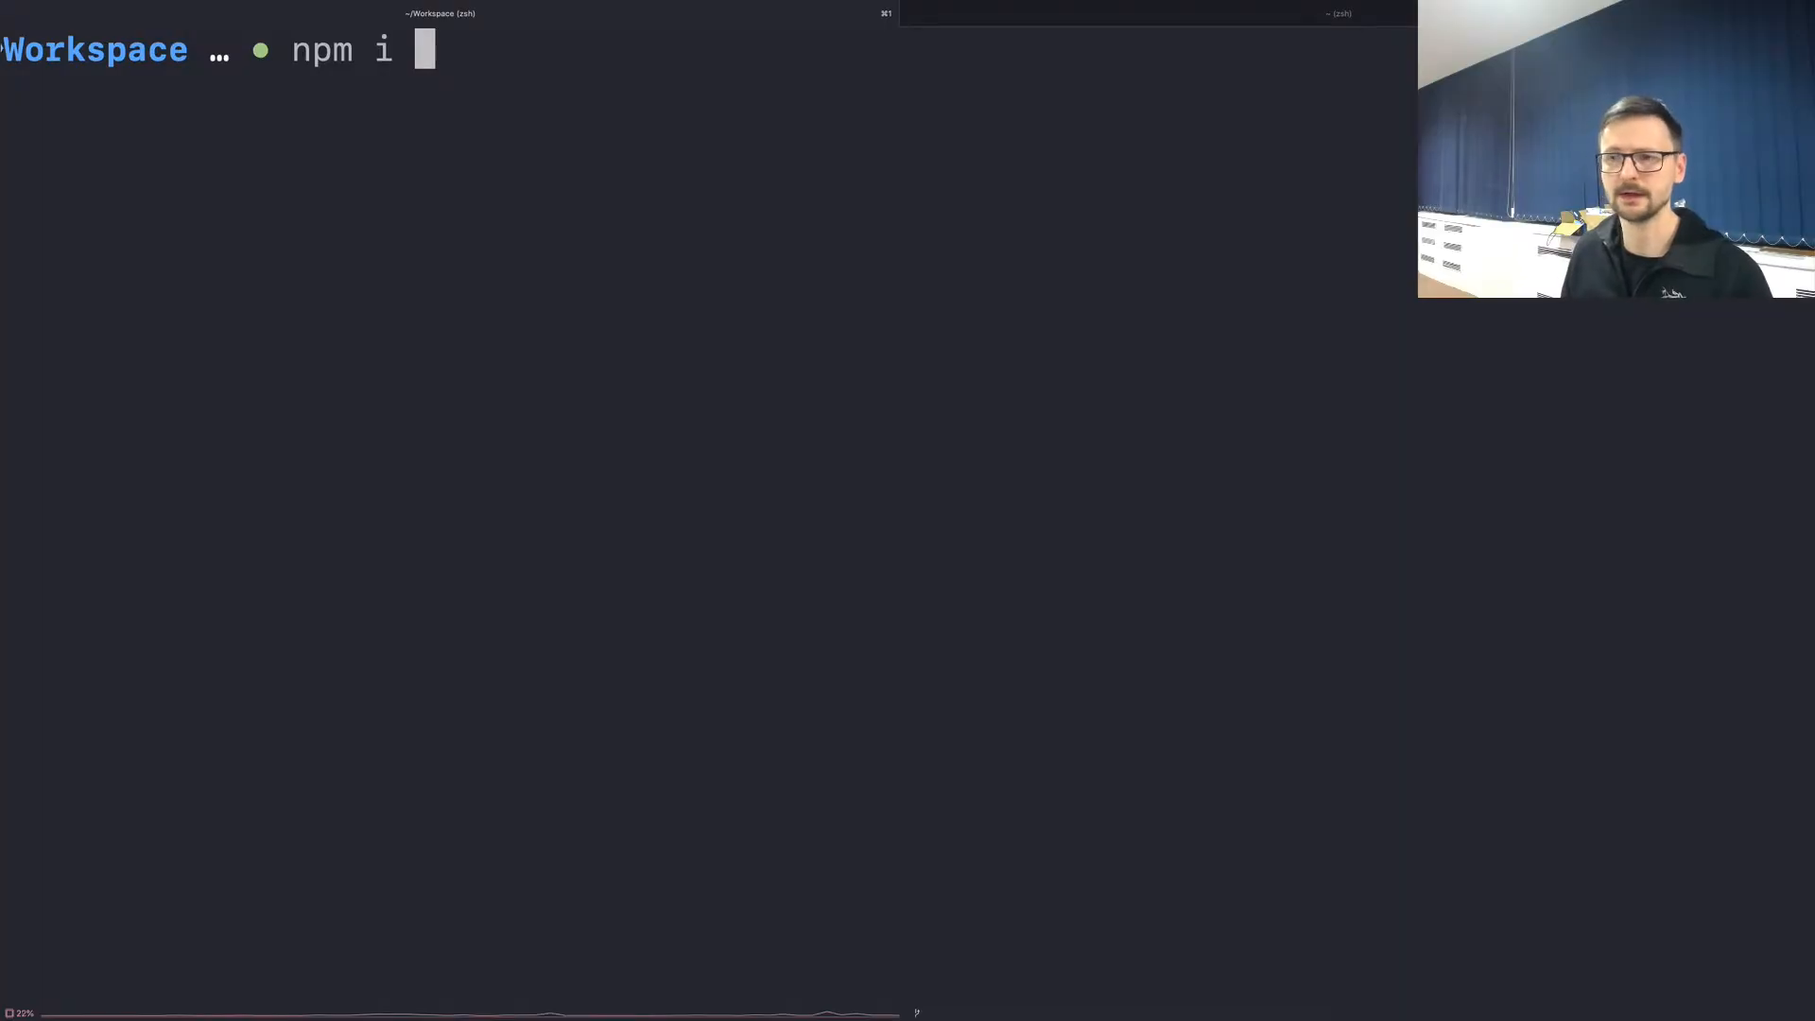
Step: Enter the global npm install command for the huncwot package
type("-g")
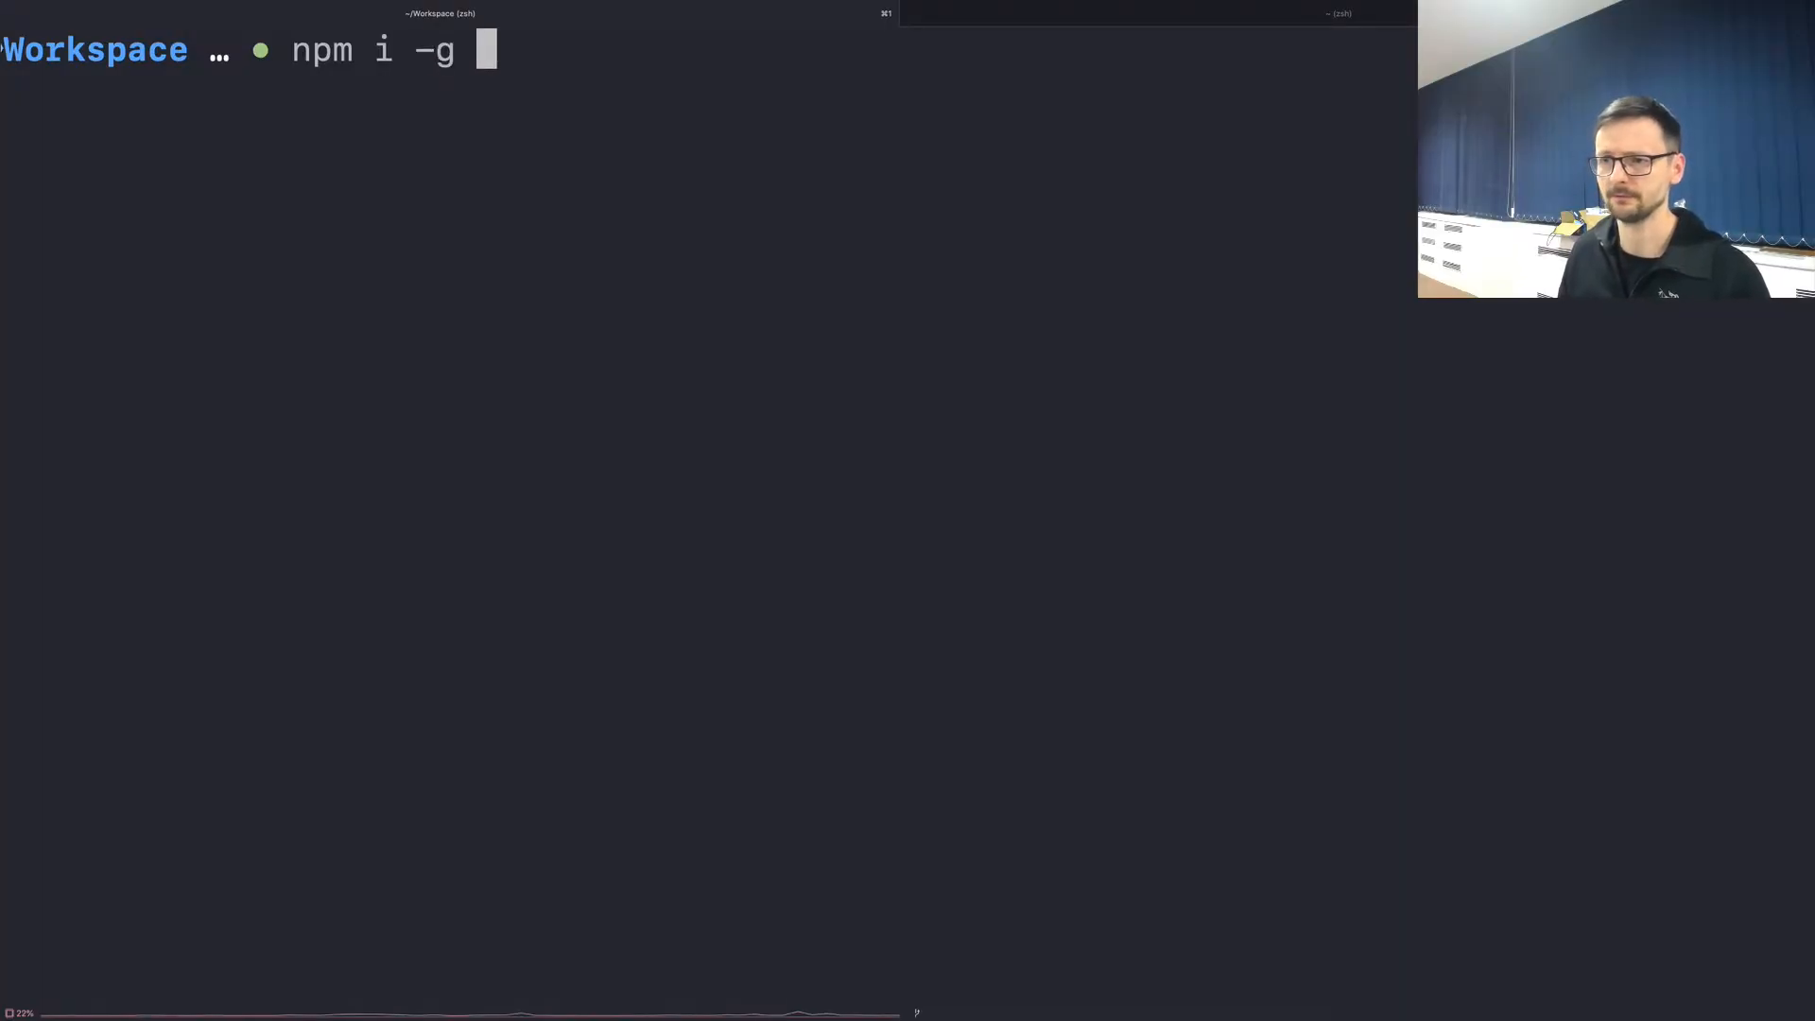
type("huncwot")
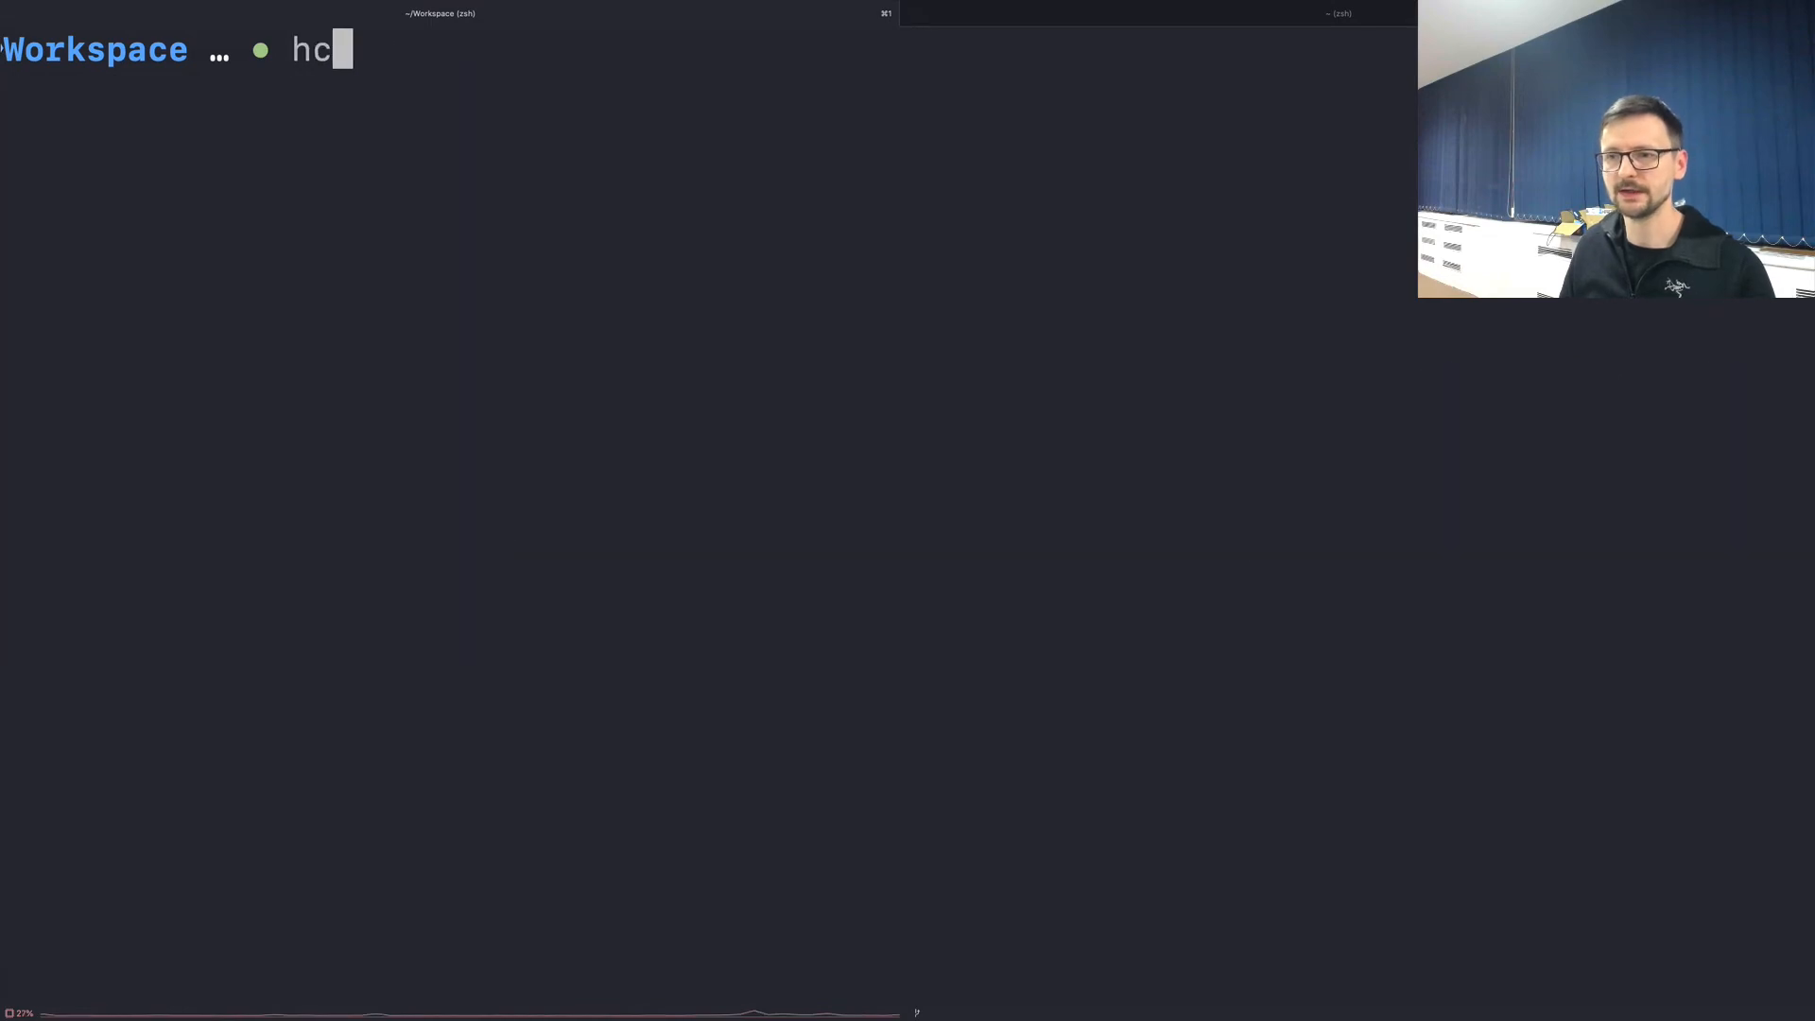
Step: Run 'huncwot new techevents' to create and install the project, then clear the terminal
type("un")
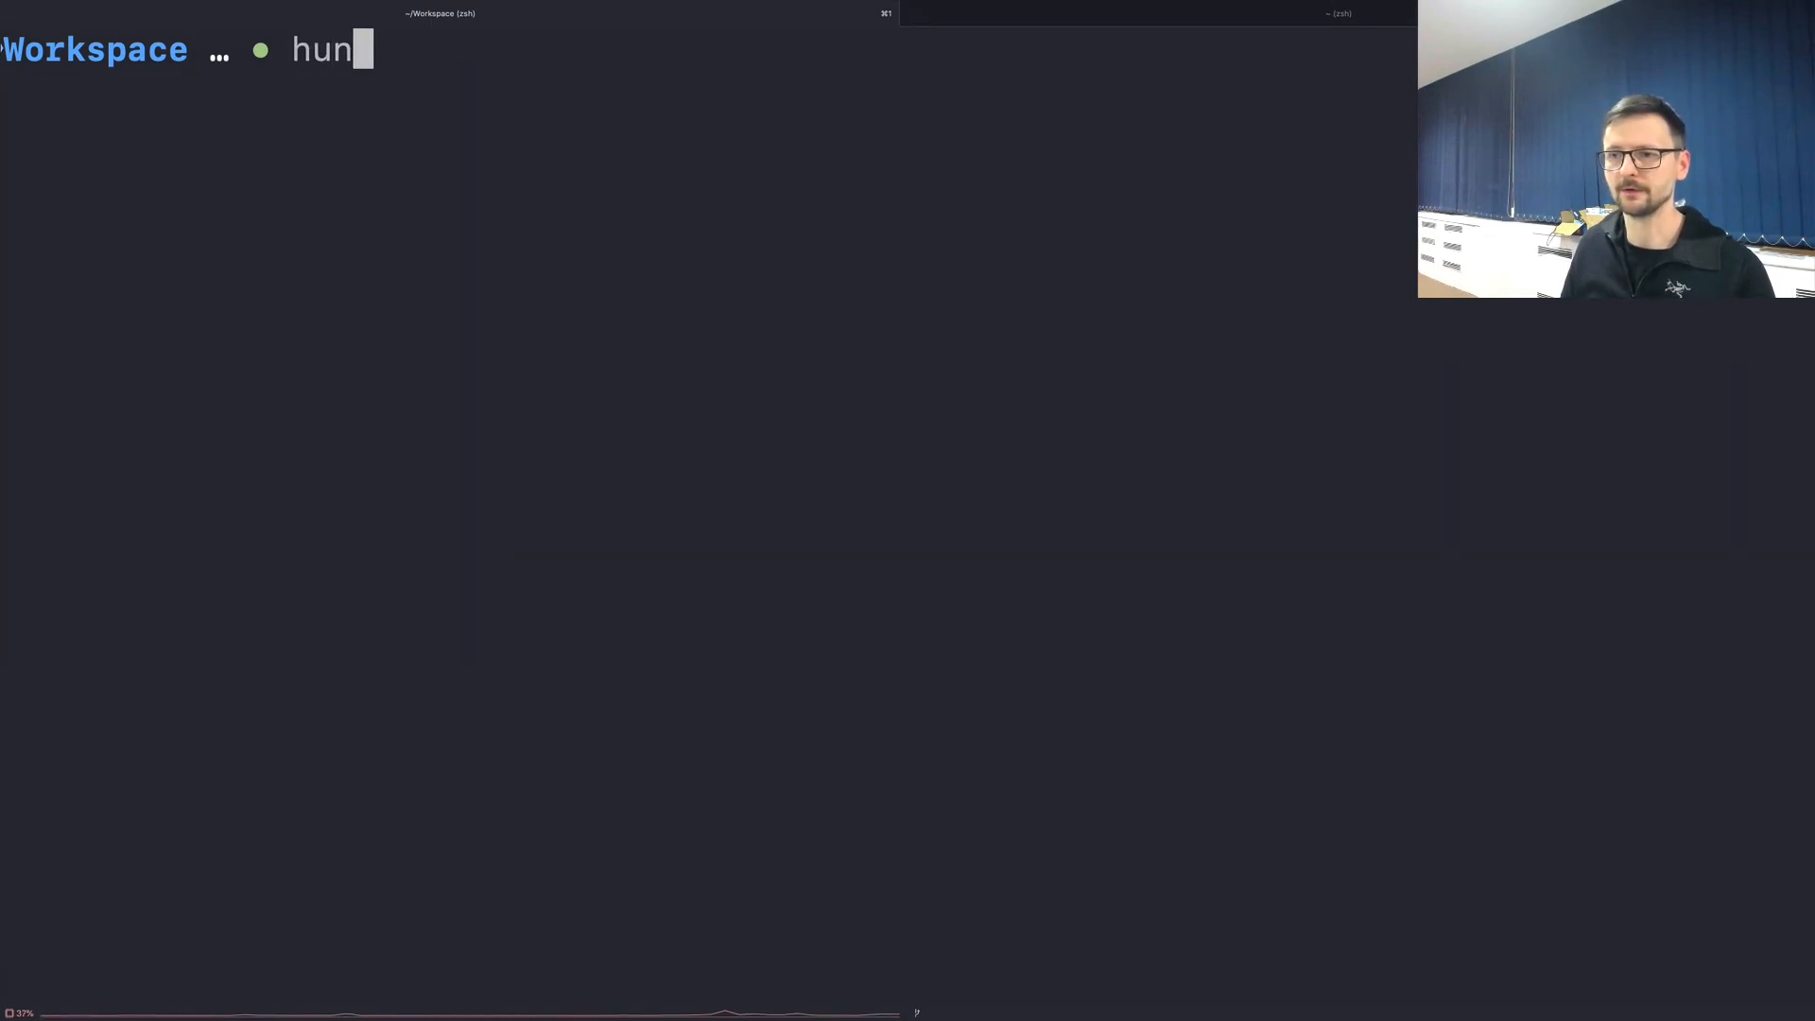
type("cwot tec")
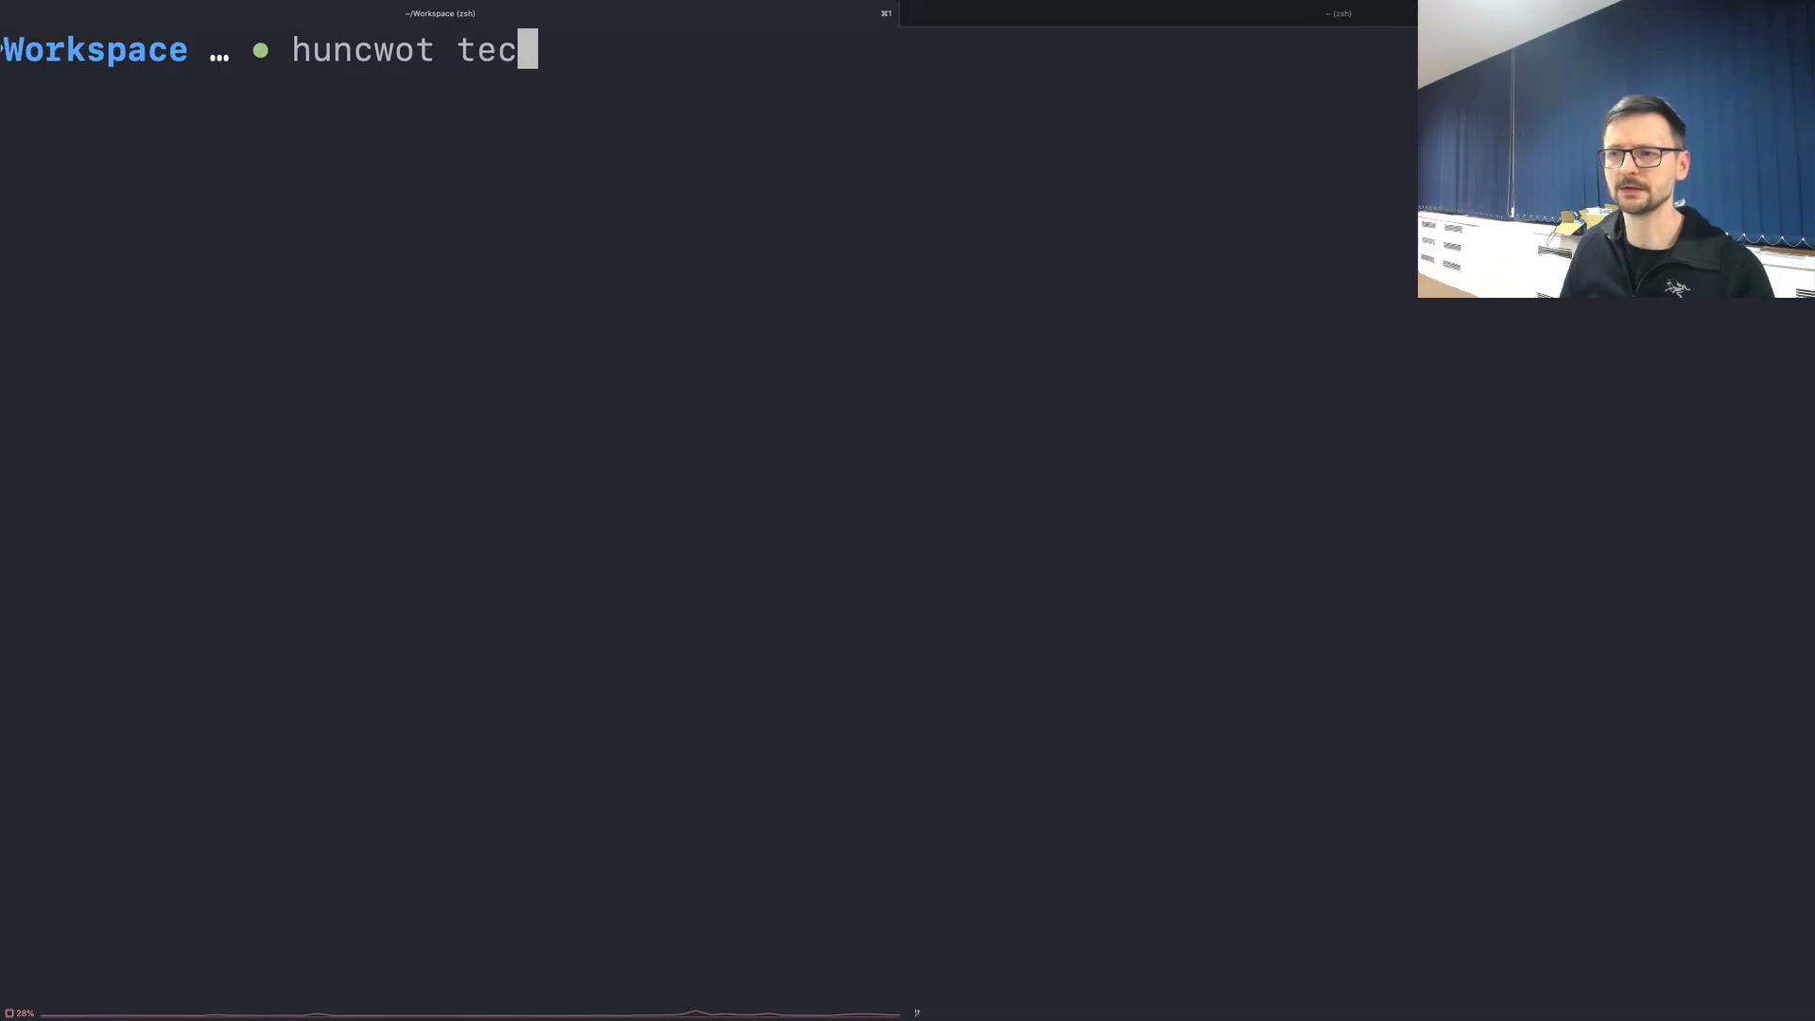
type("new")
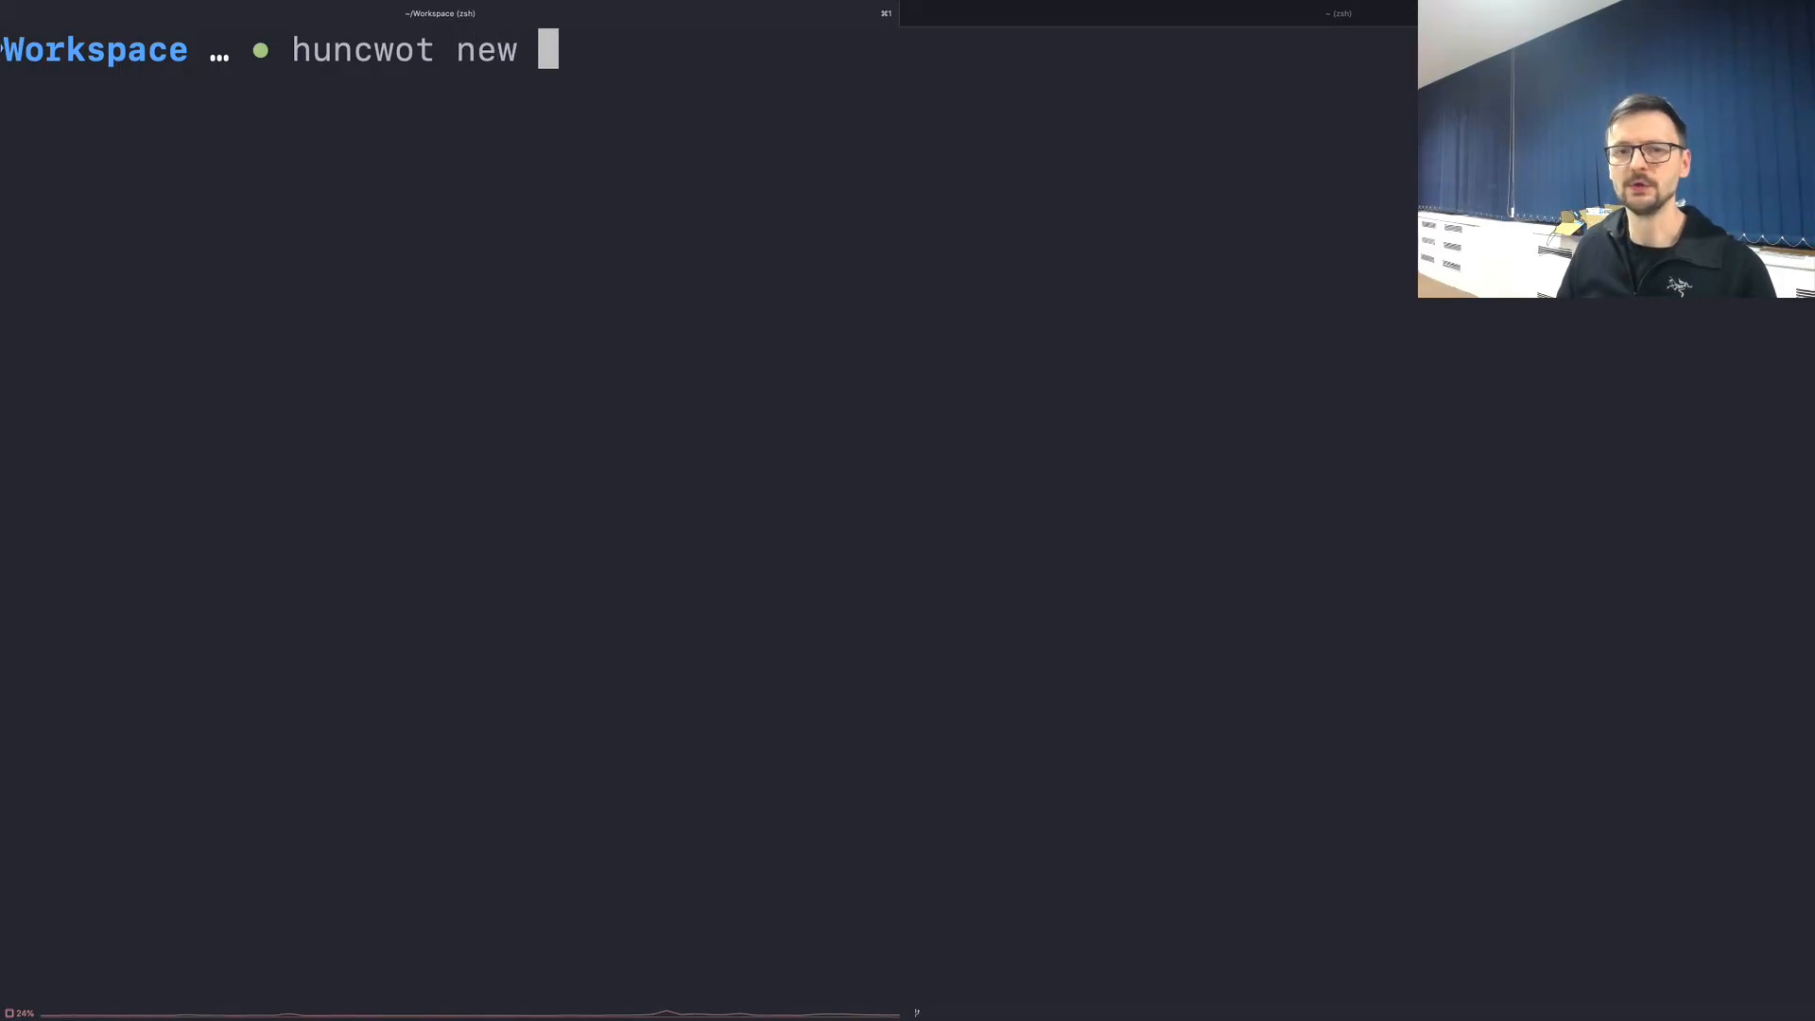
type("techeve")
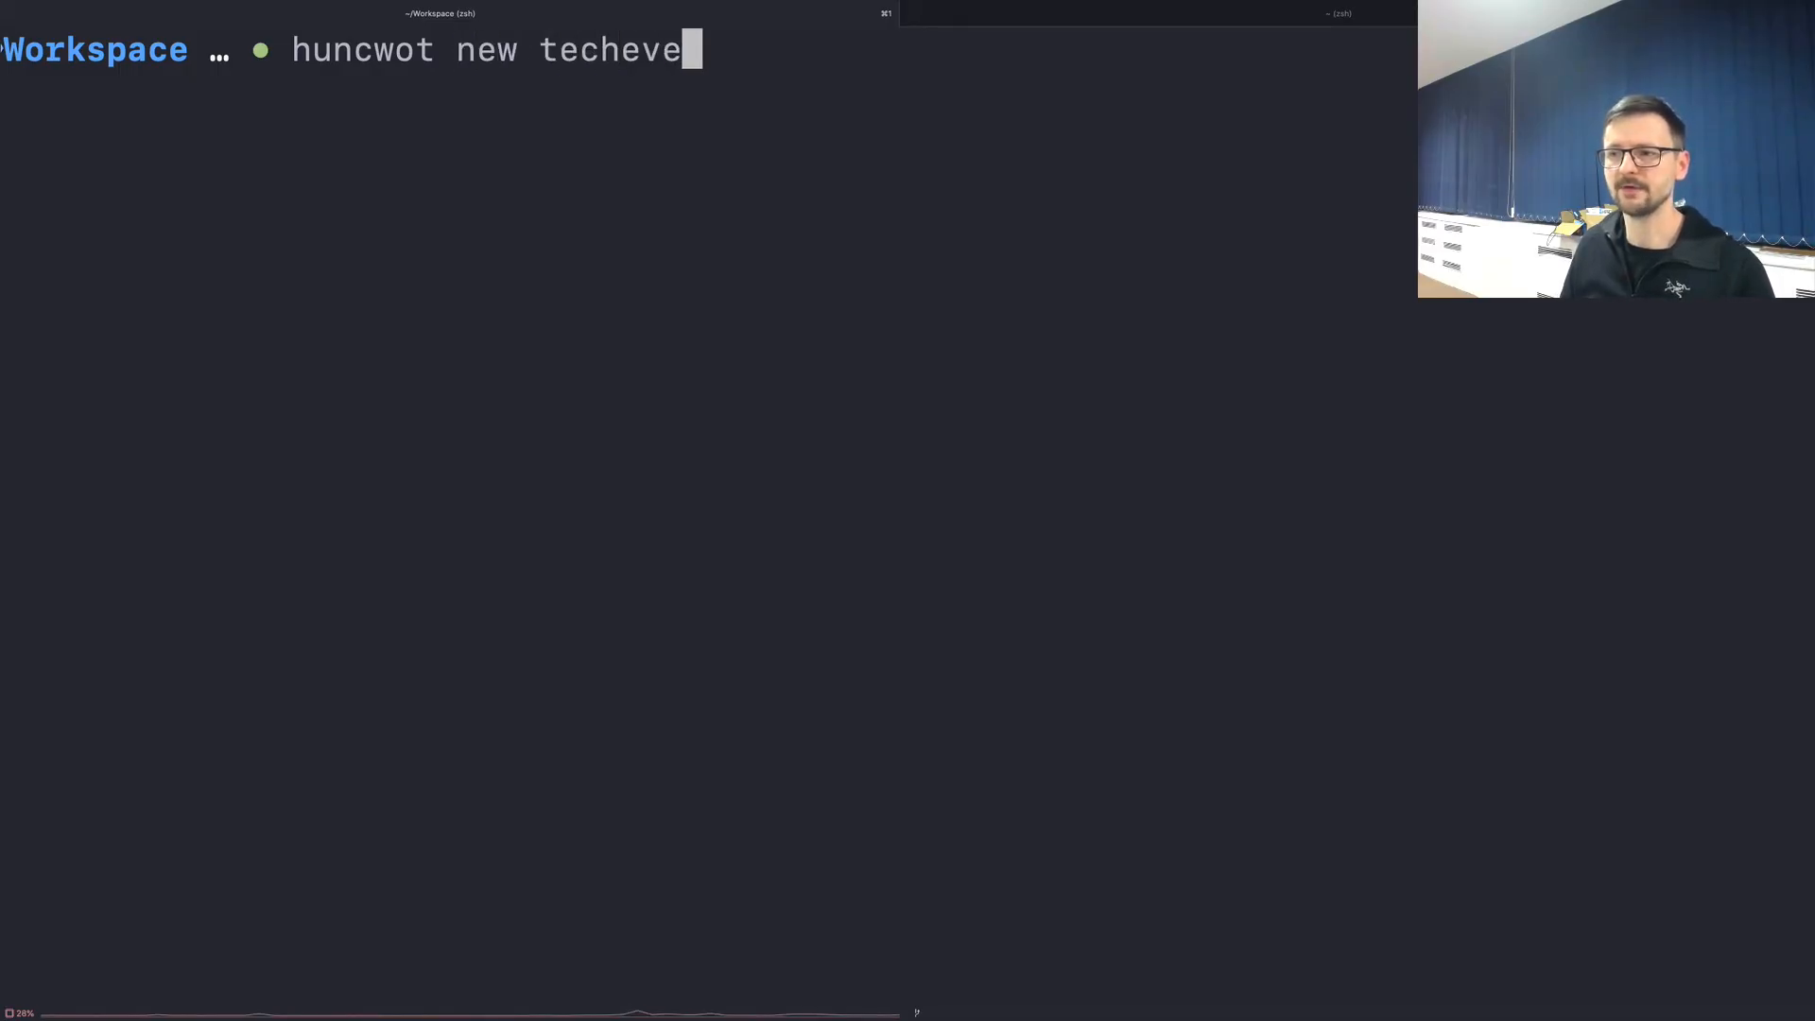
key("Return")
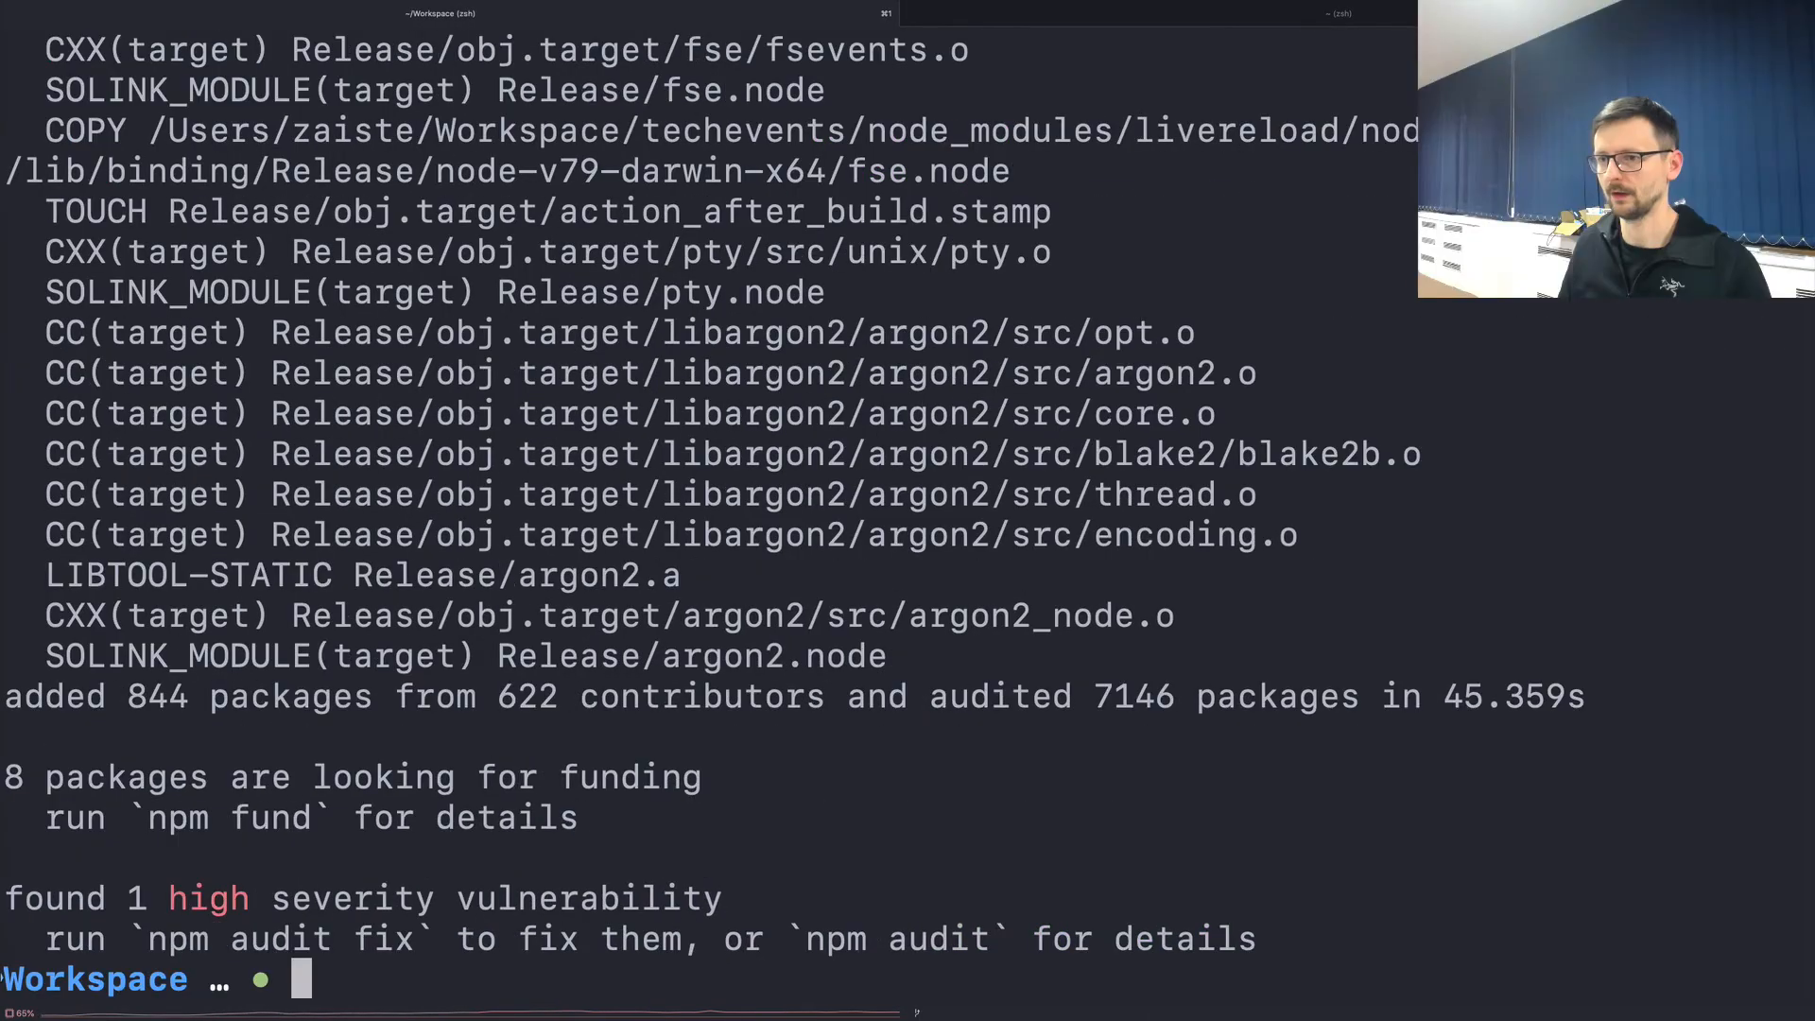
key("ctrl+l")
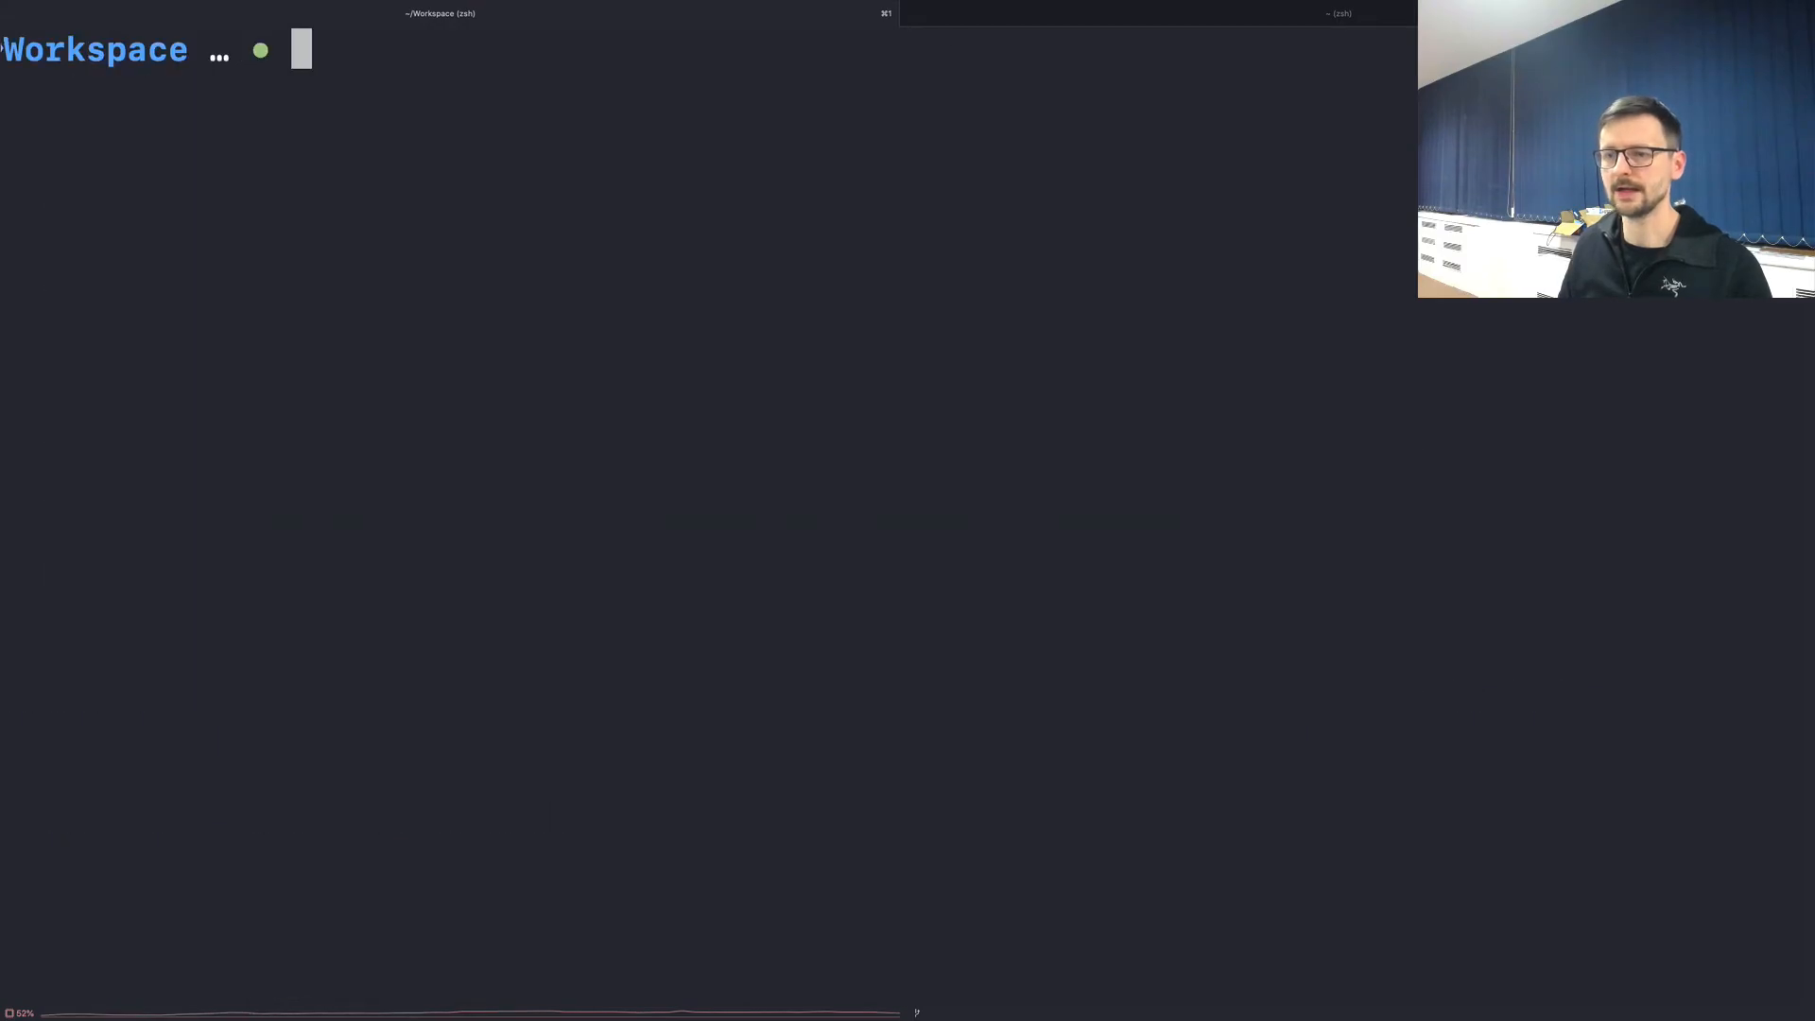
Step: Open the techevents folder in VS Code with 'code .' and expand the config folder
type("code")
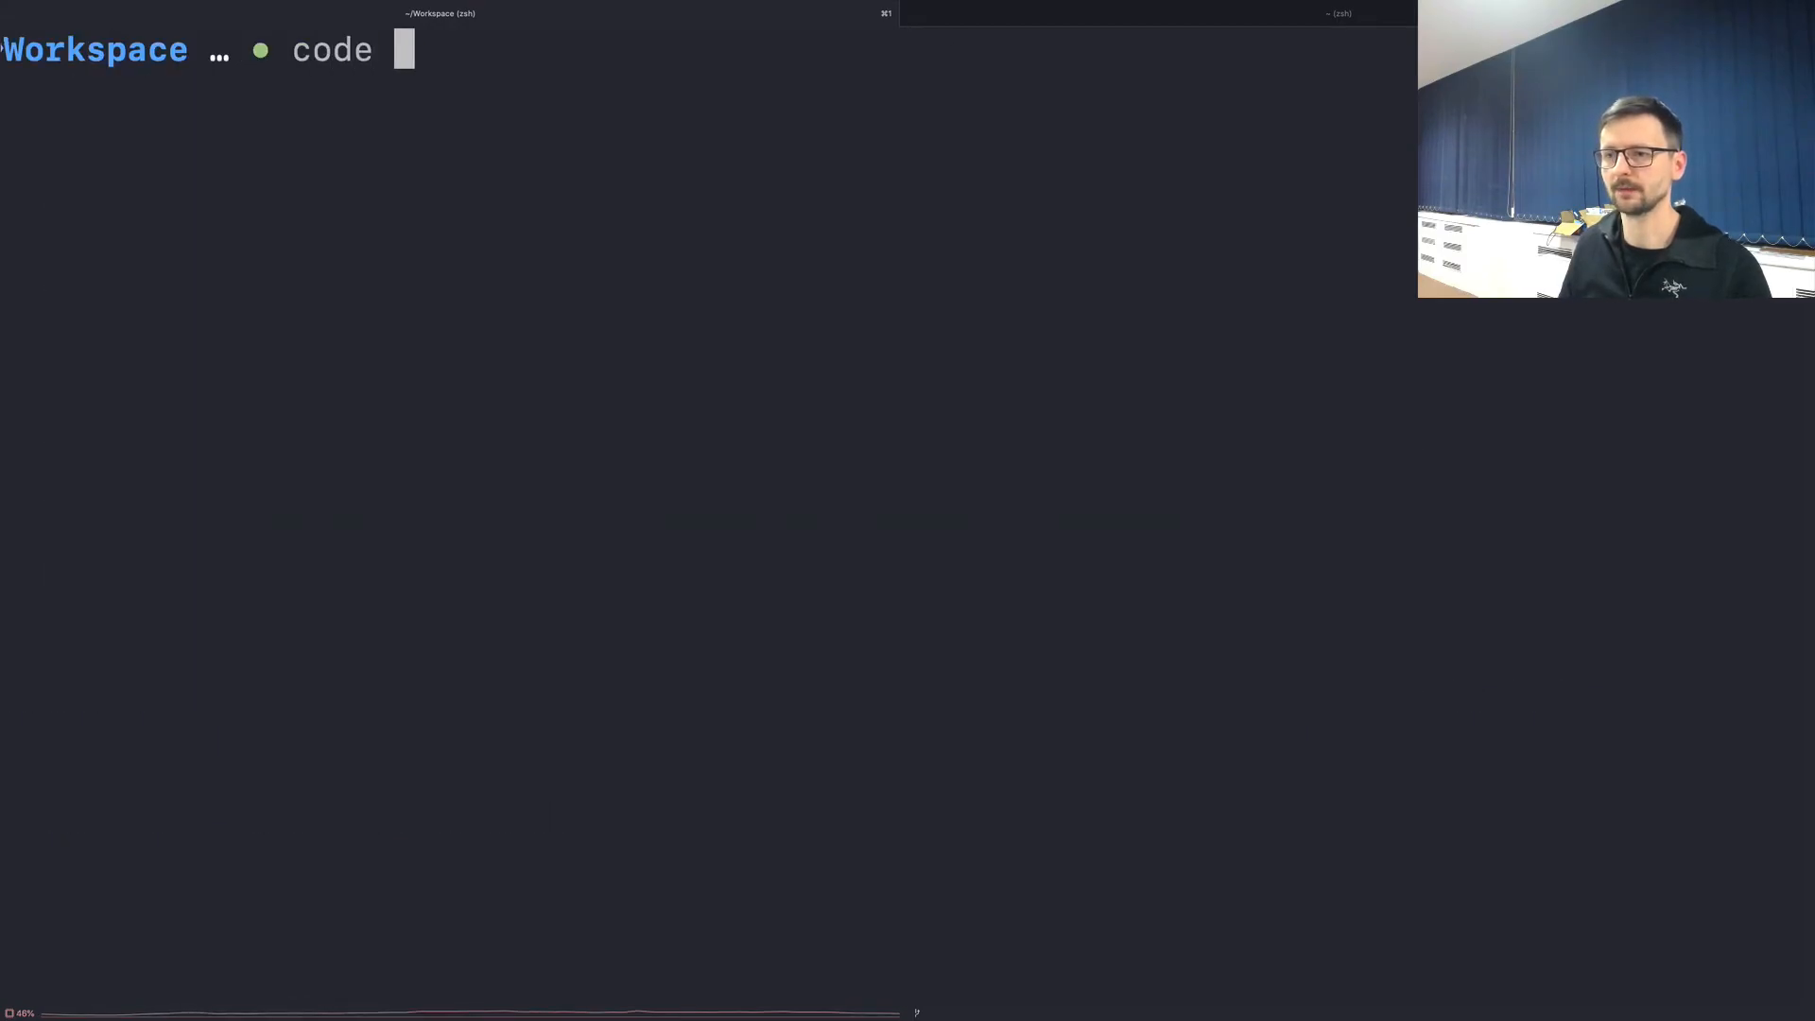
key("Return")
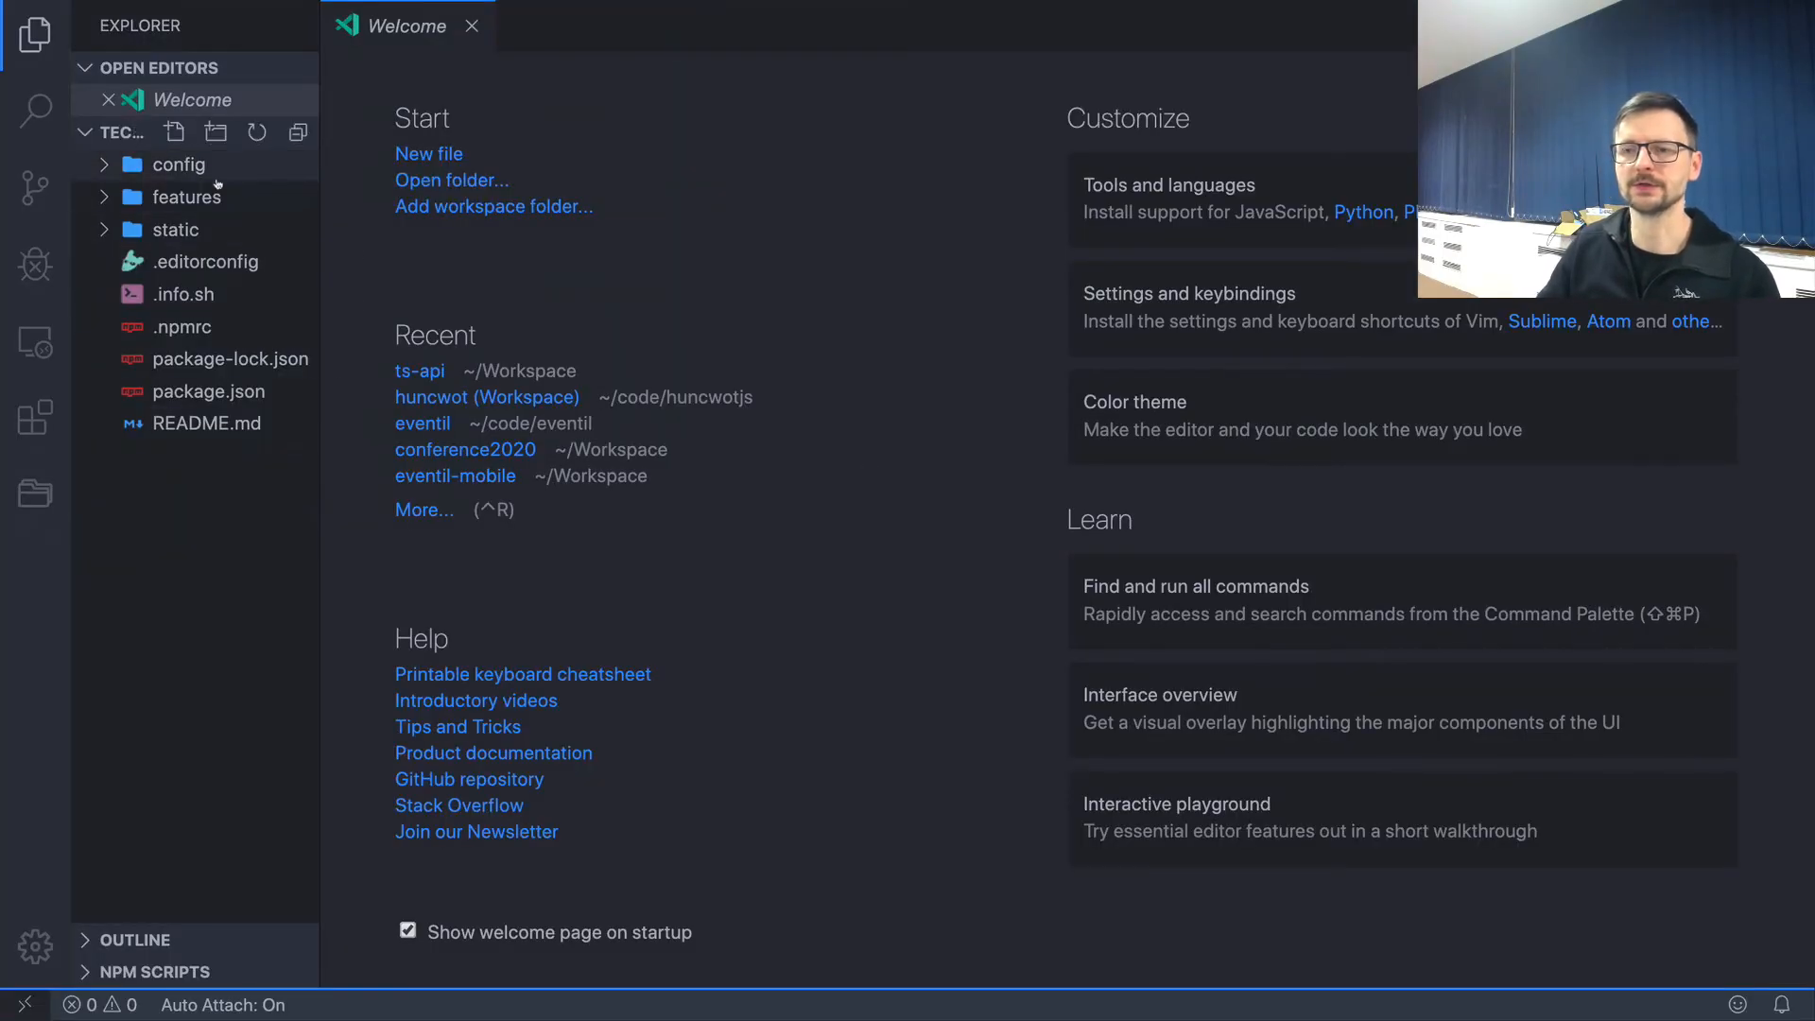
left_click(180, 164)
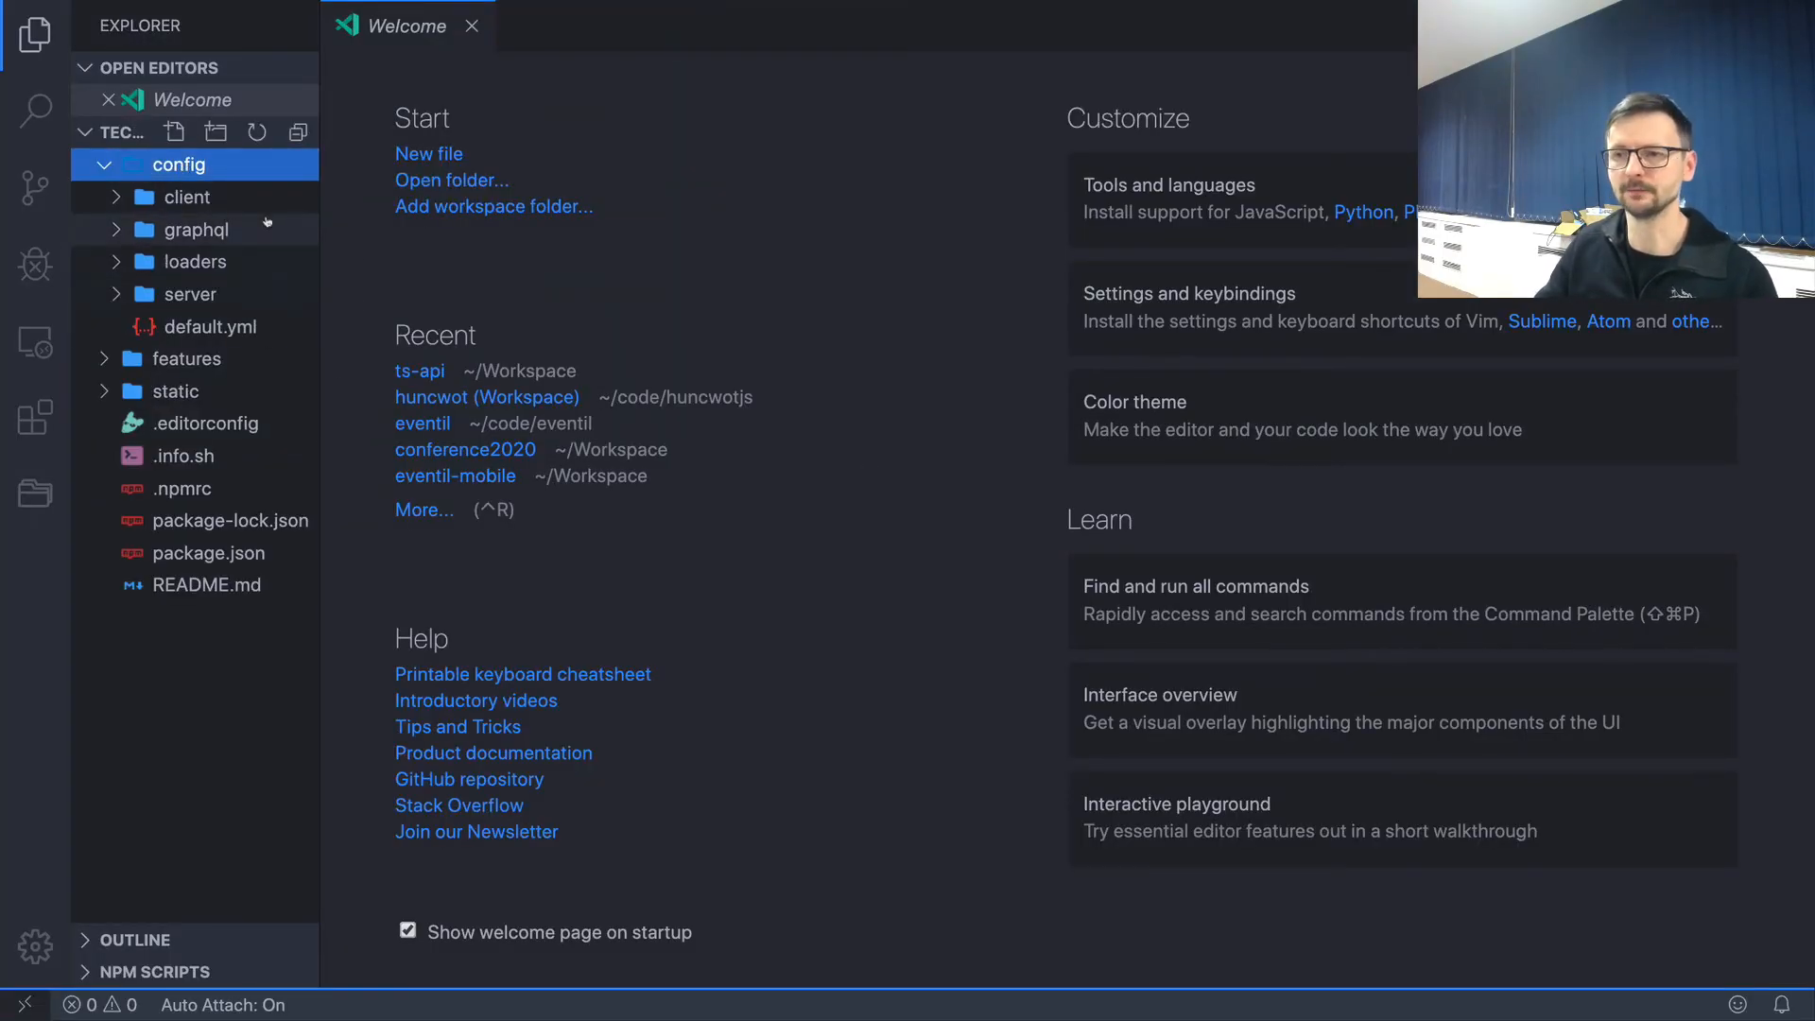
mouse_move(180, 164)
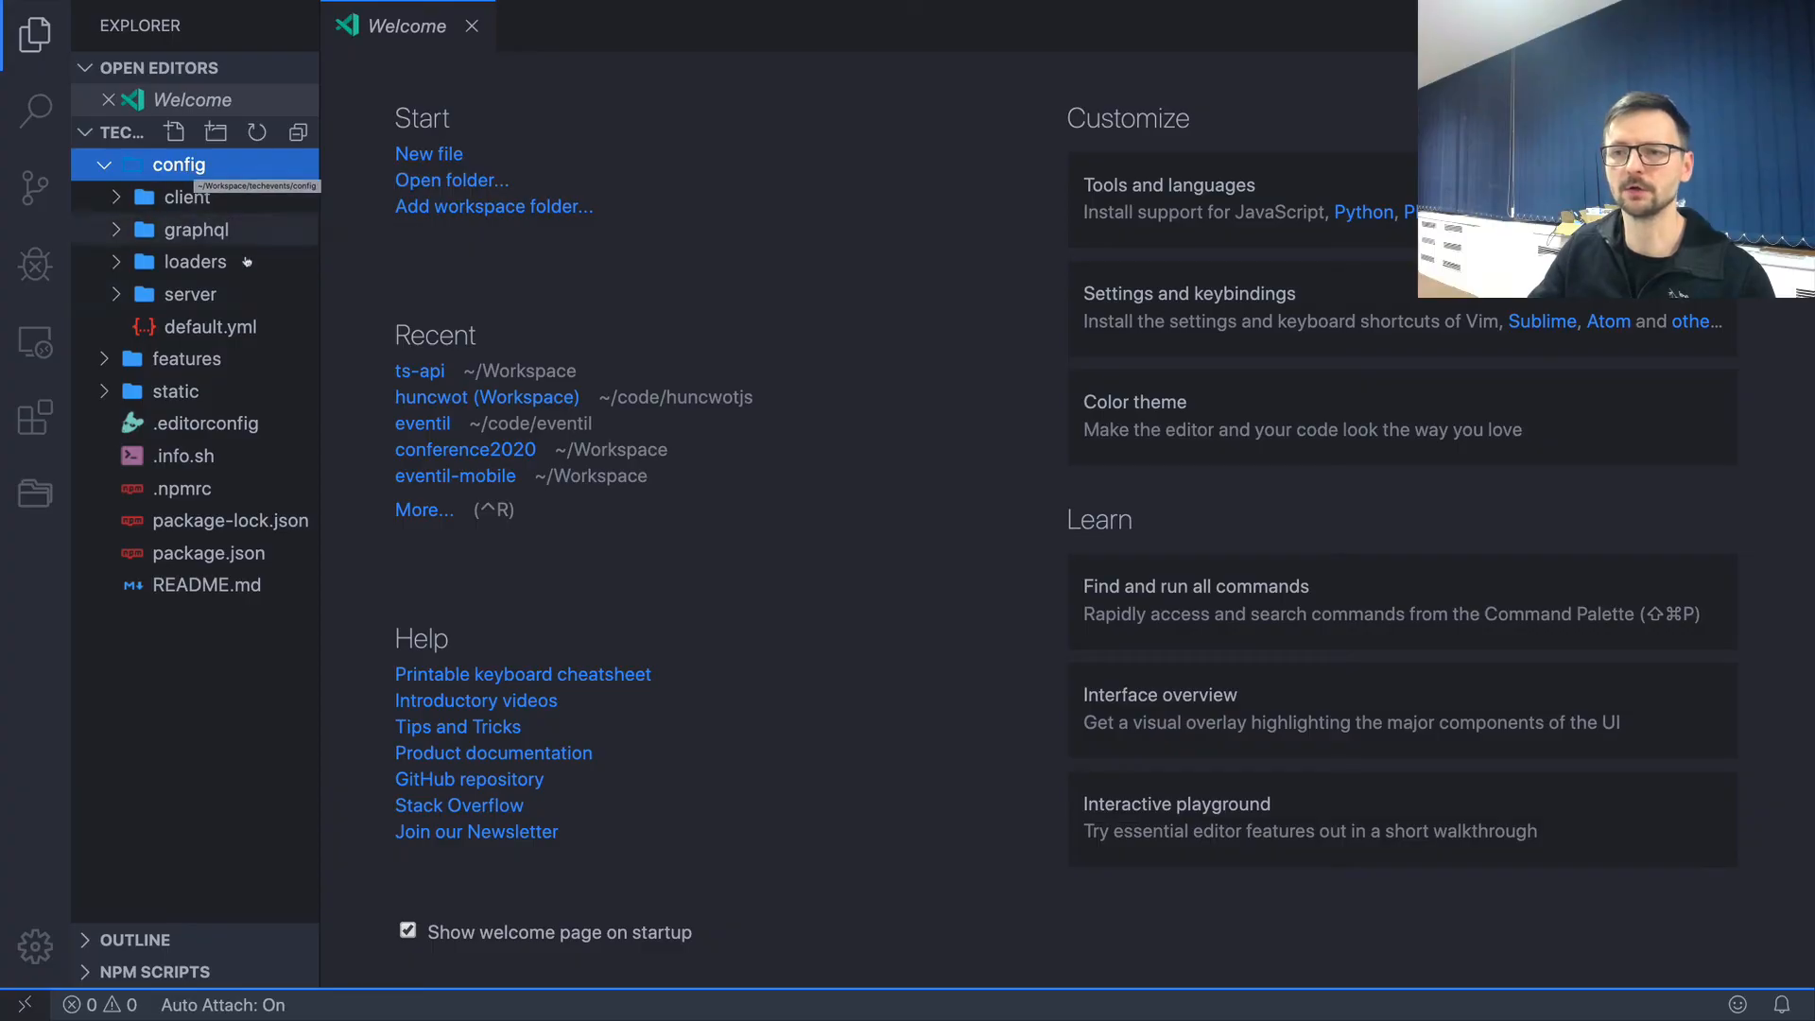
left_click(211, 327)
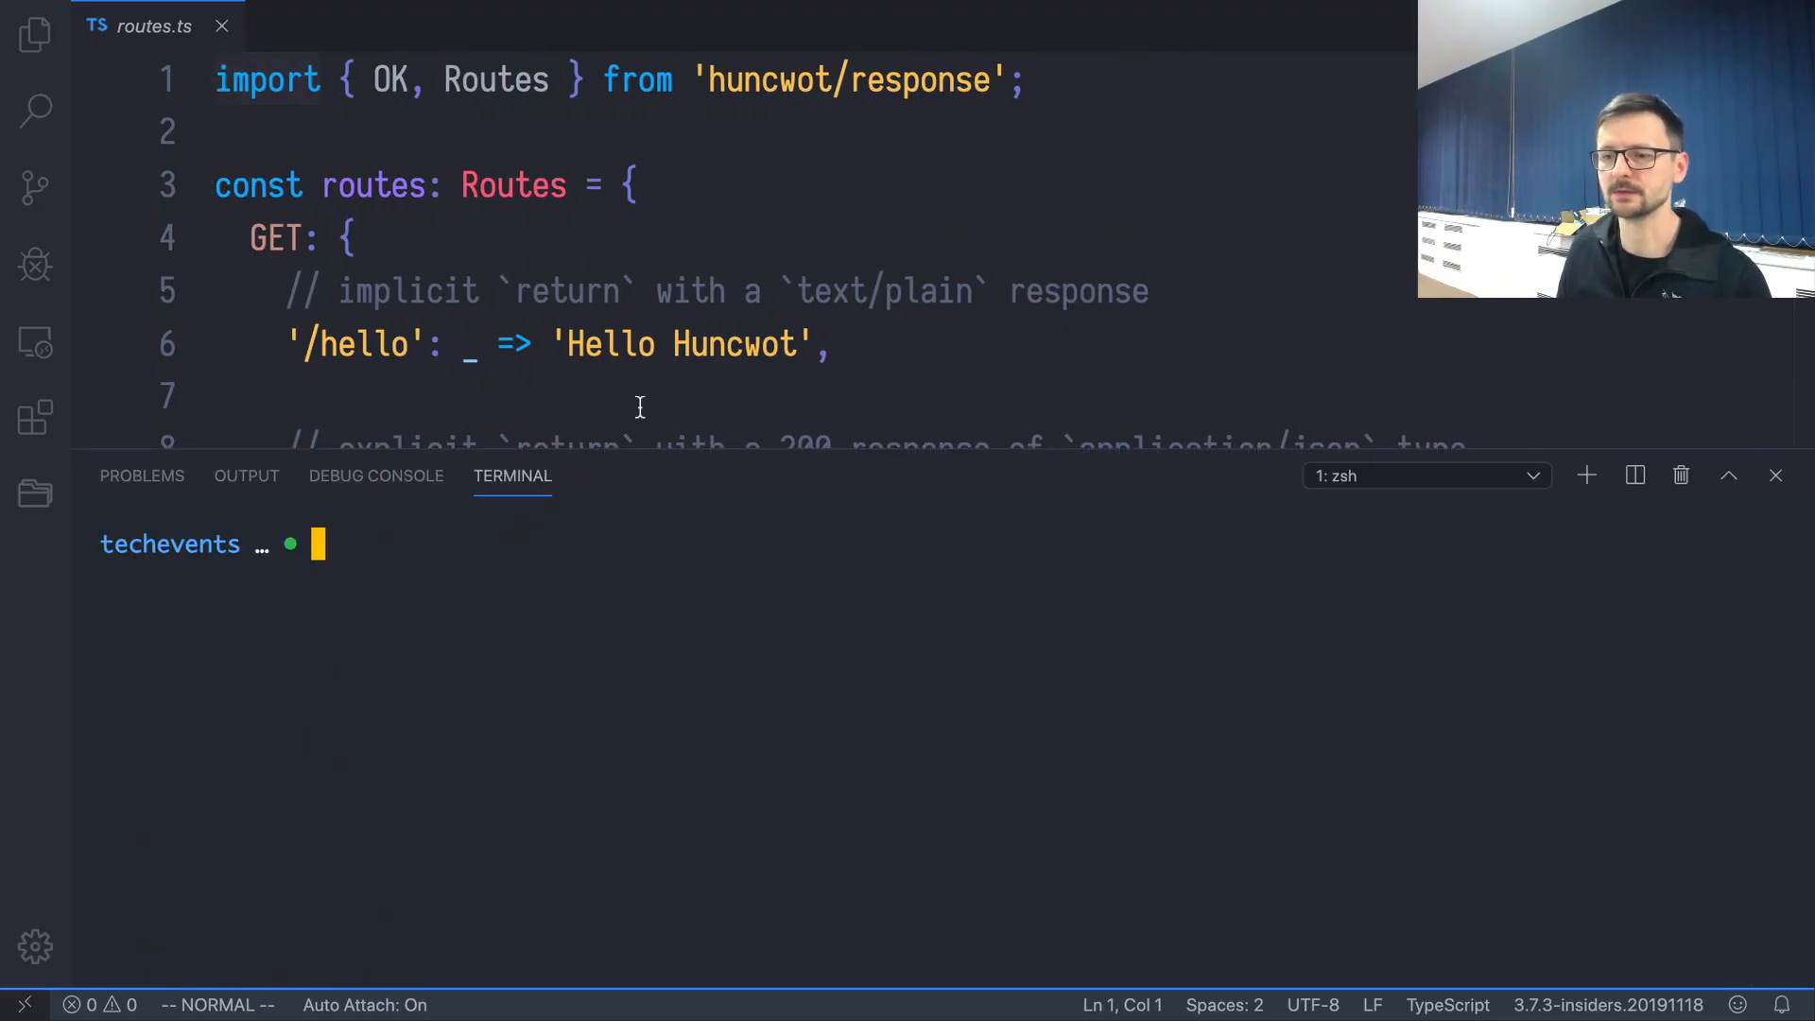
Step: Start the huncwot server and enter a request for :5544/hello in the integrated terminal
type("hun")
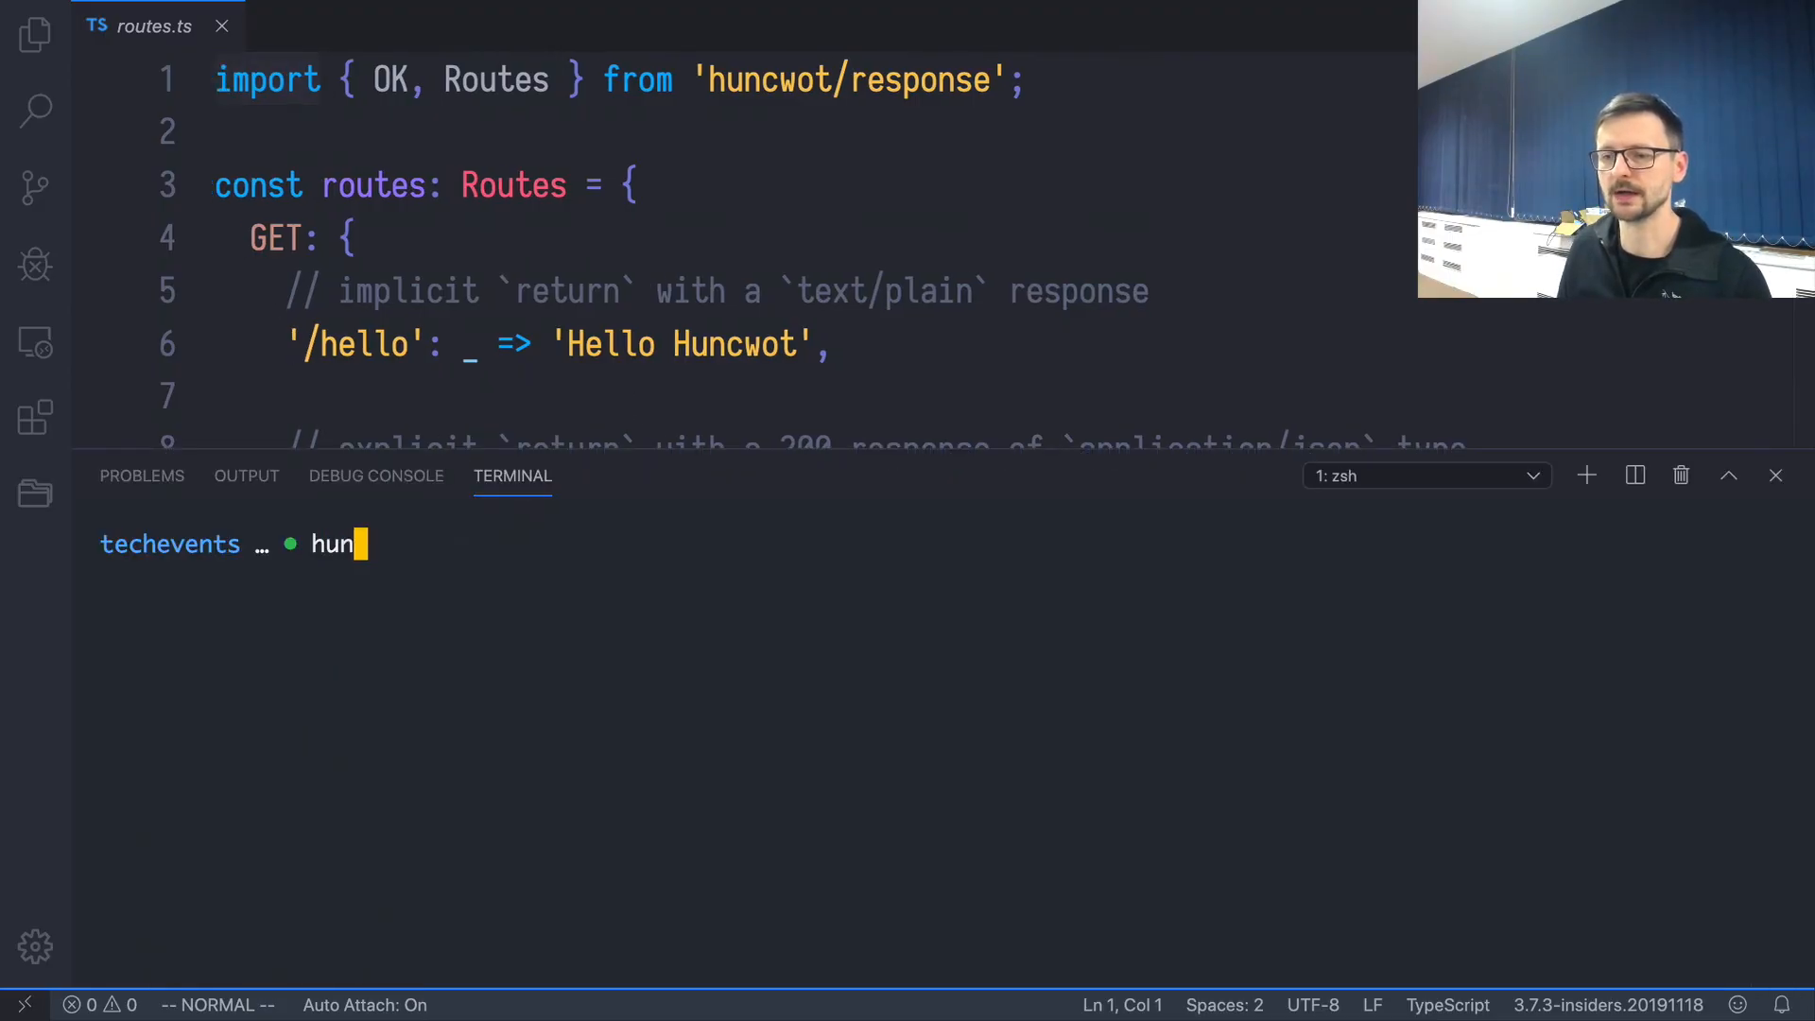
type("cwot")
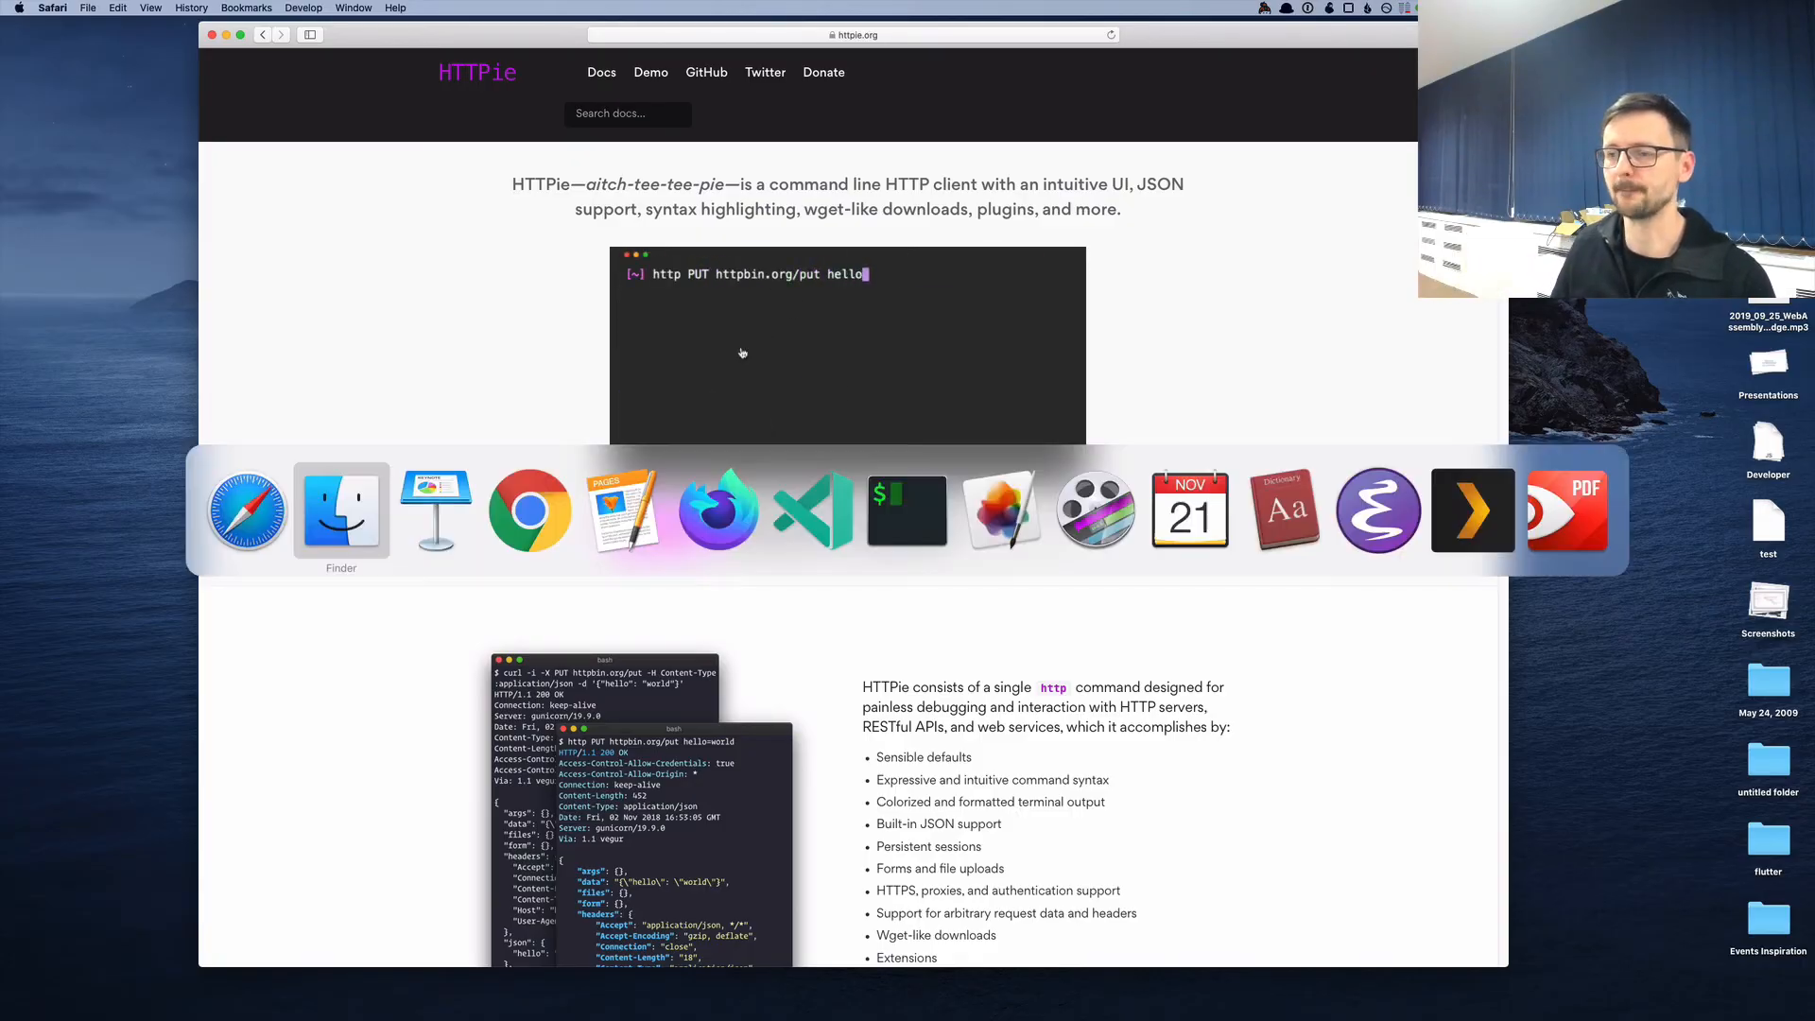
left_click(812, 509)
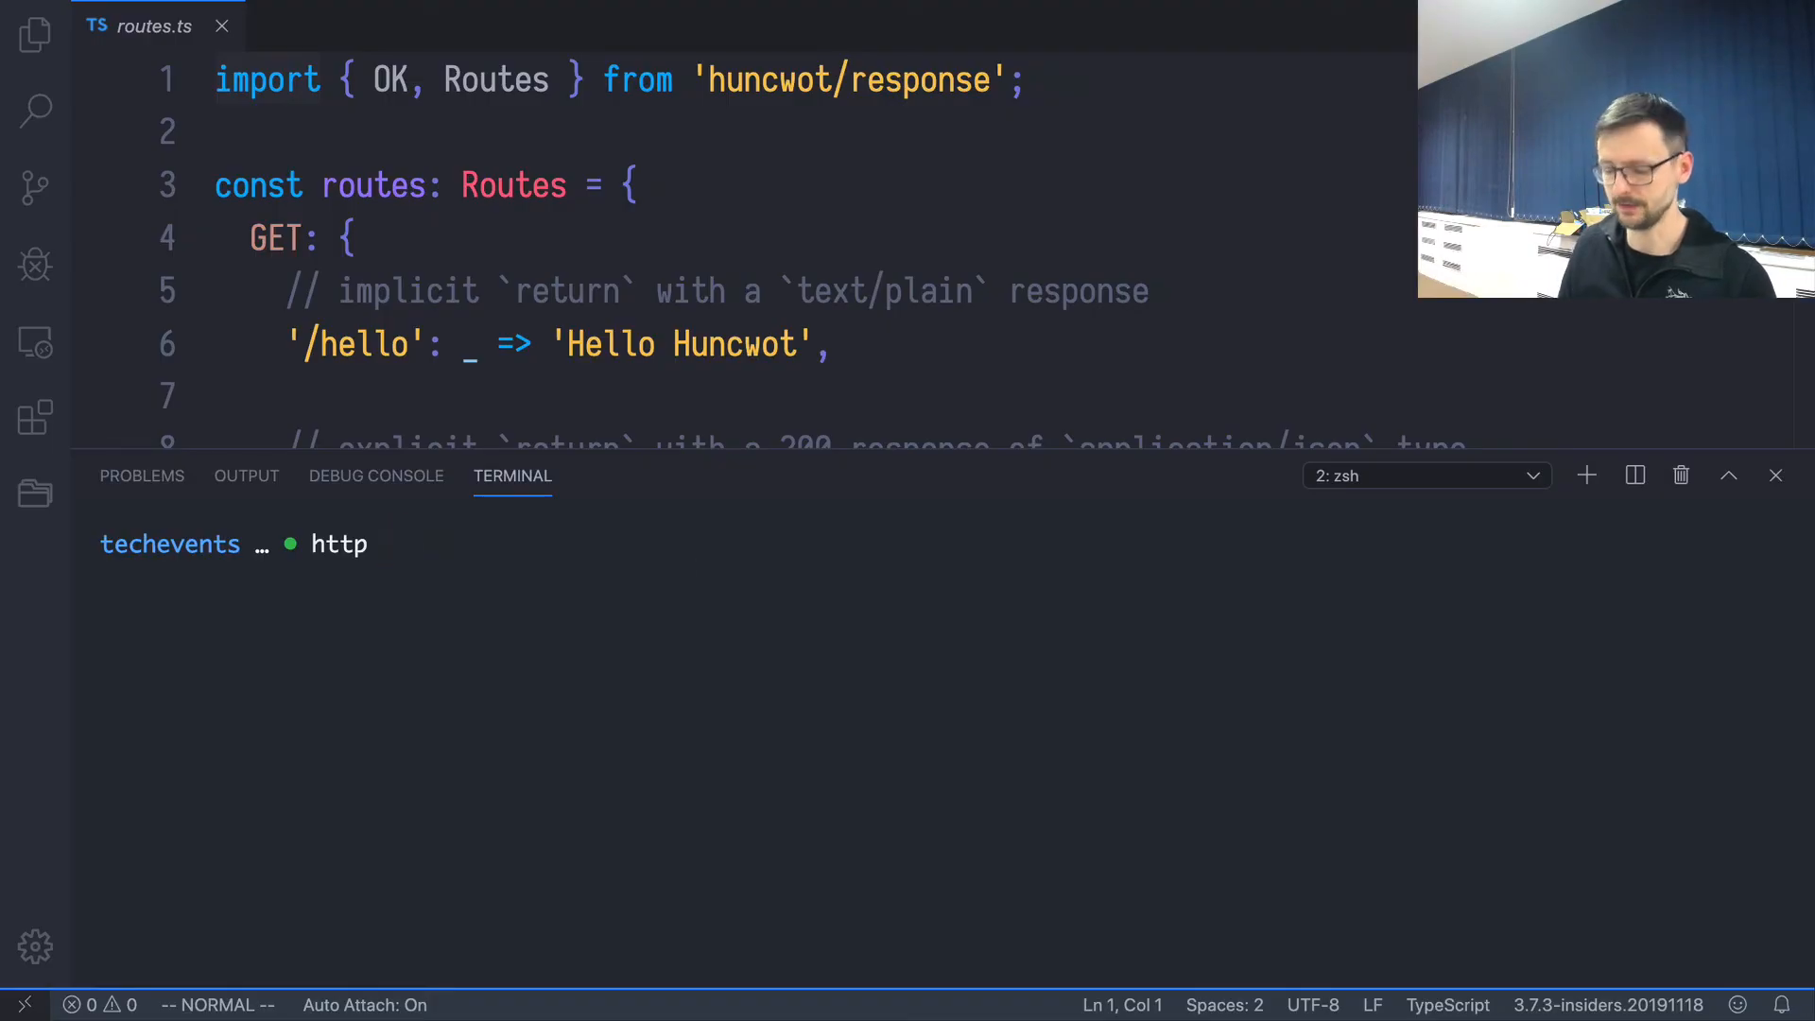
type(":5544")
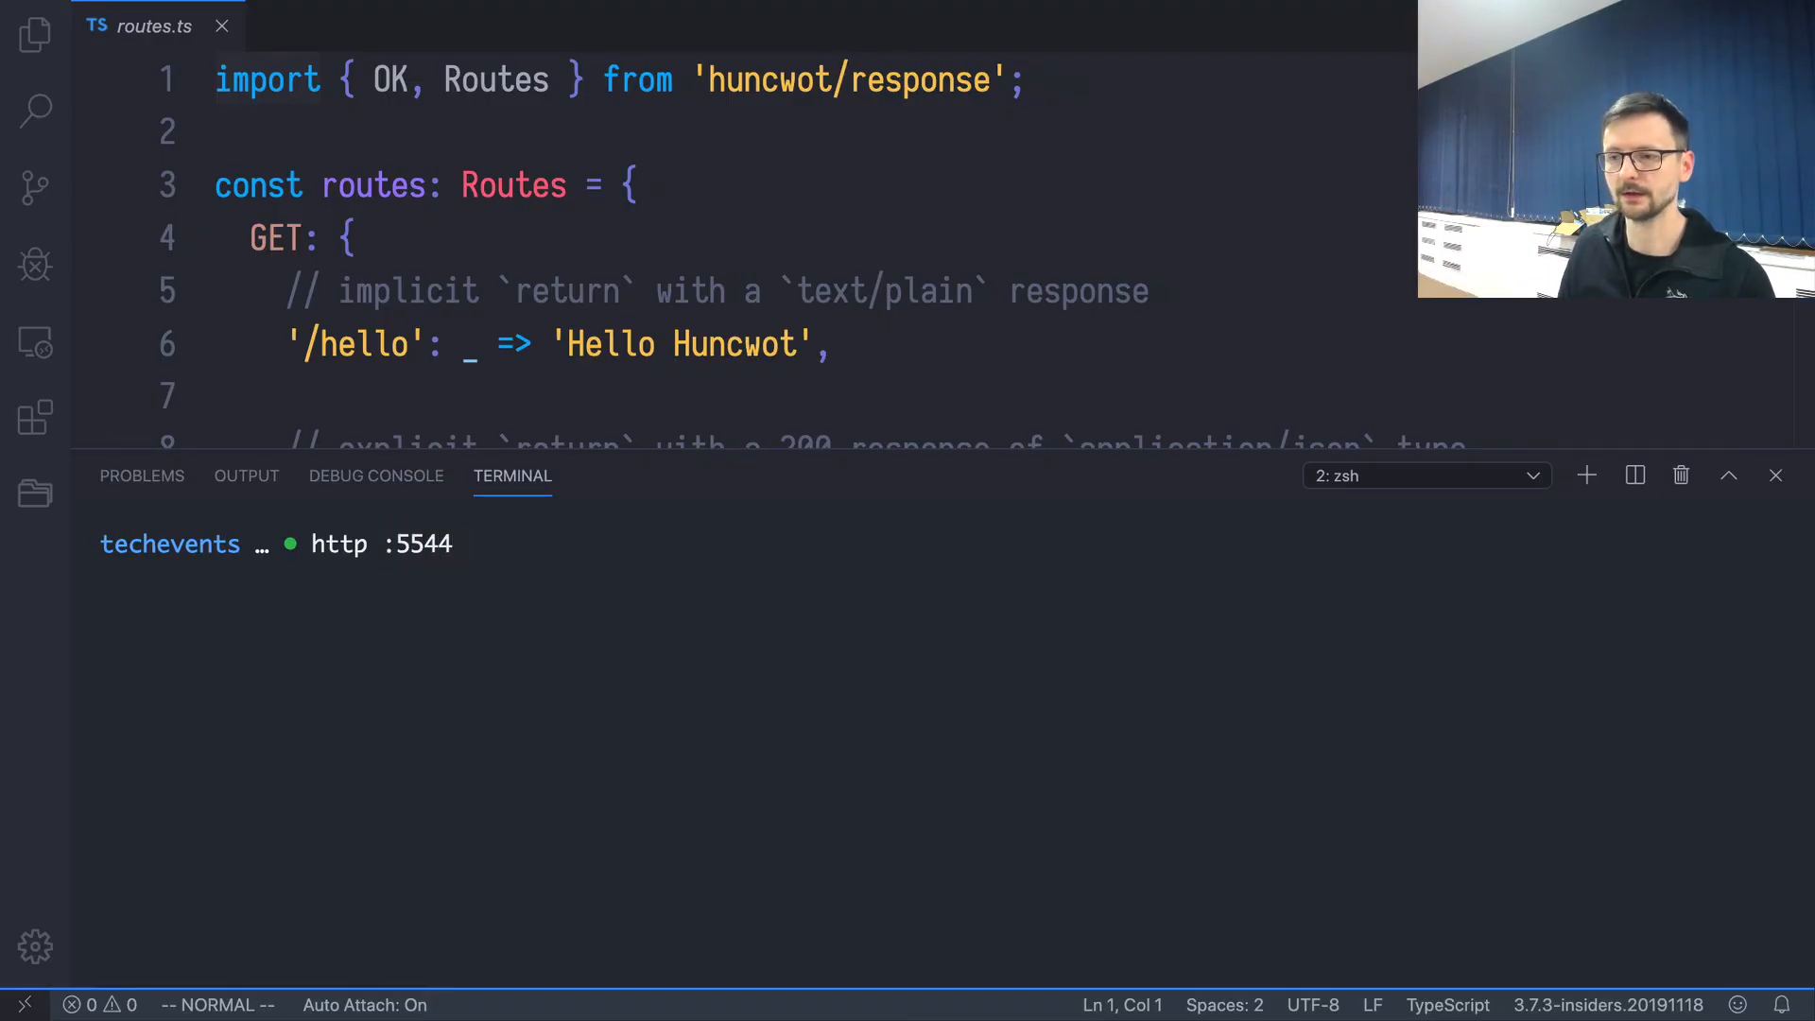
type("/hello")
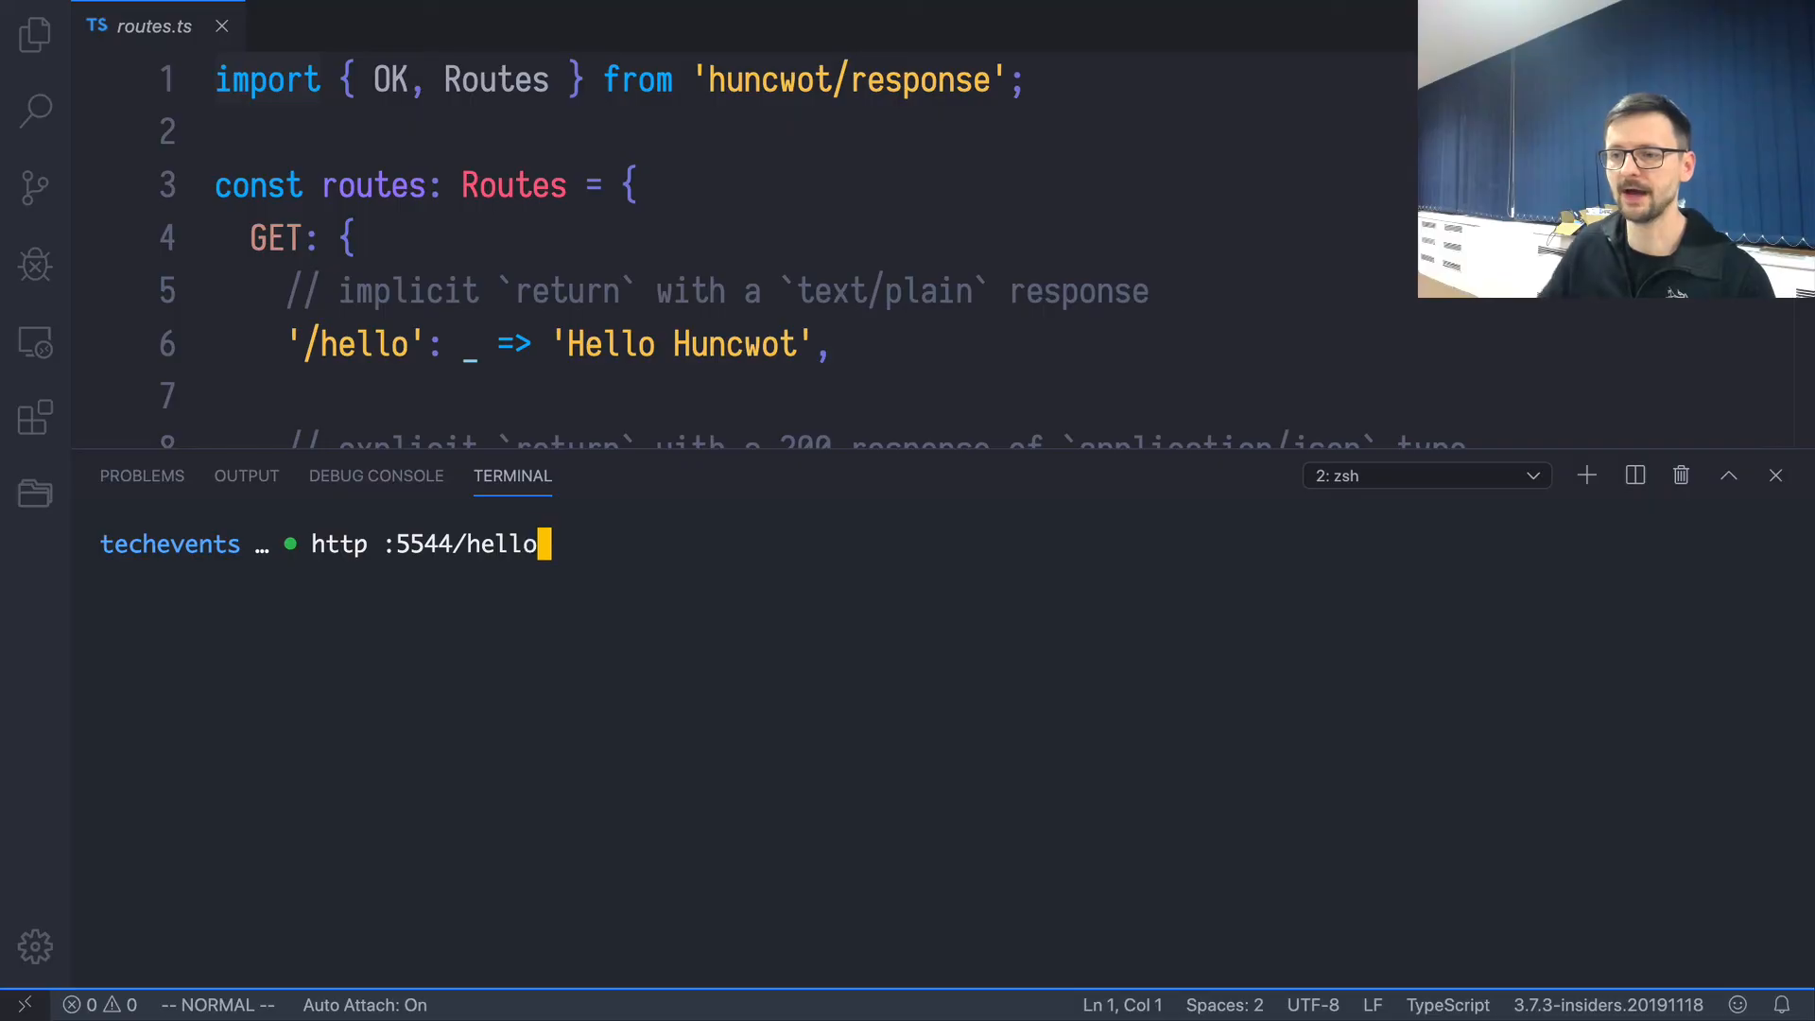
Step: Send requests to /hello and /json, getting 'Hello Huncwot' and {a:1, b:2}
scroll("down", 3)
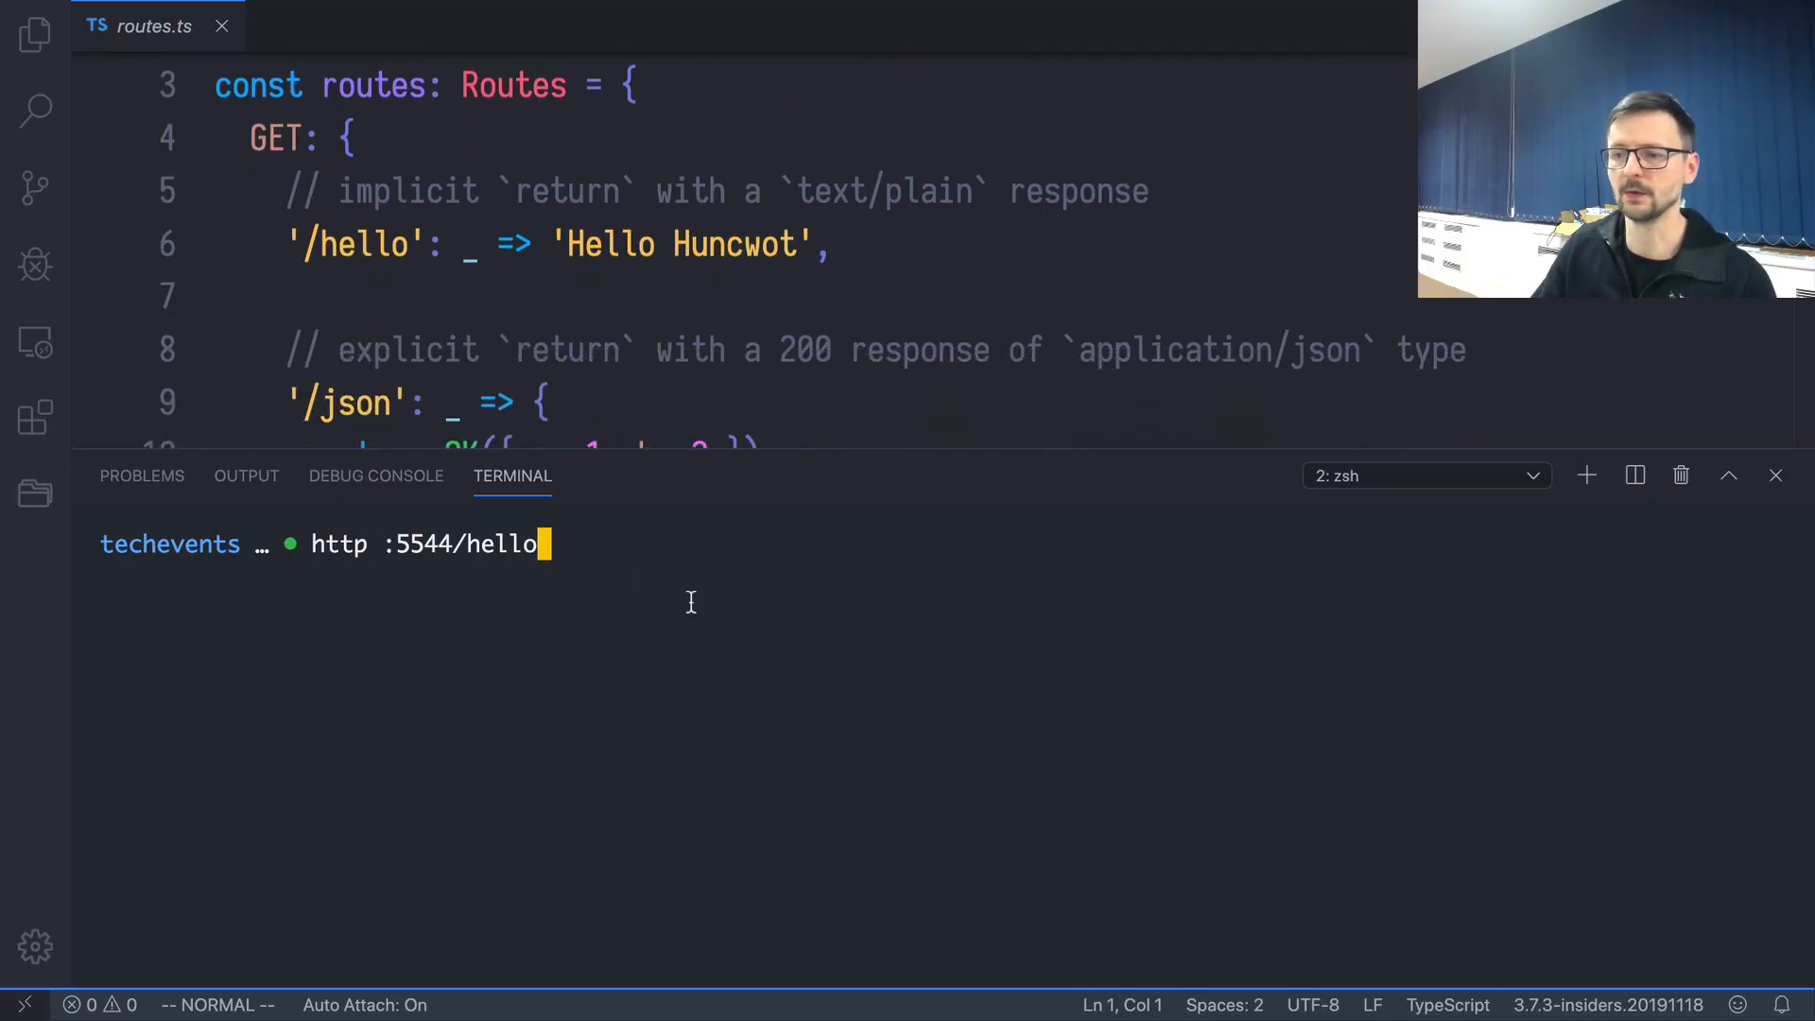
key("Return")
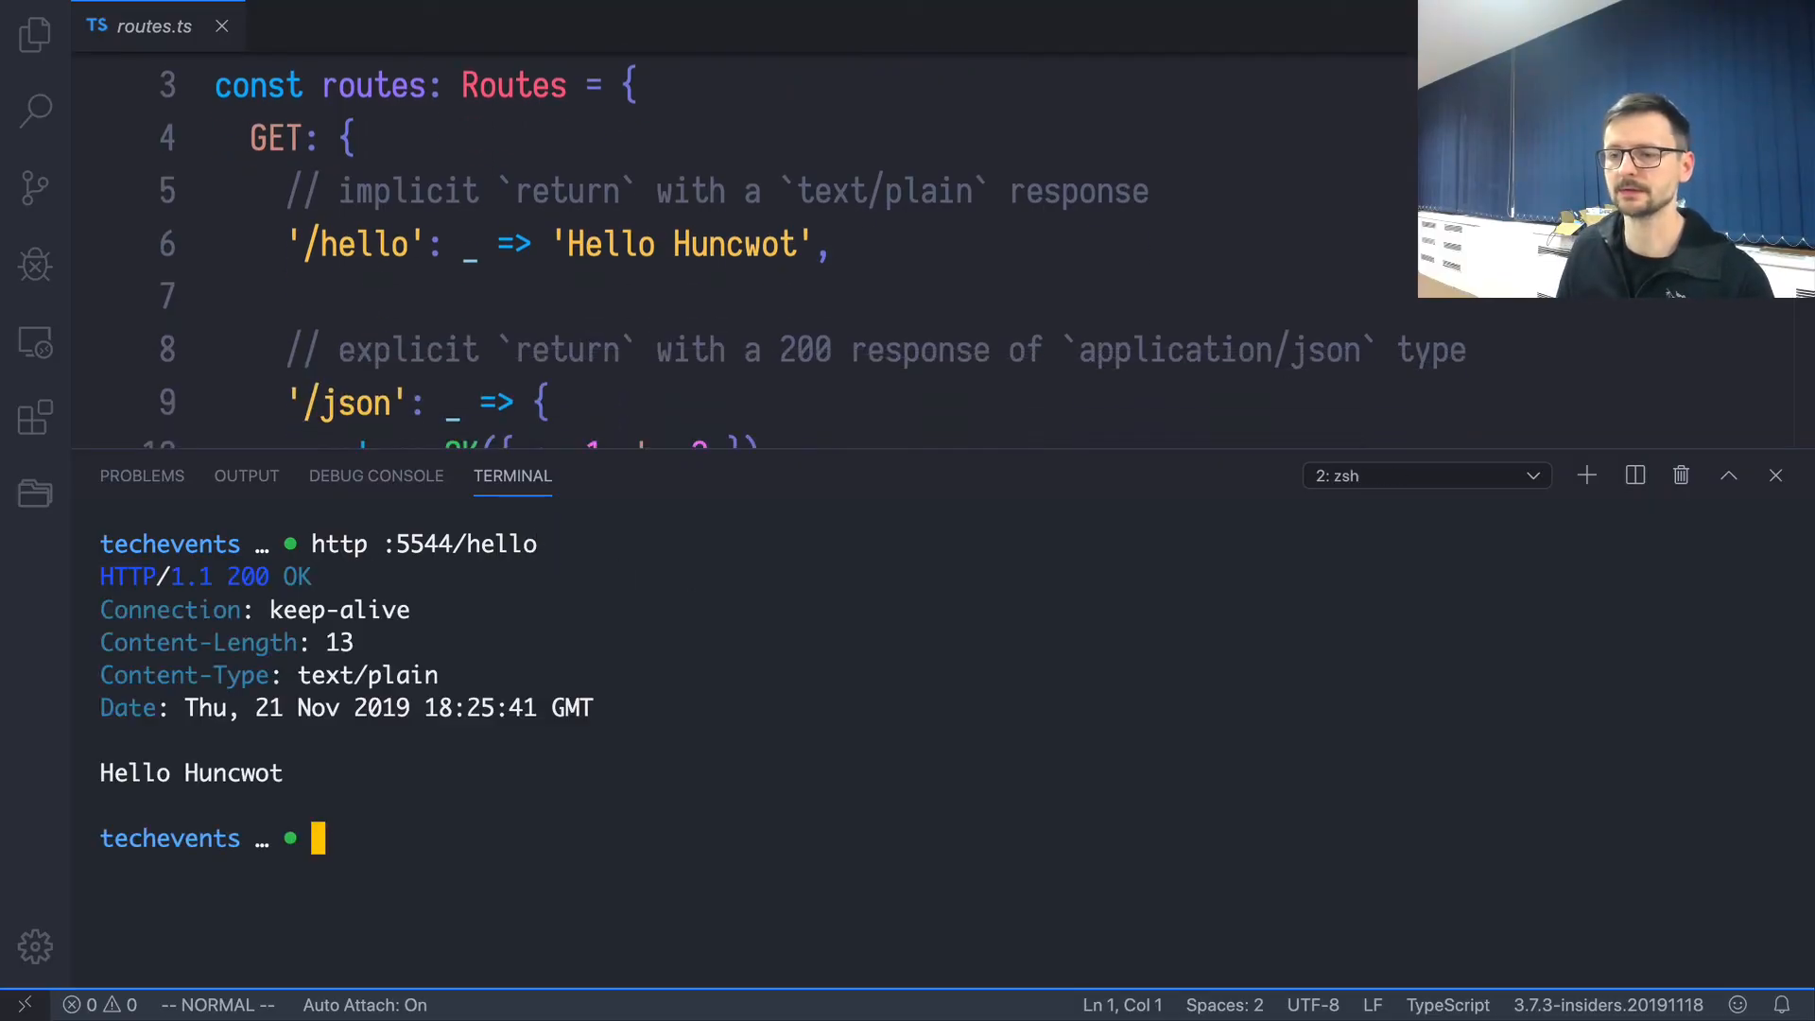
mouse_move(99, 888)
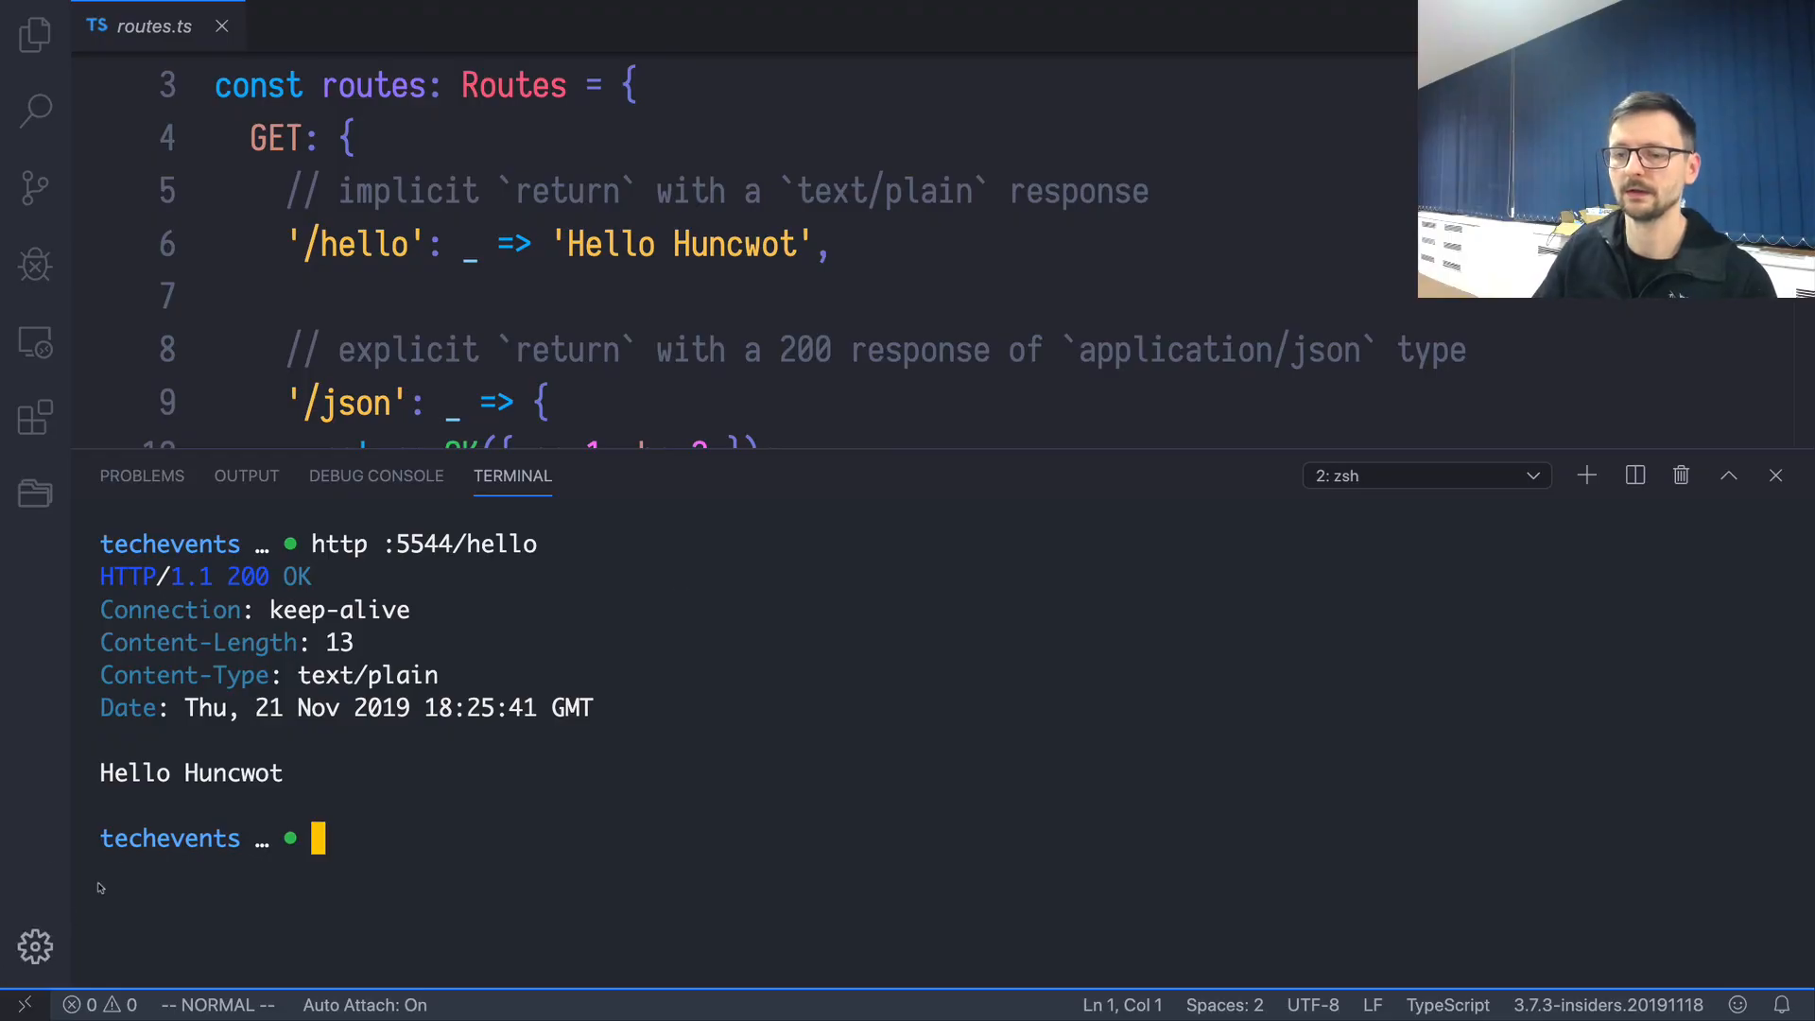
mouse_move(699, 246)
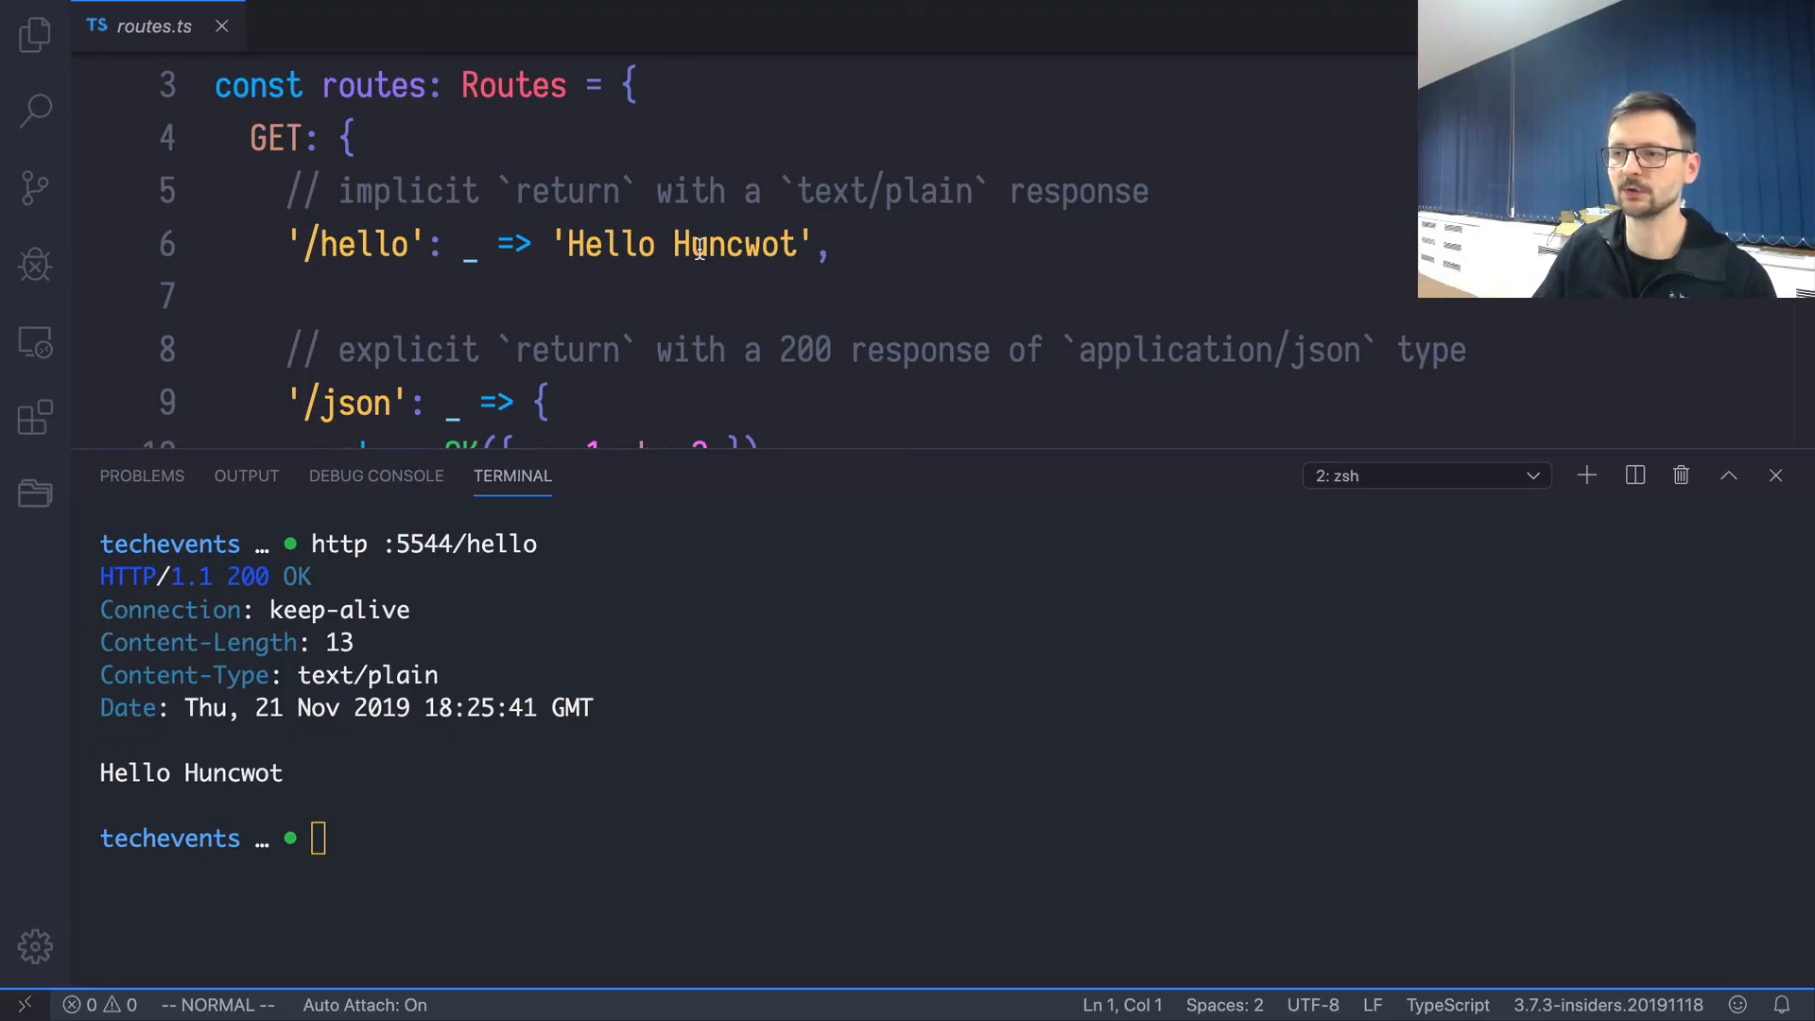
scroll("down", 3)
type("http :5544/he")
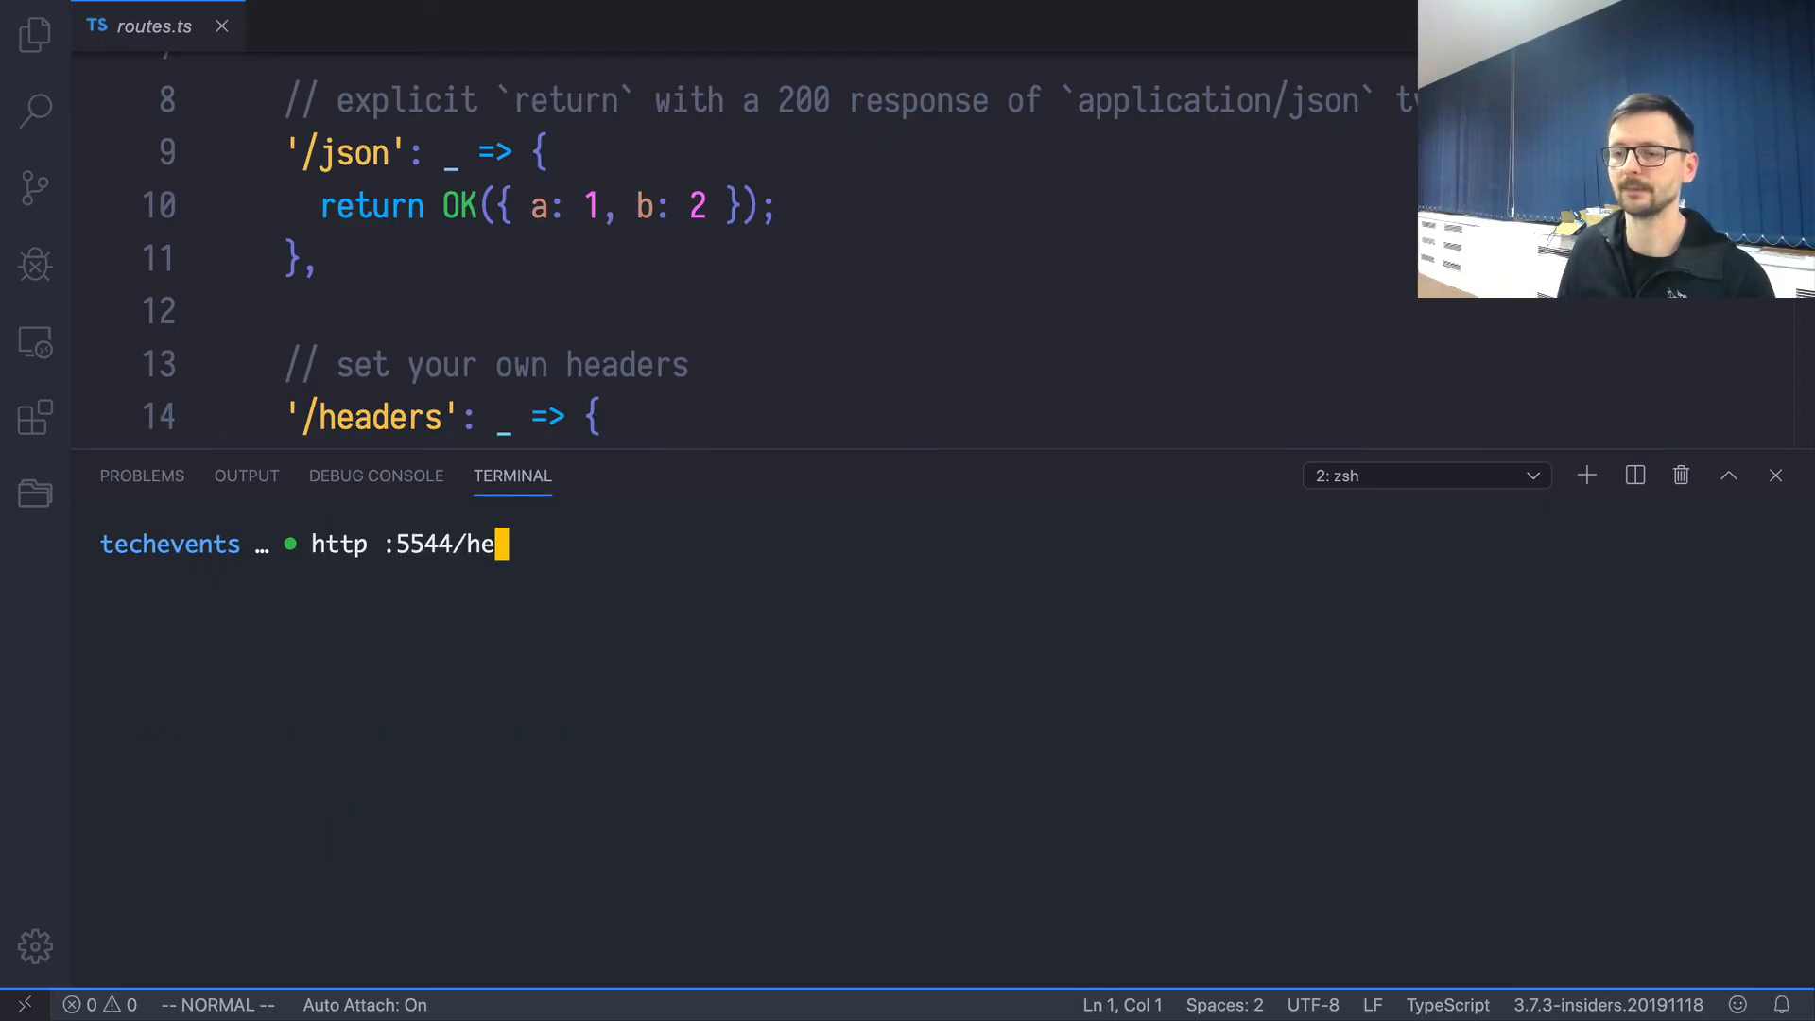
type("json")
key("Return")
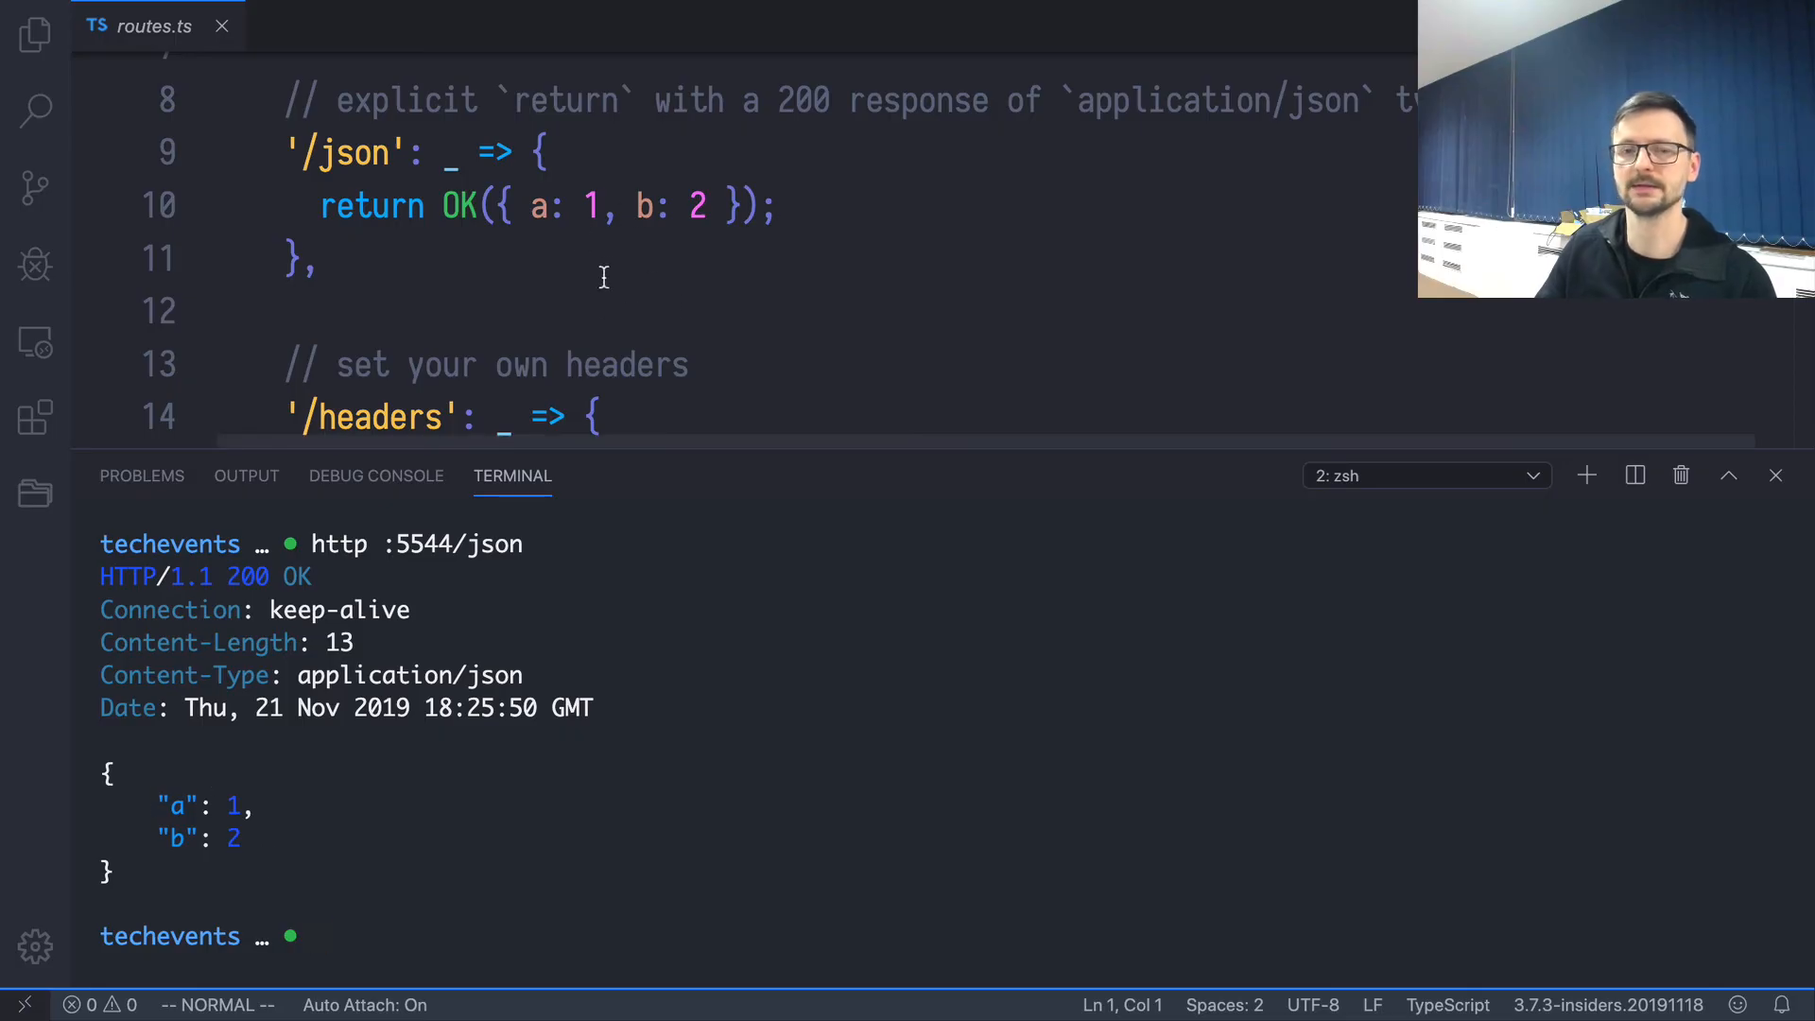
scroll("down", 3)
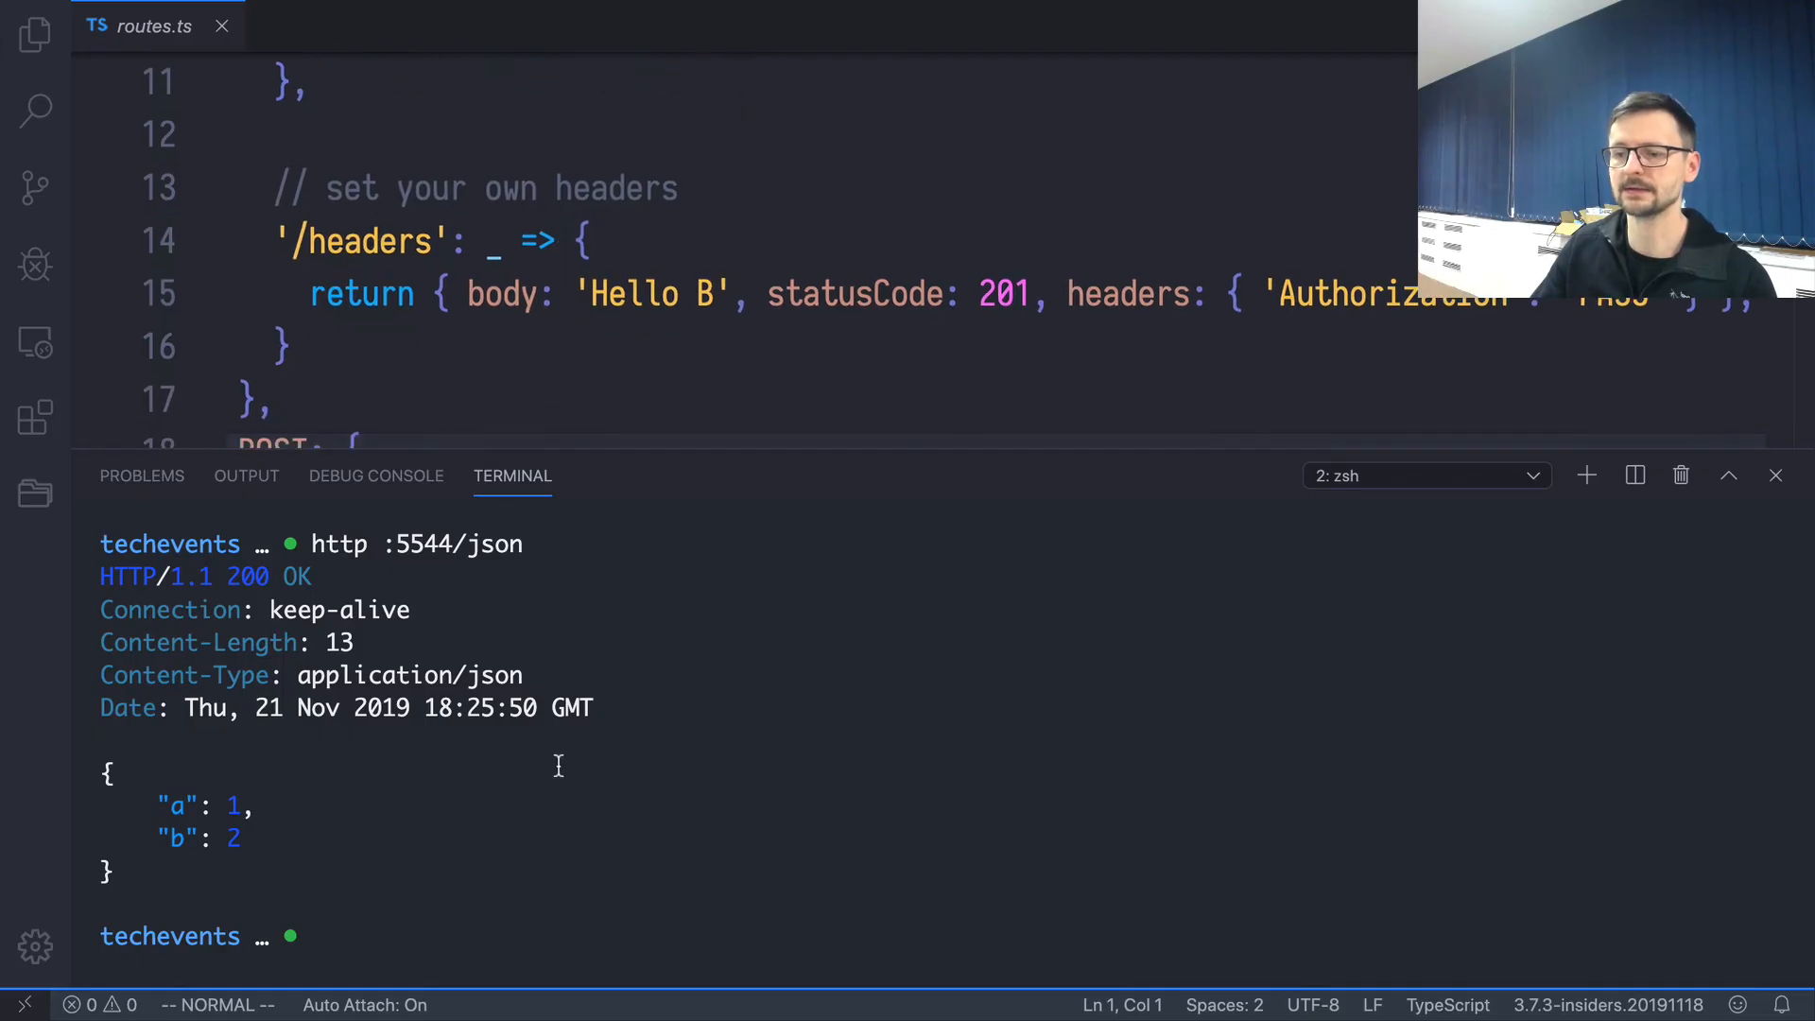
Step: Request :5544/headers and highlight the 'Hello B' response body
type("http :5544/json")
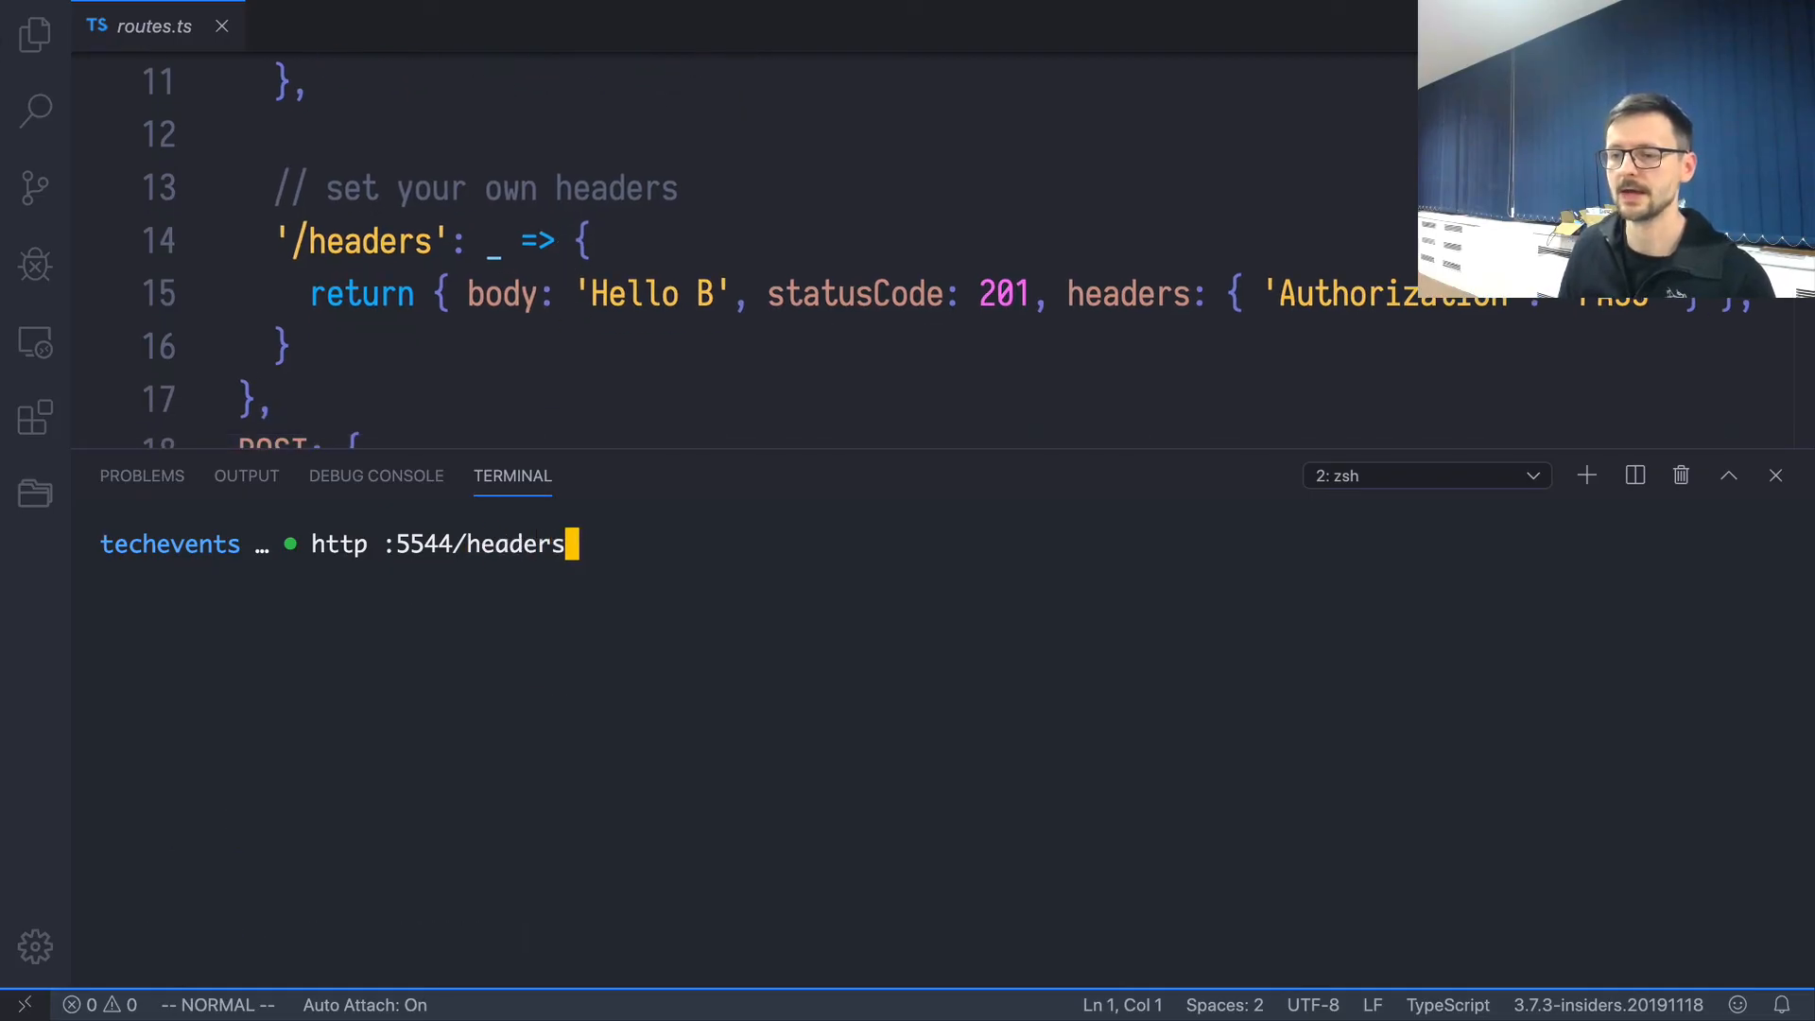
key("Return")
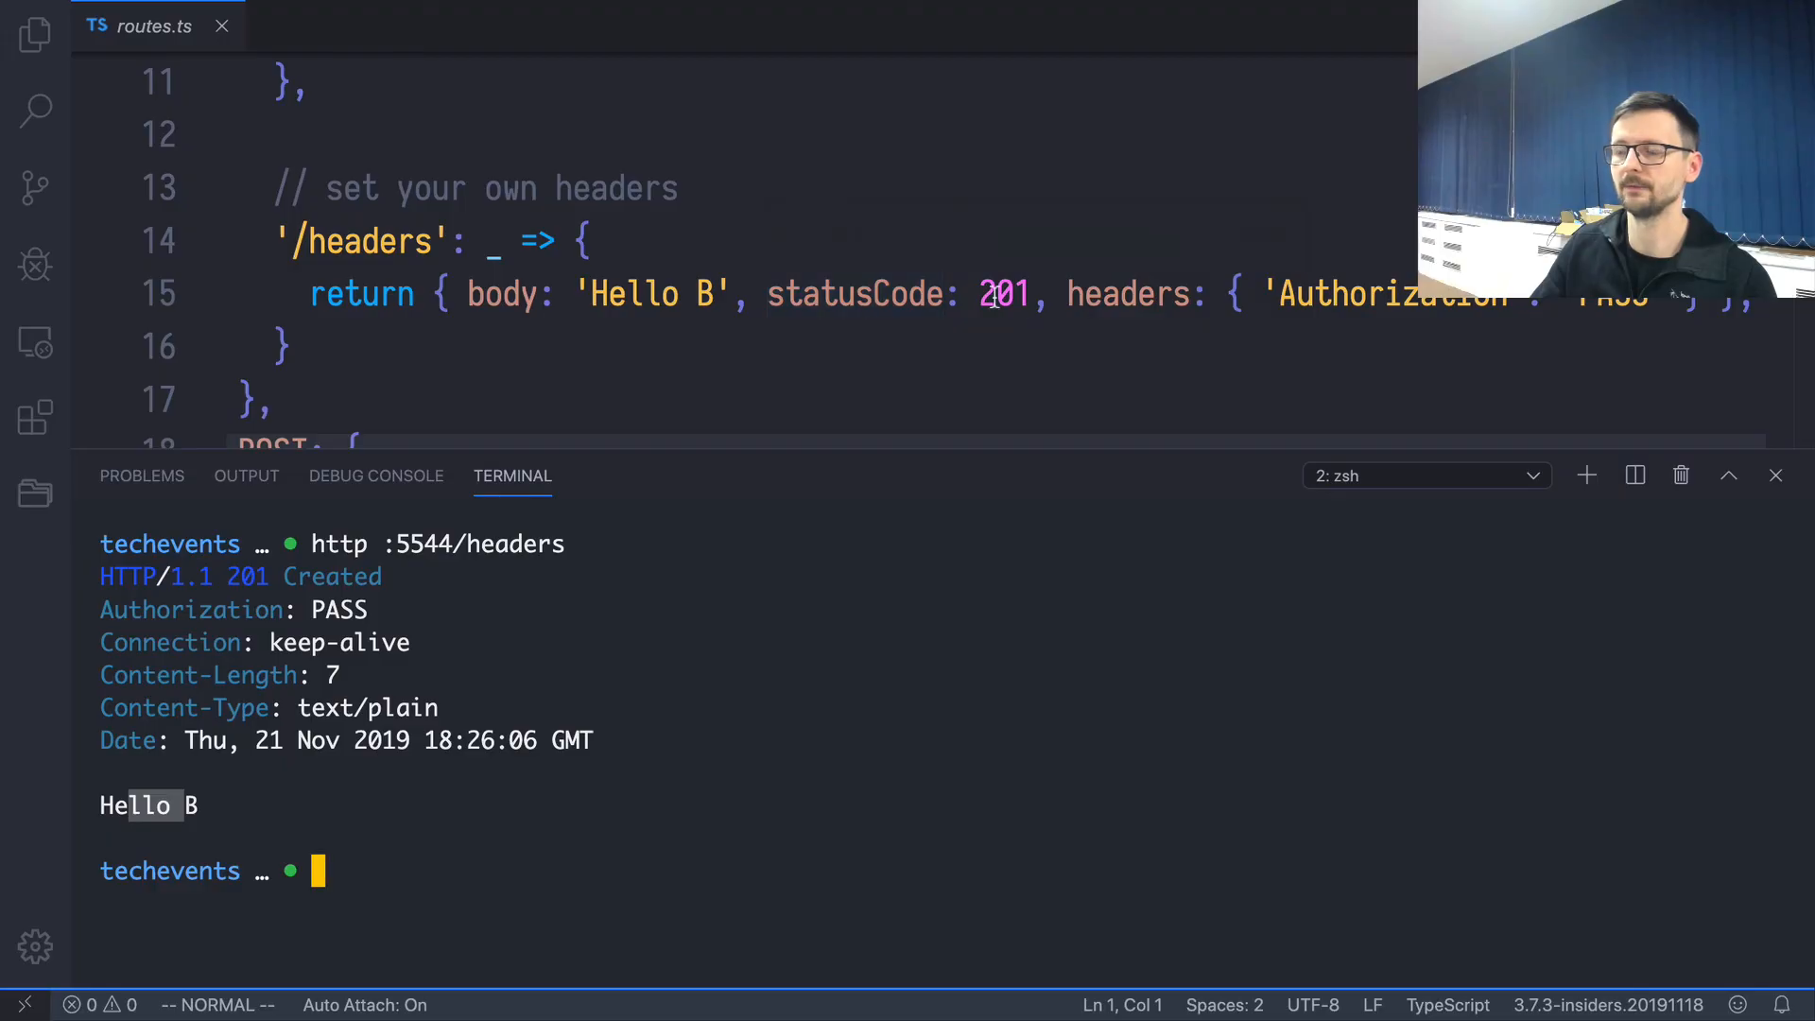
double_click(247, 577)
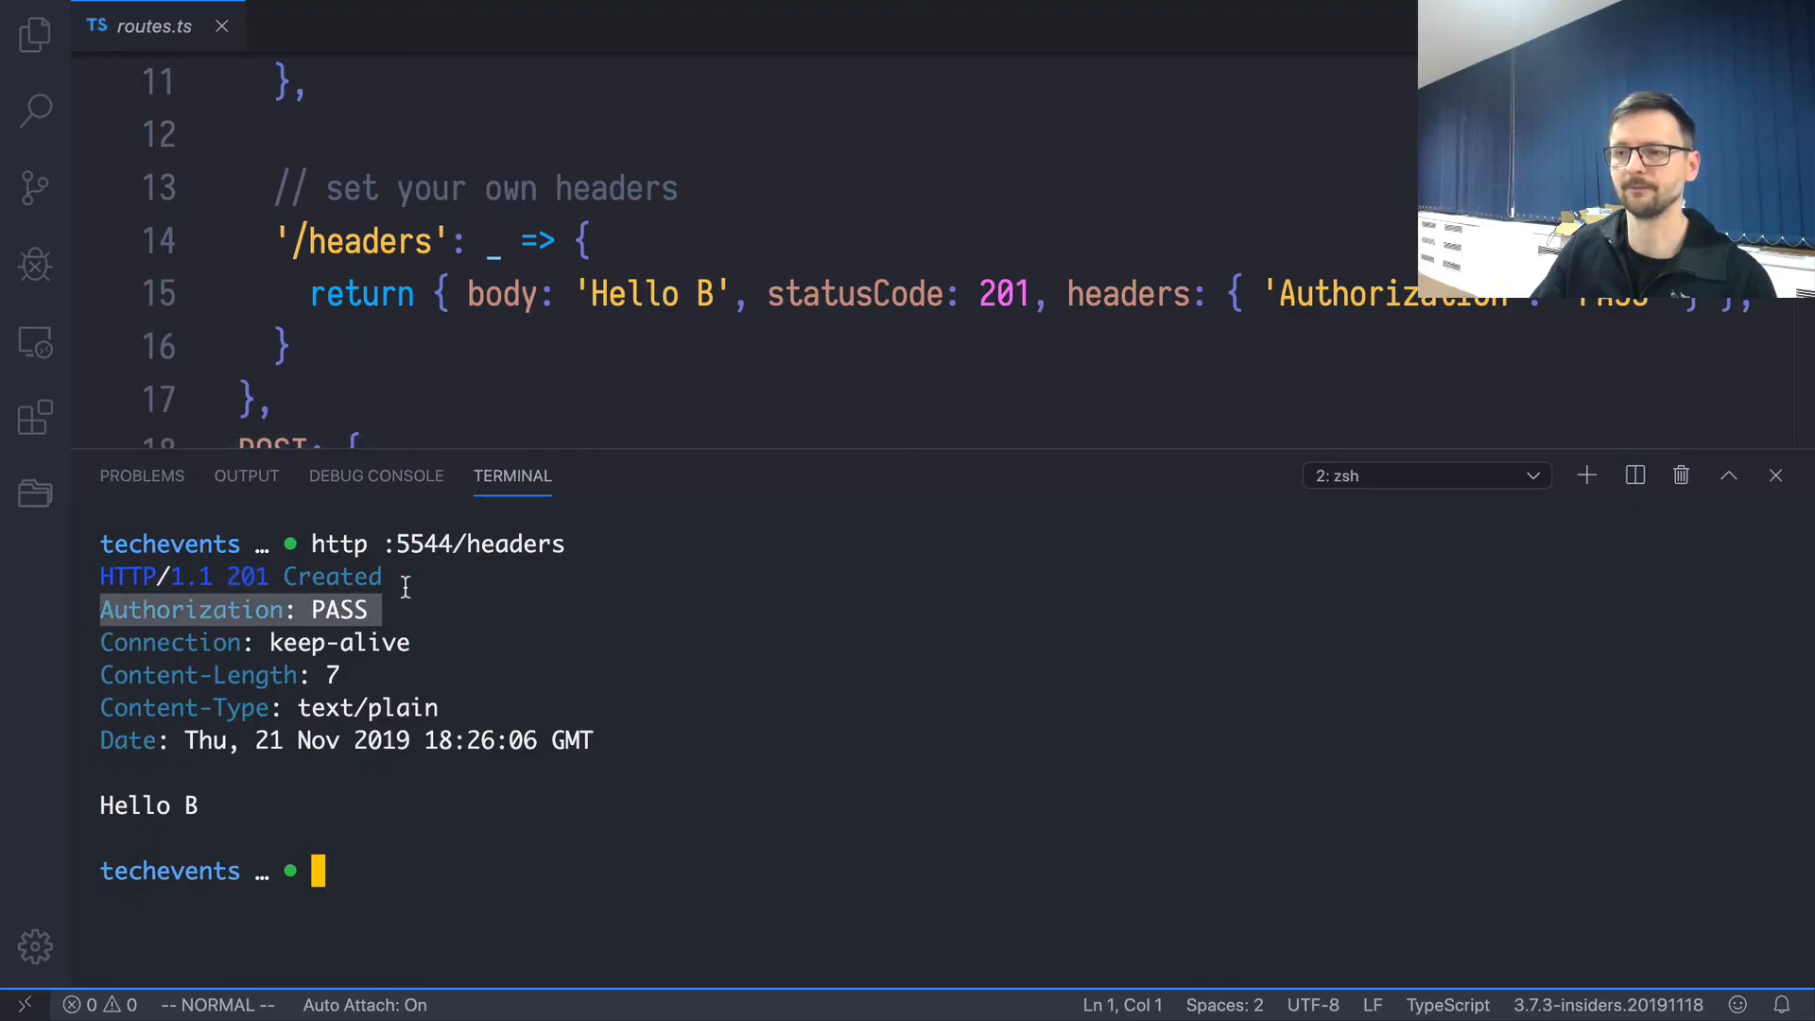
Step: Change the hello greeting to 'Hello Zaiste' and re-request /hello to confirm it
scroll("up", 3)
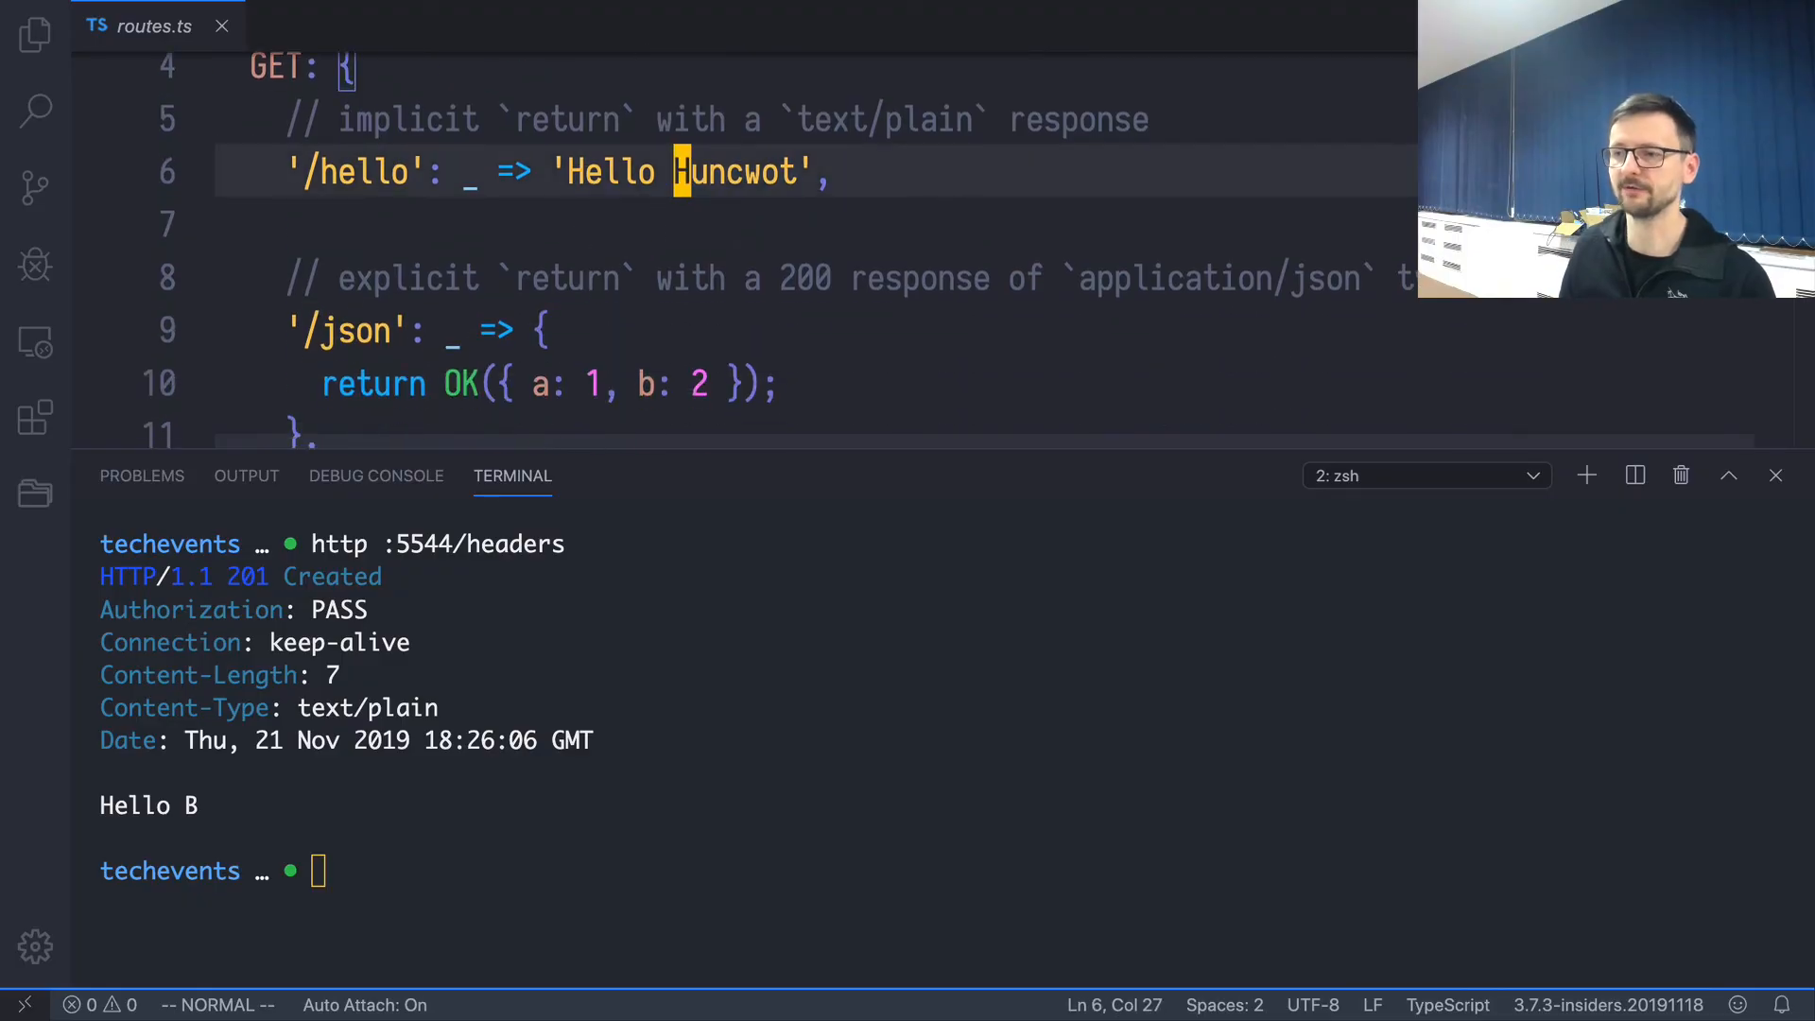
type("Zaiste")
left_click(942, 871)
type("http :5544/hello")
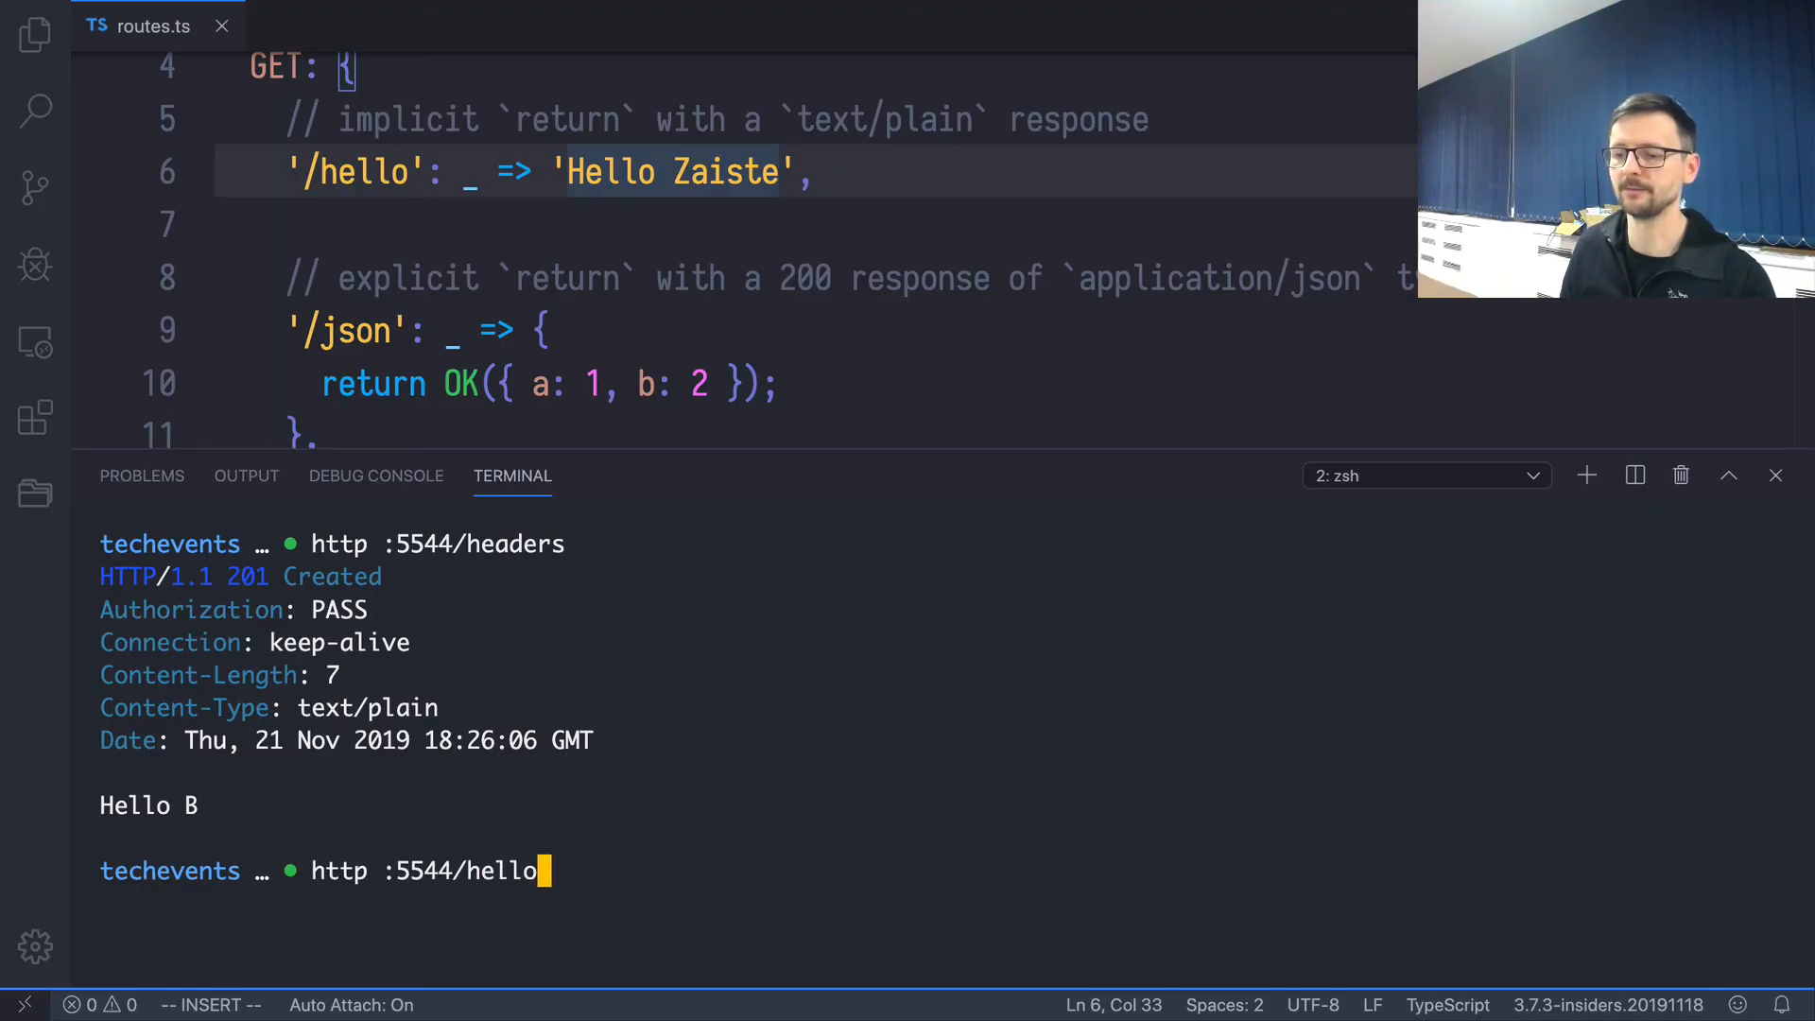
key("Return")
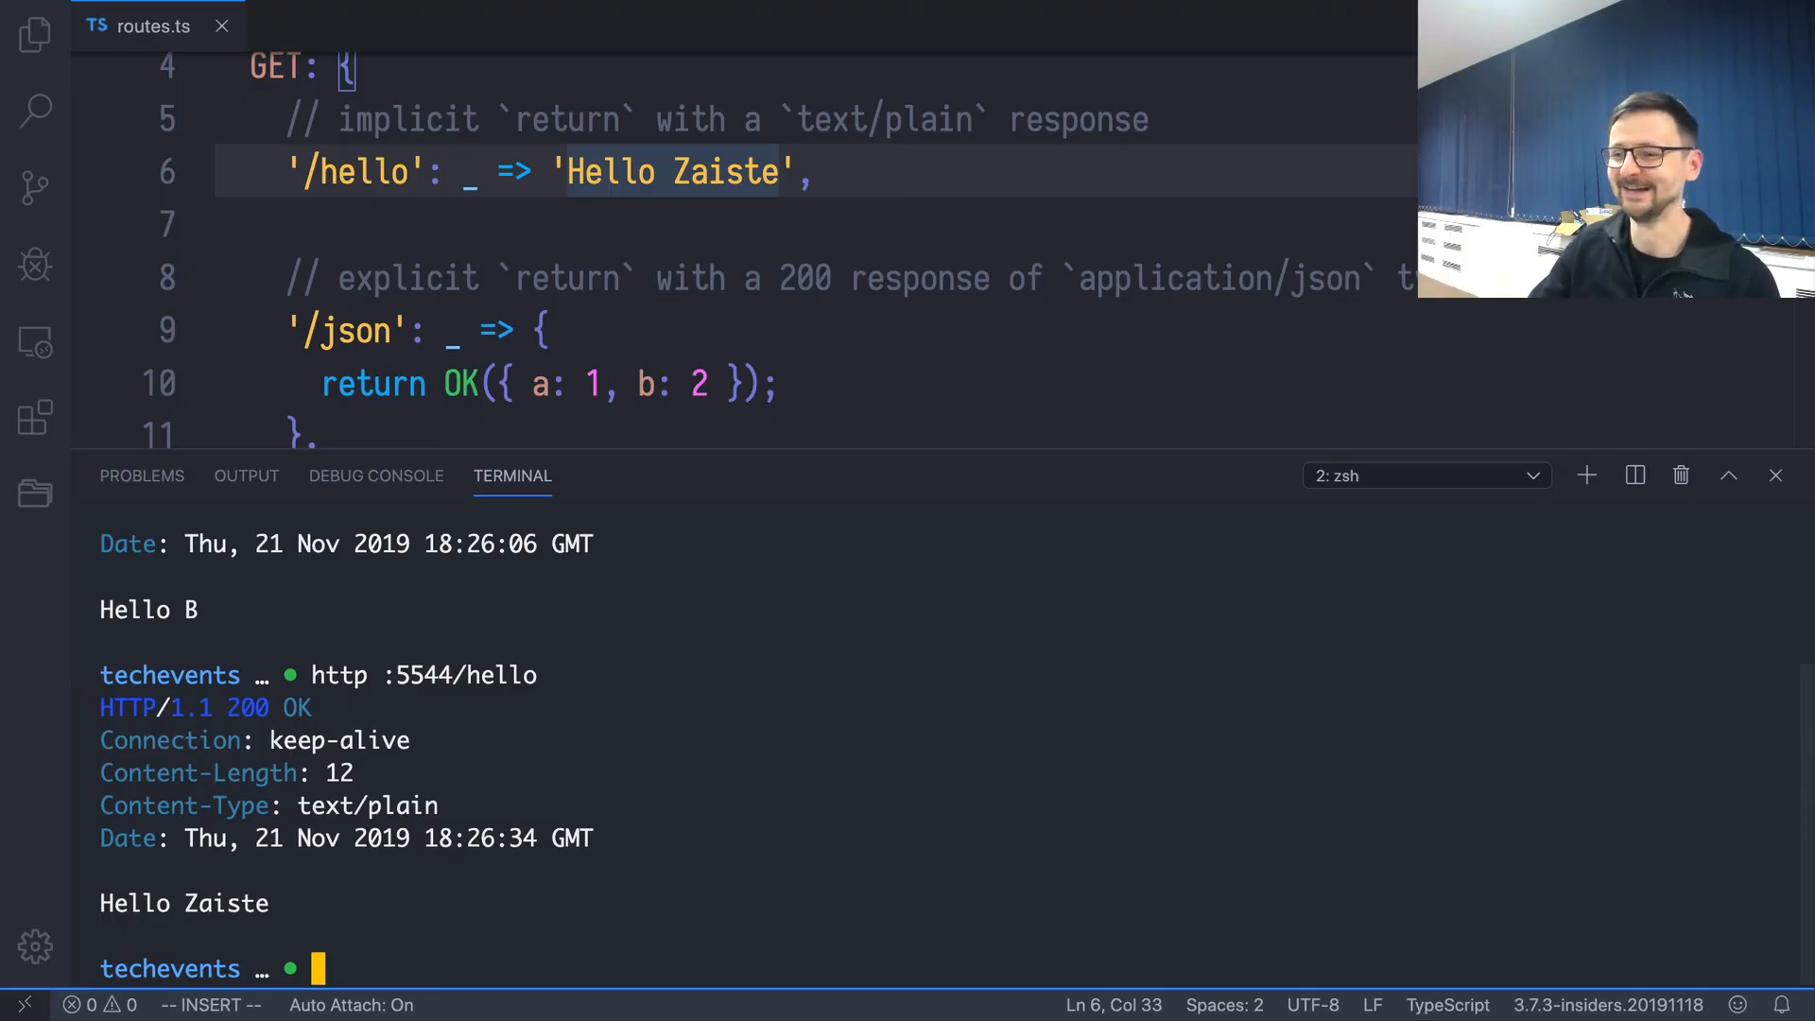
Step: Scroll through routes.ts to view the GET routes and the start of the POST section
scroll("up", 3)
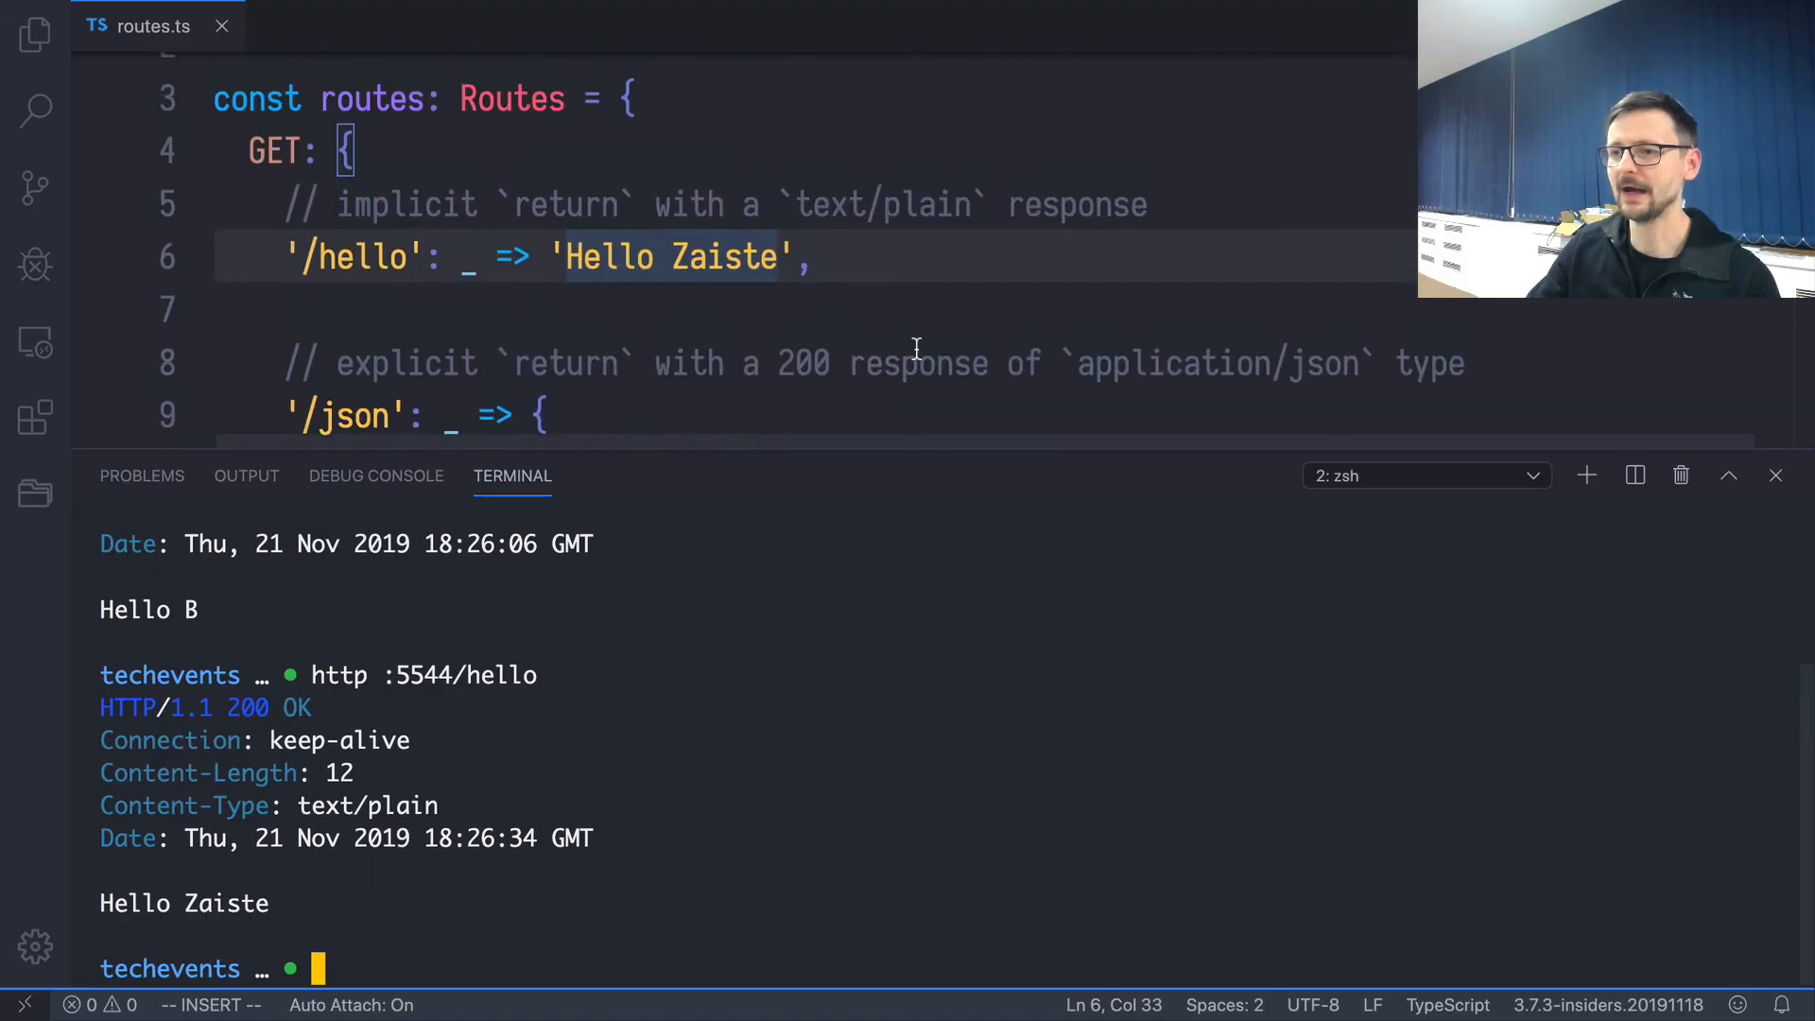
scroll("up", 3)
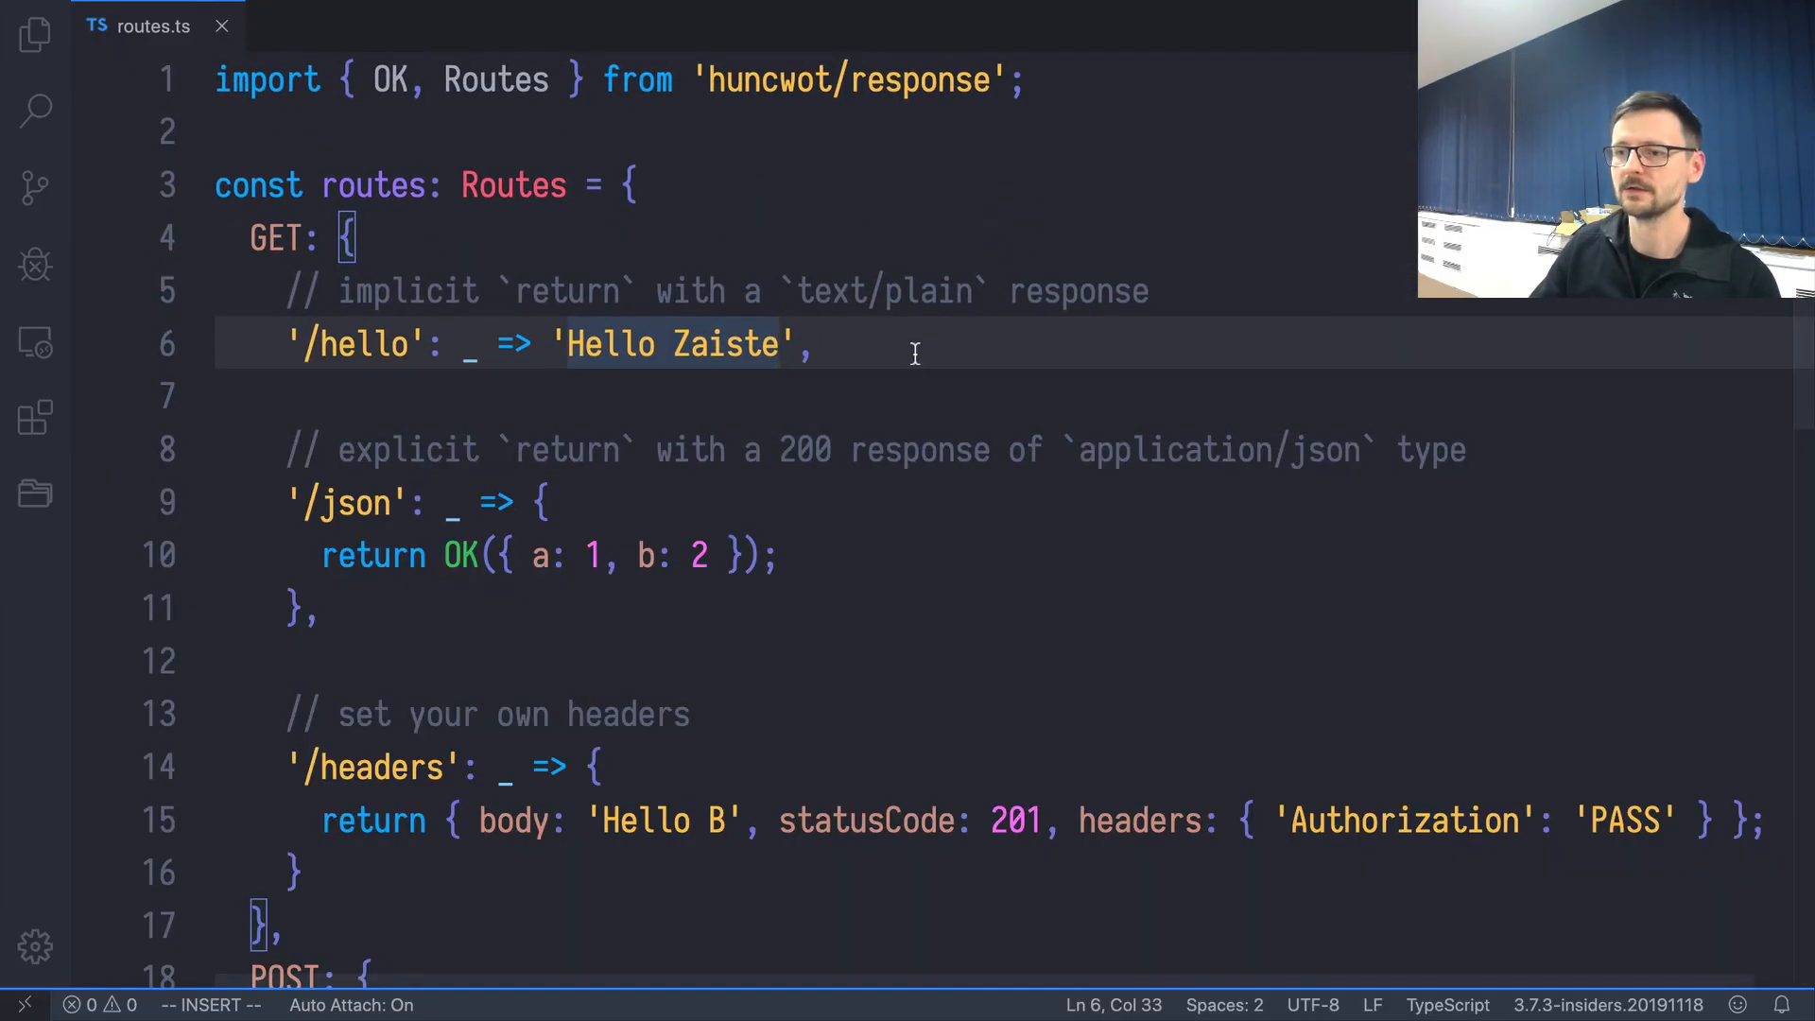
scroll("down", 3)
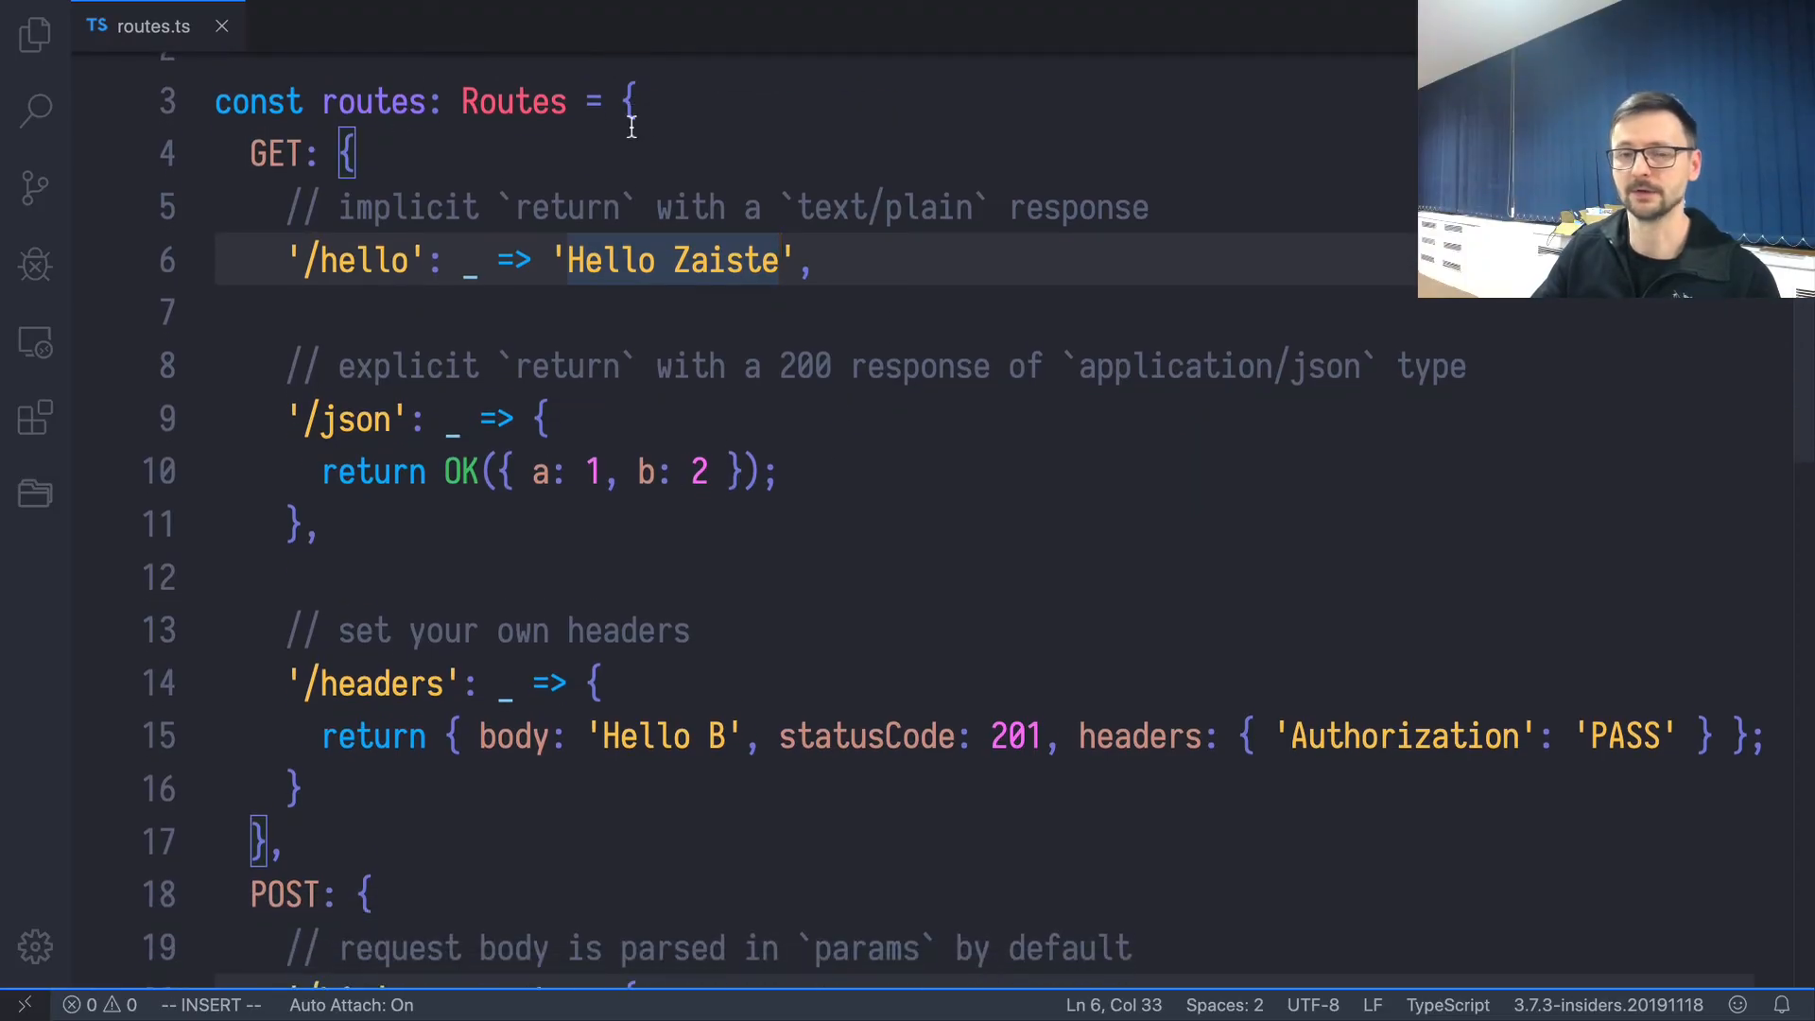
scroll("up", 3)
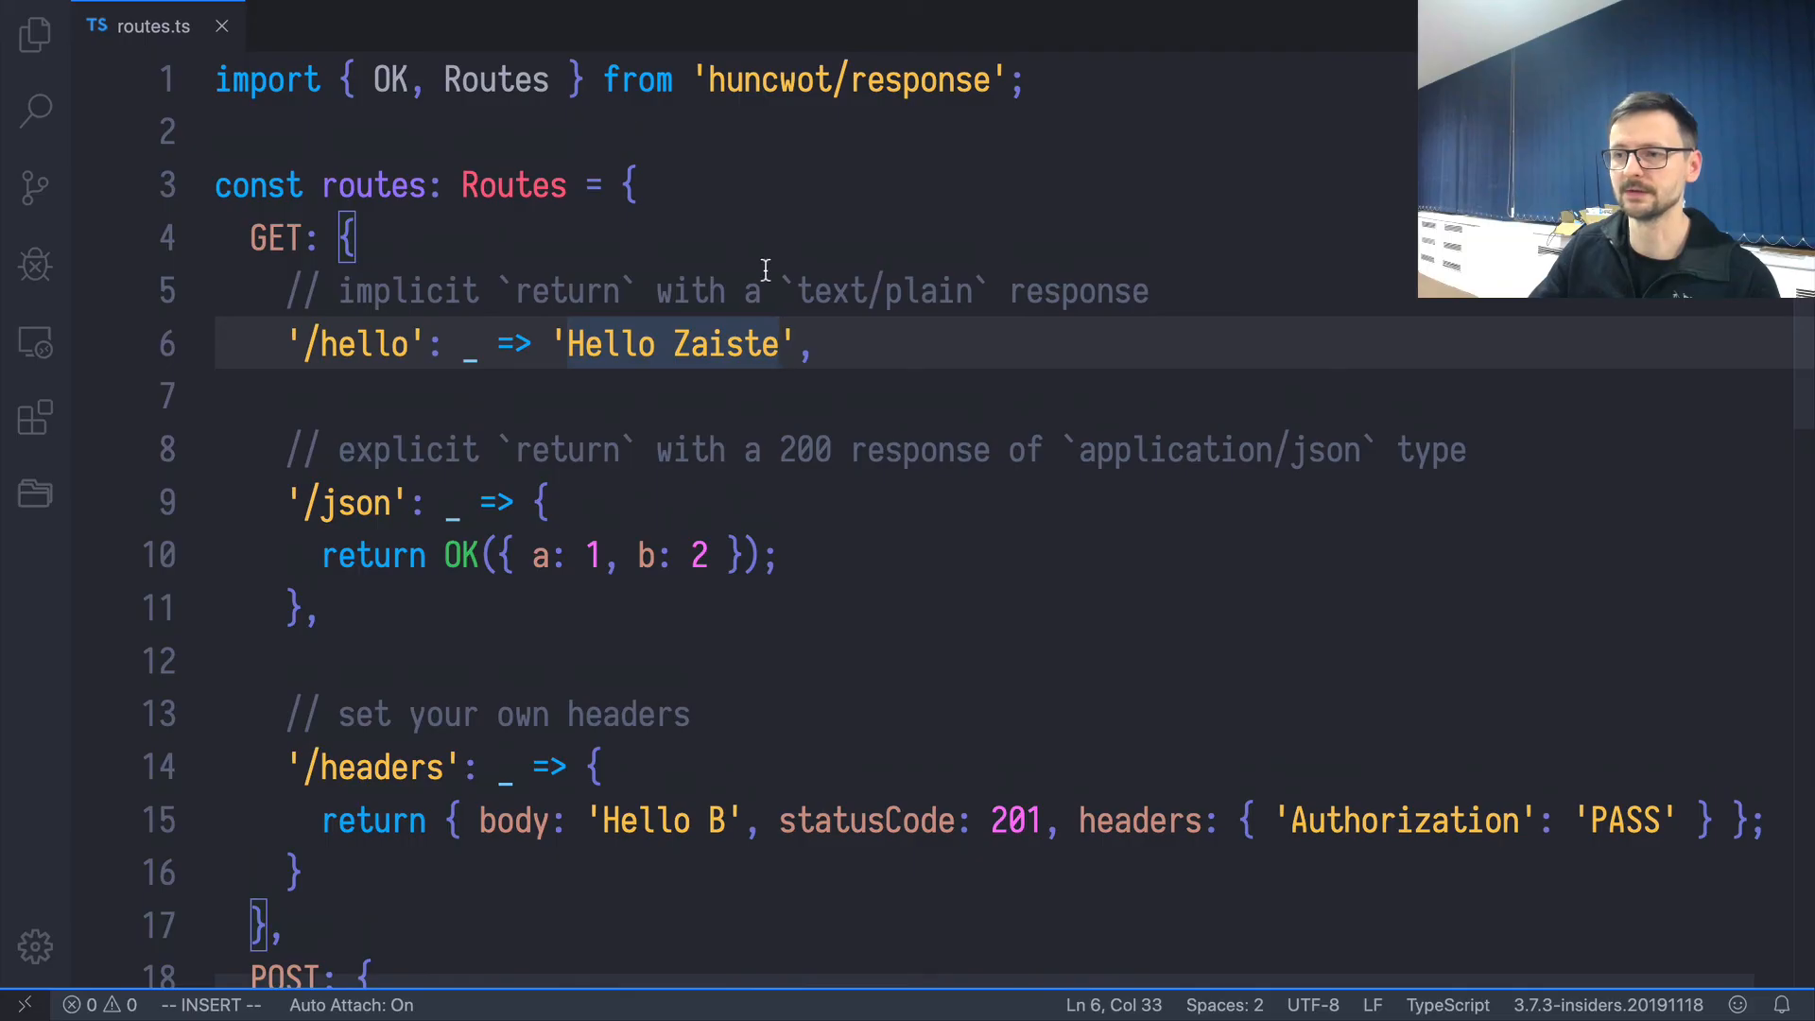
mouse_move(514, 186)
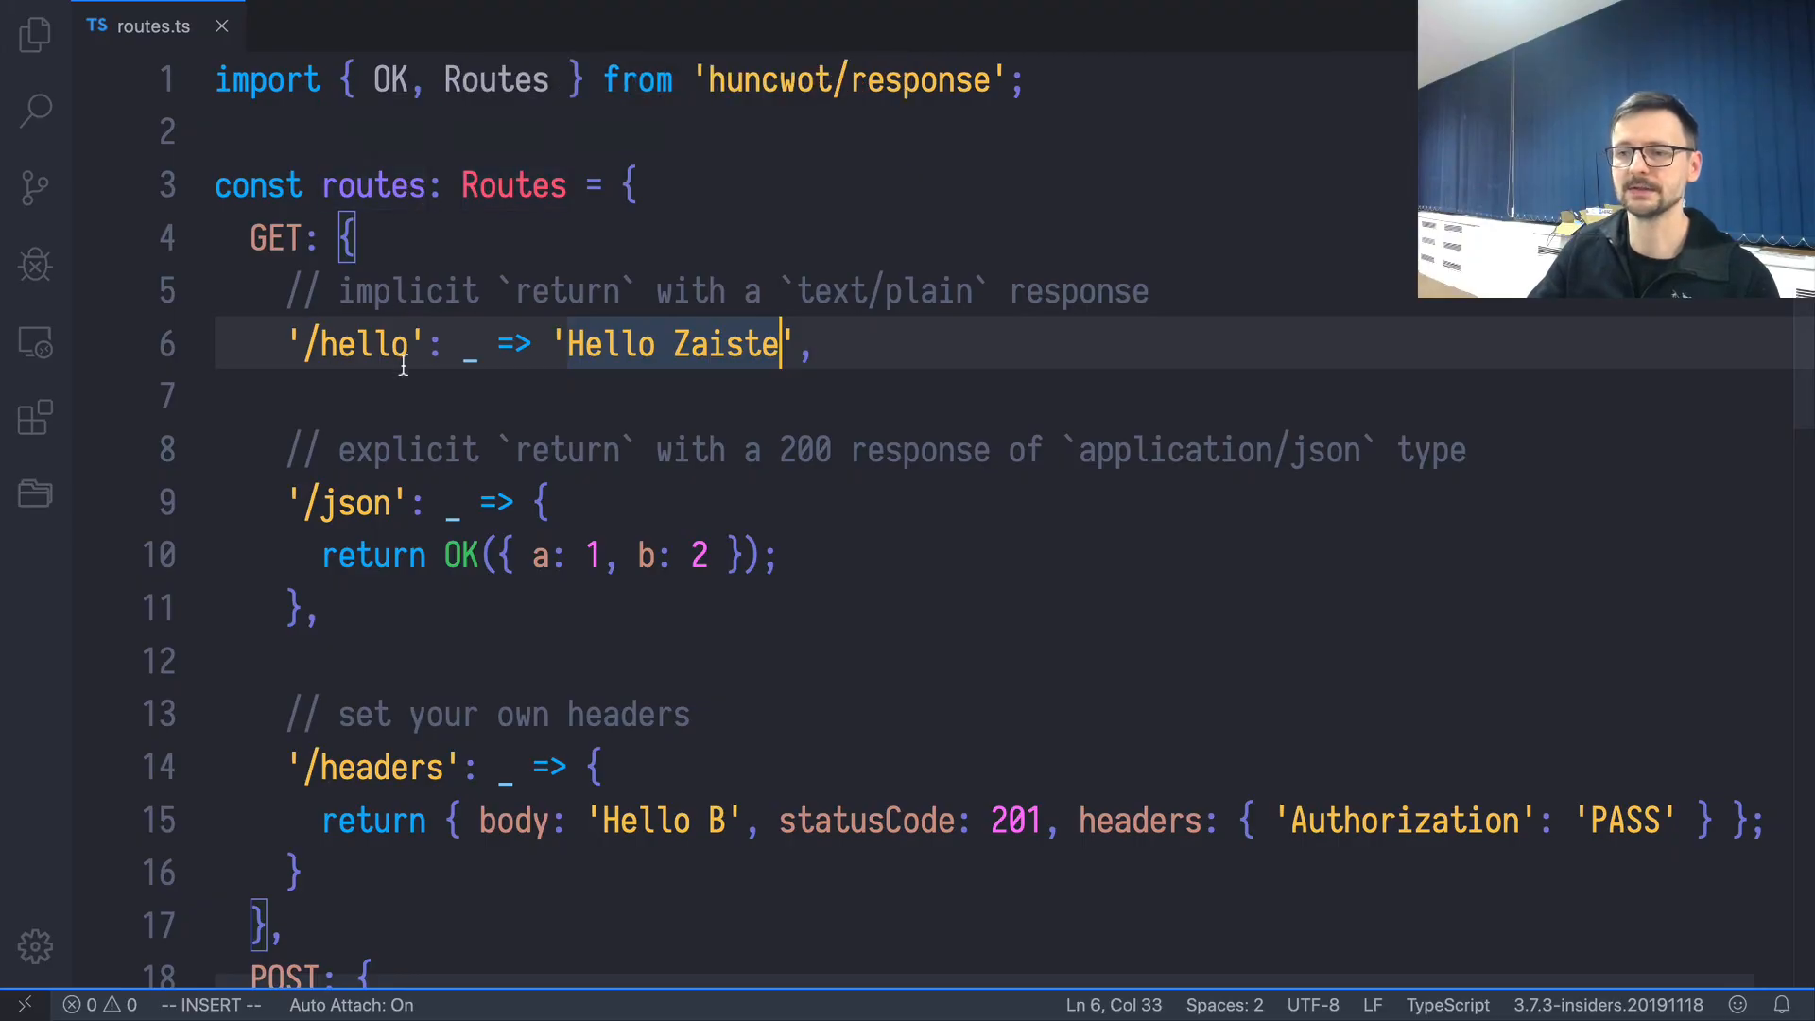
mouse_move(360, 344)
type("request")
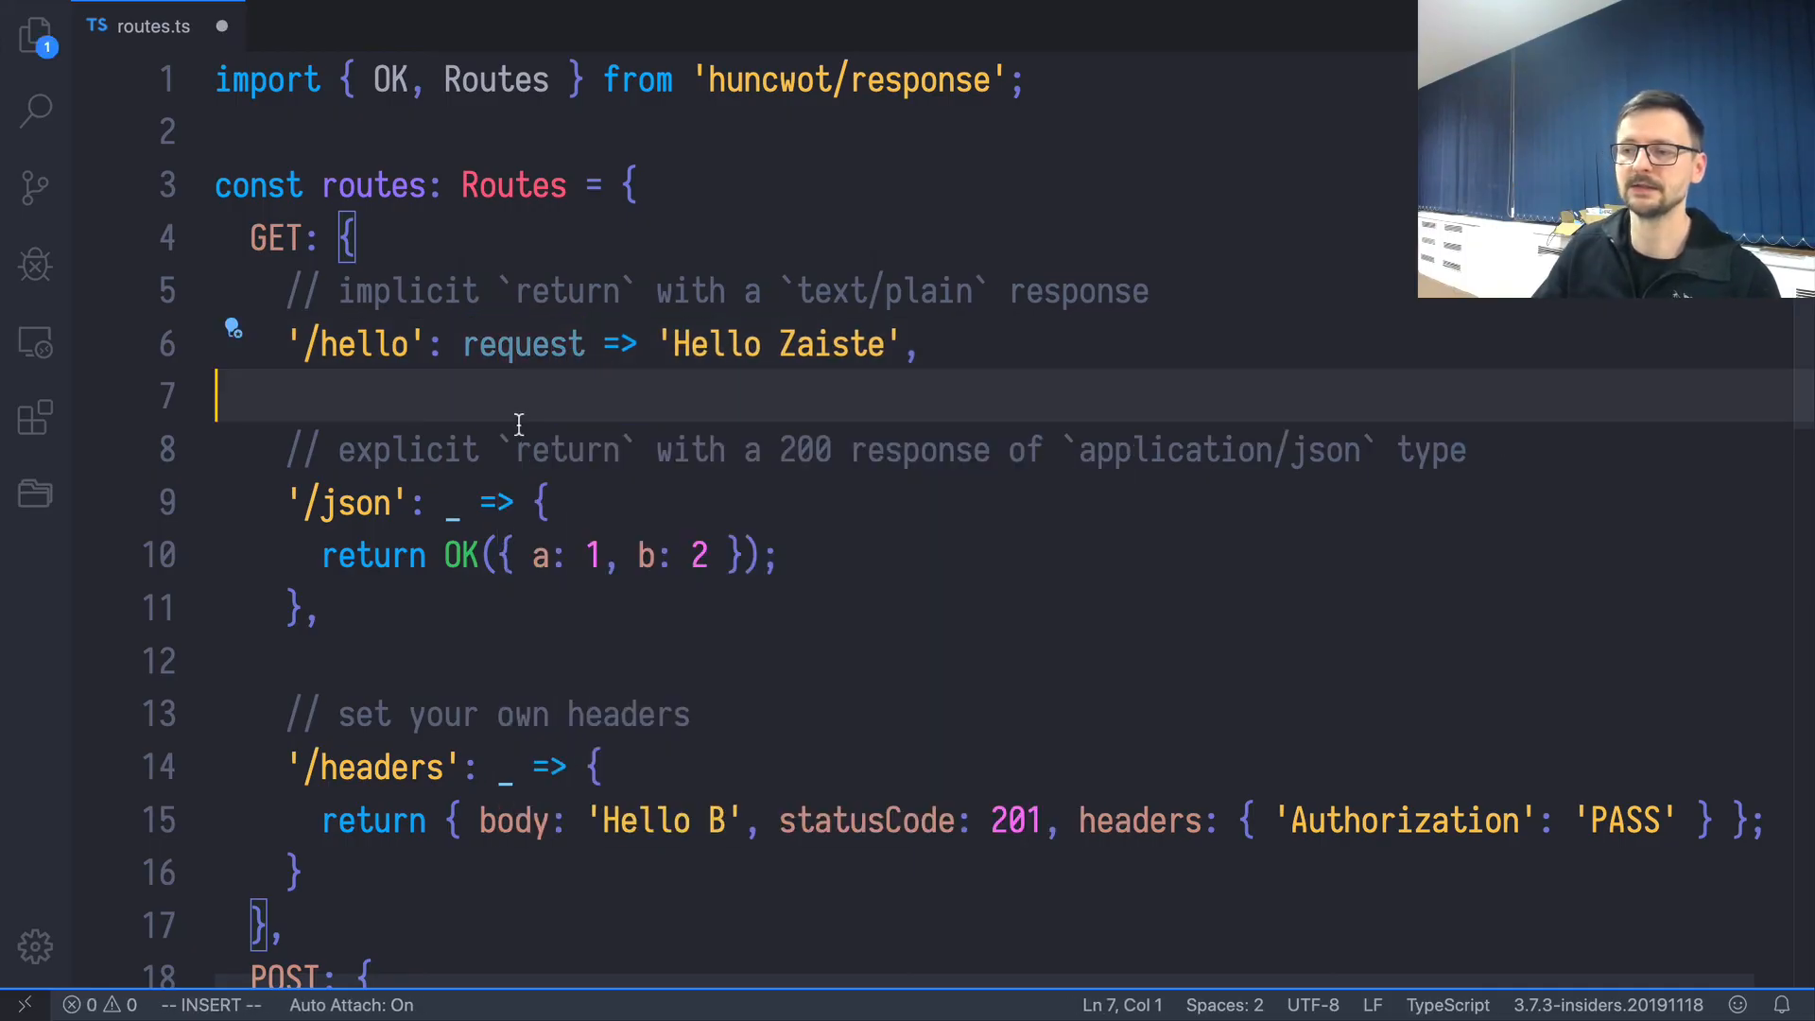
mouse_move(522, 345)
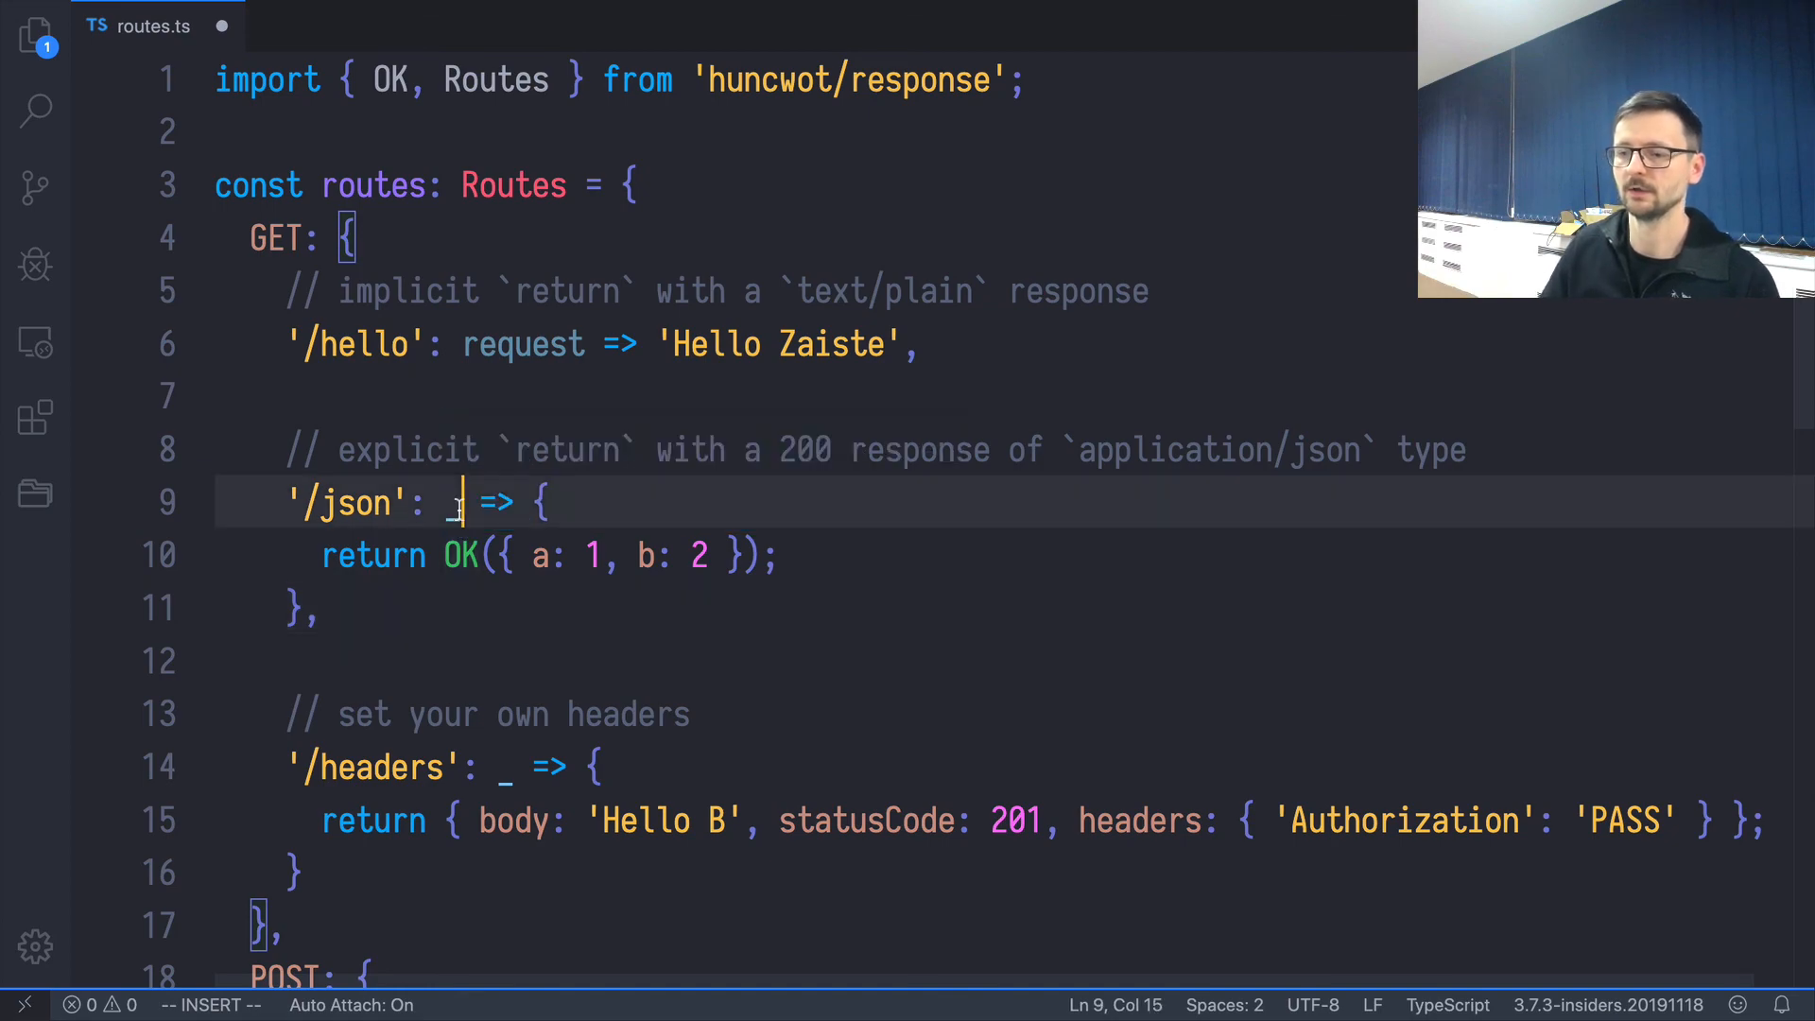
Step: Rename the '/json' handler parameter from '_' to 'request'
type("request")
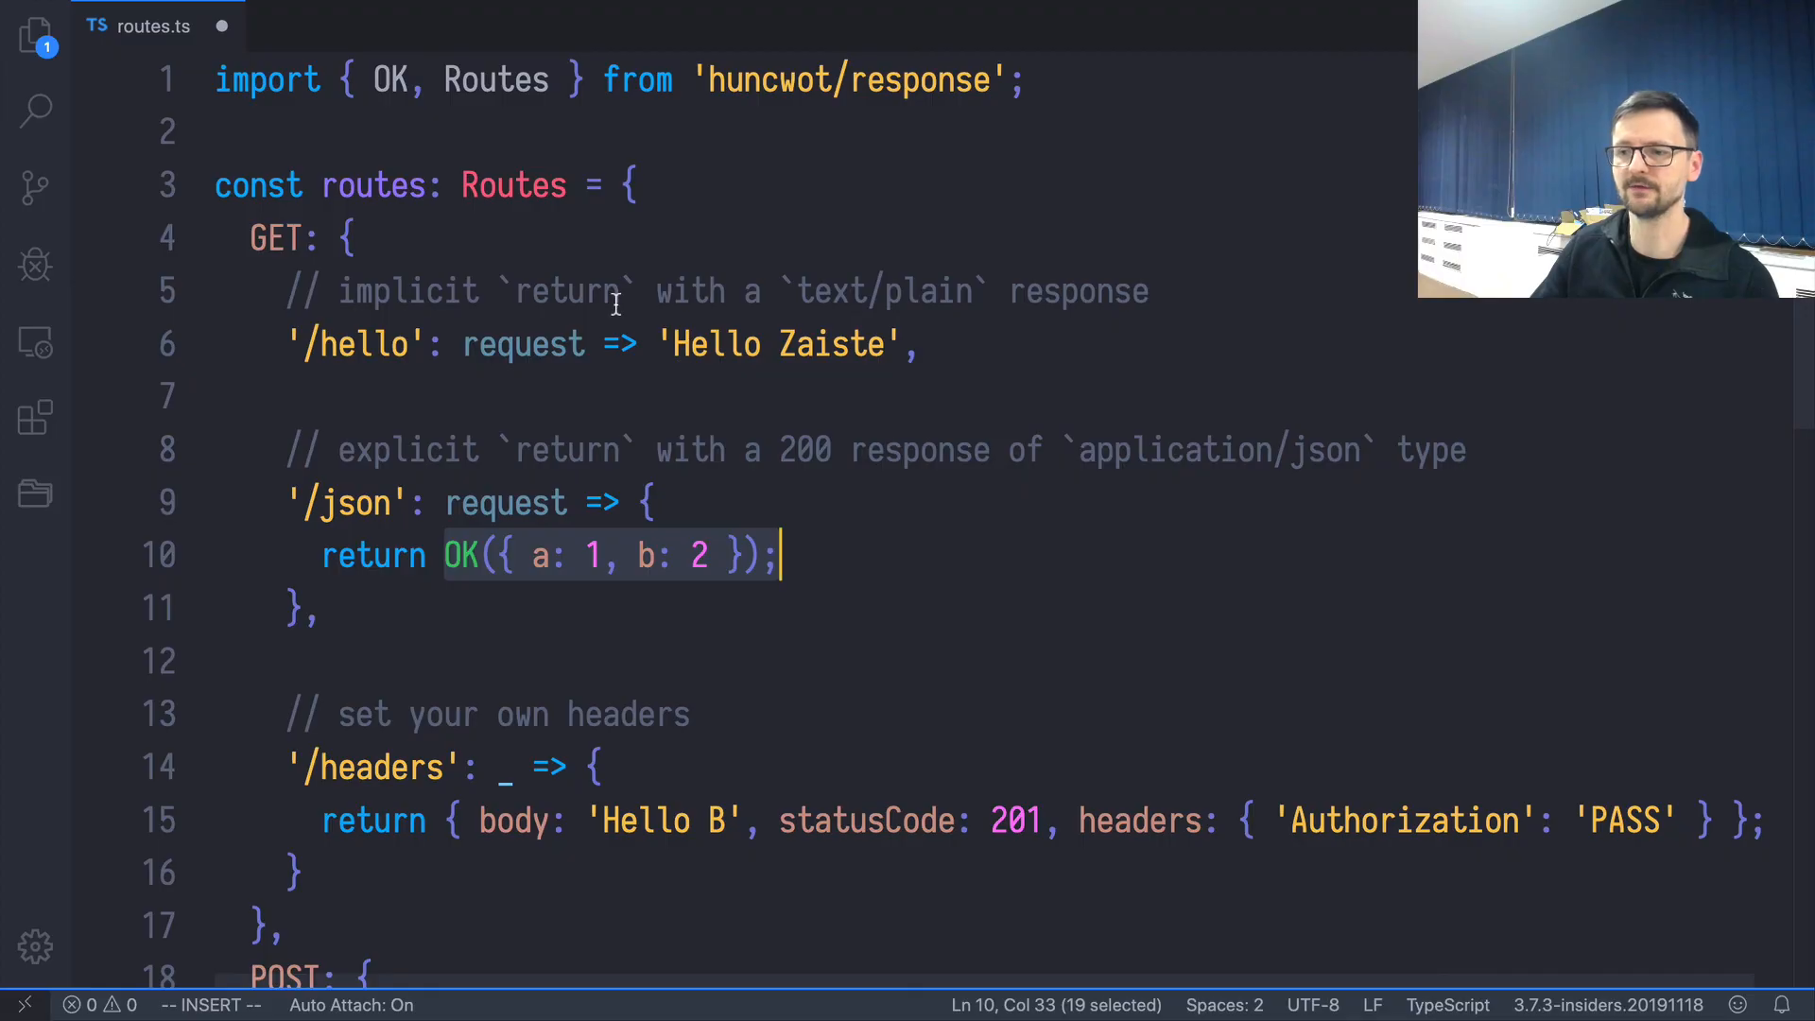
left_click(658, 344)
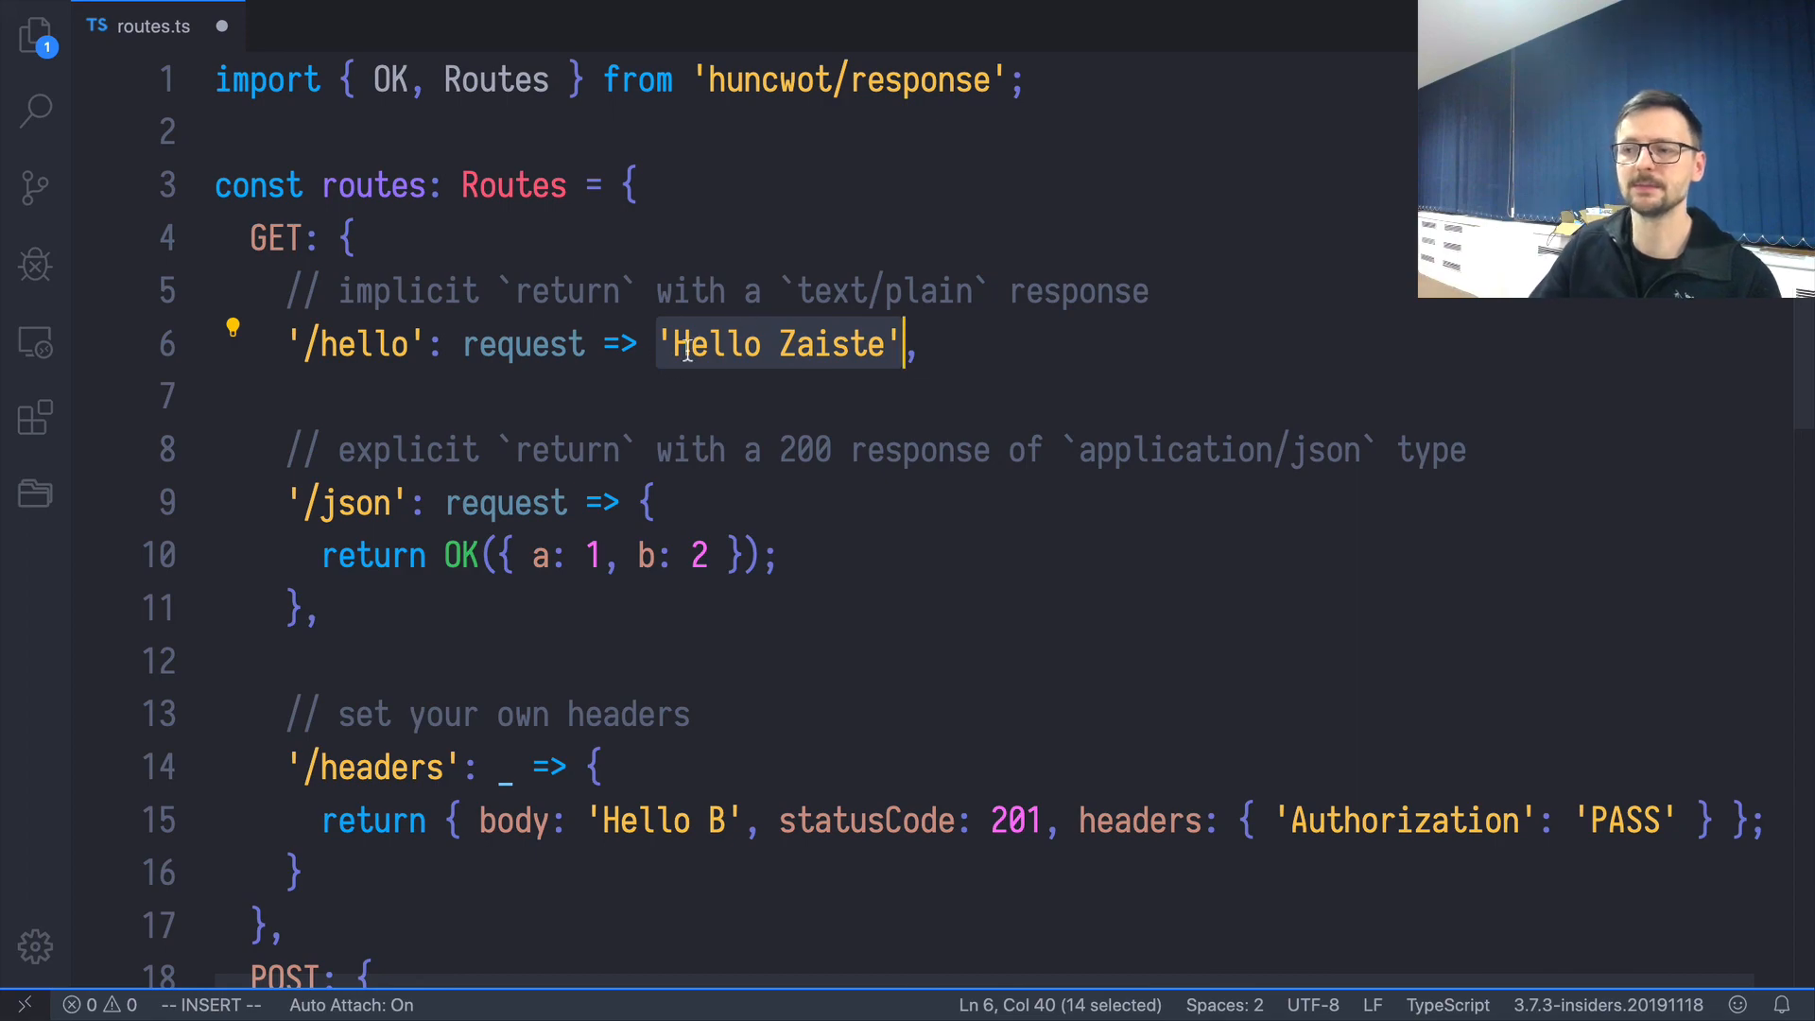
Step: Add an explicit 'return' before 'Hello Zaiste' in a braced '/hello' handler and save
left_click(660, 344)
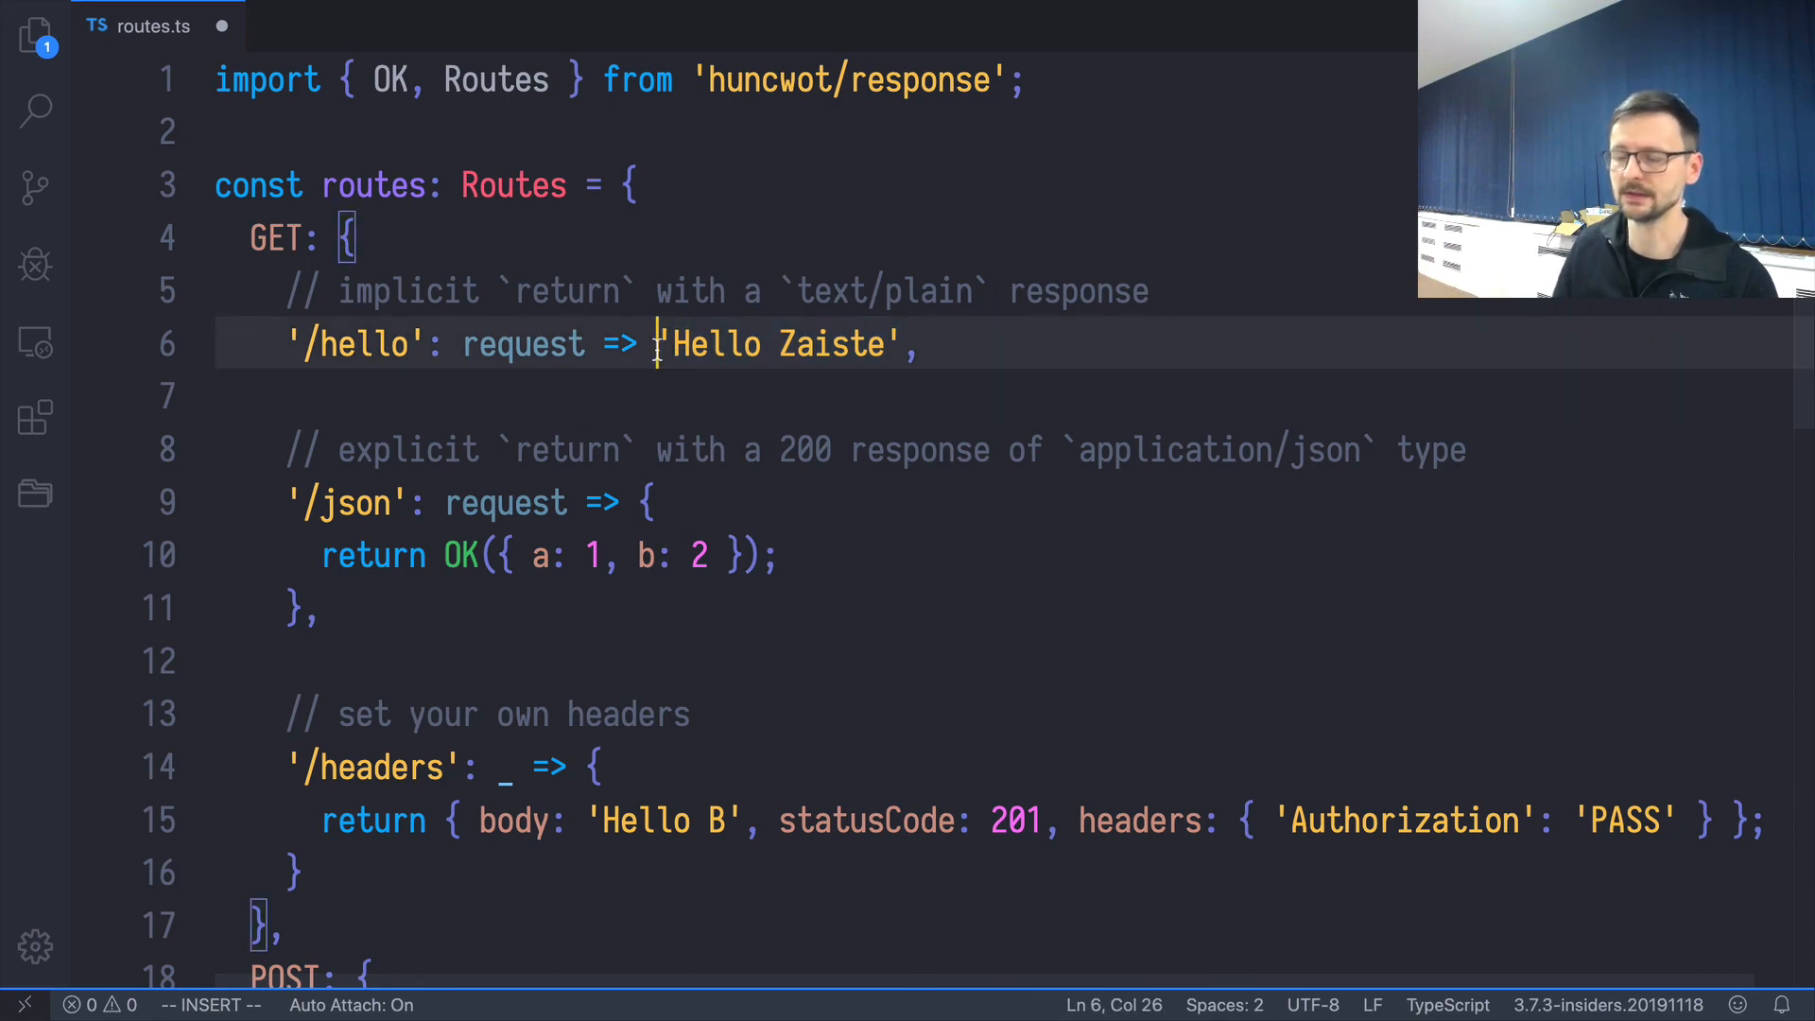
type("re")
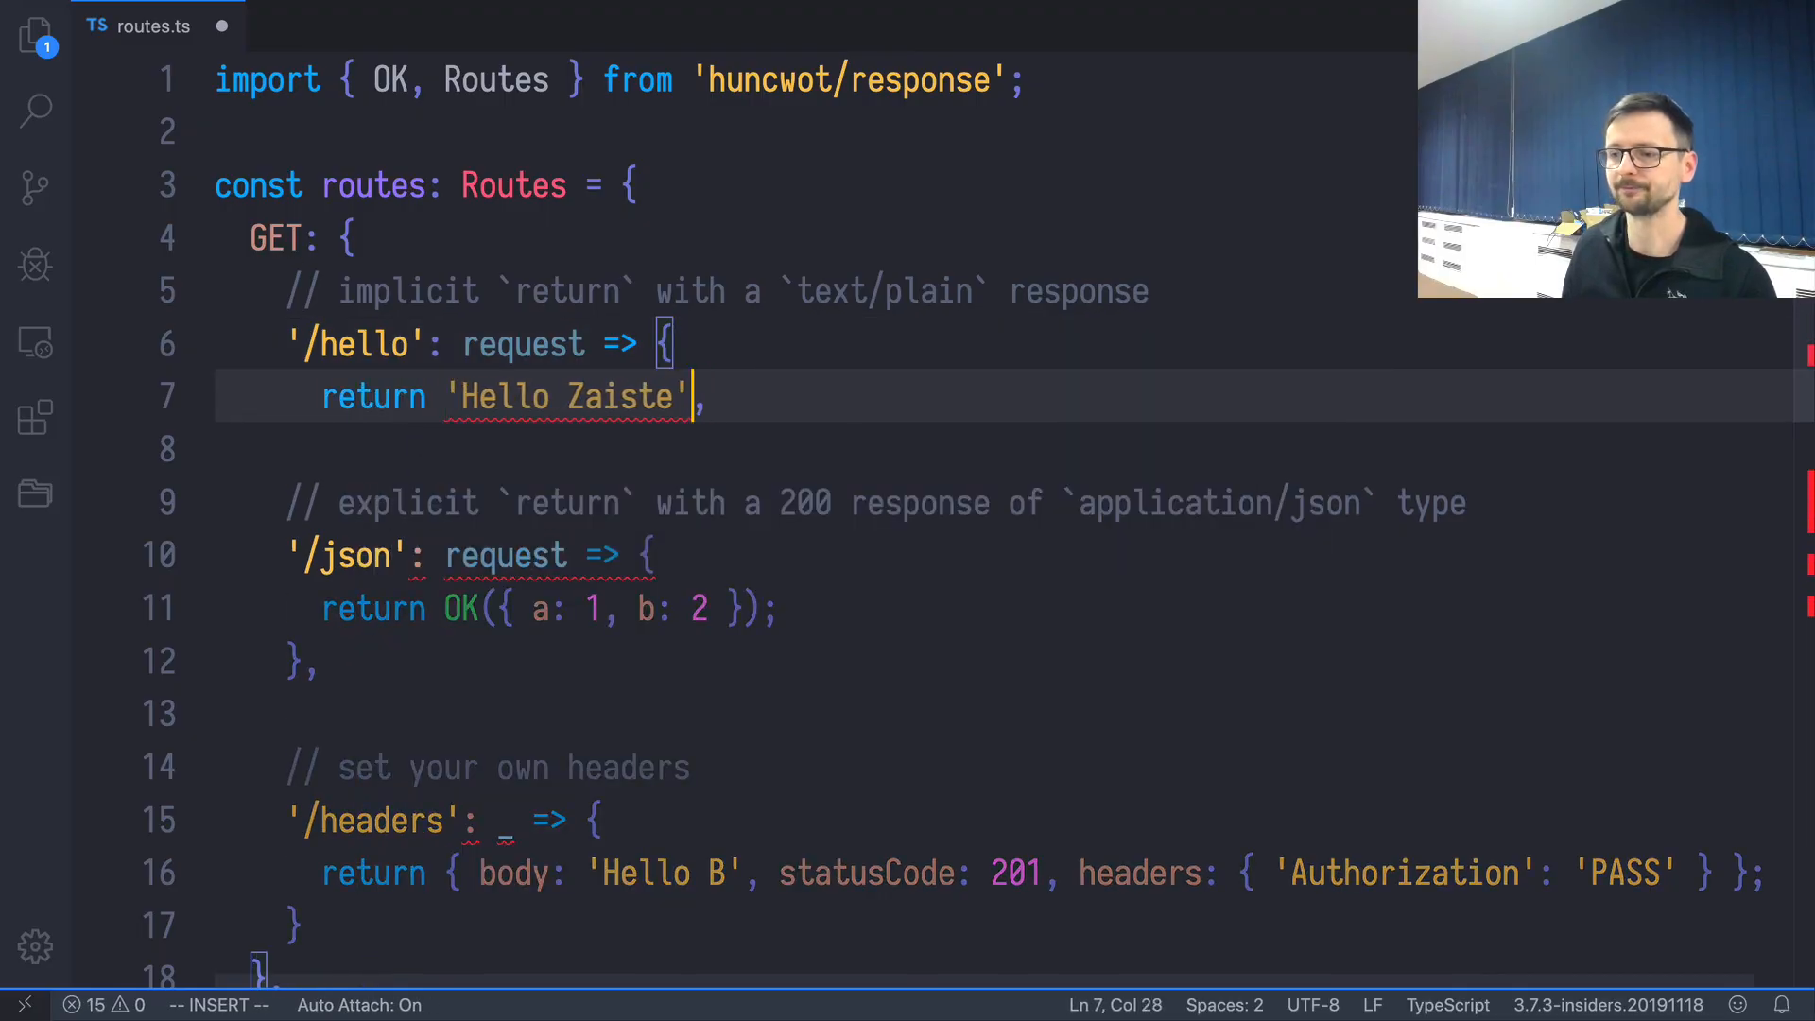
key("Escape")
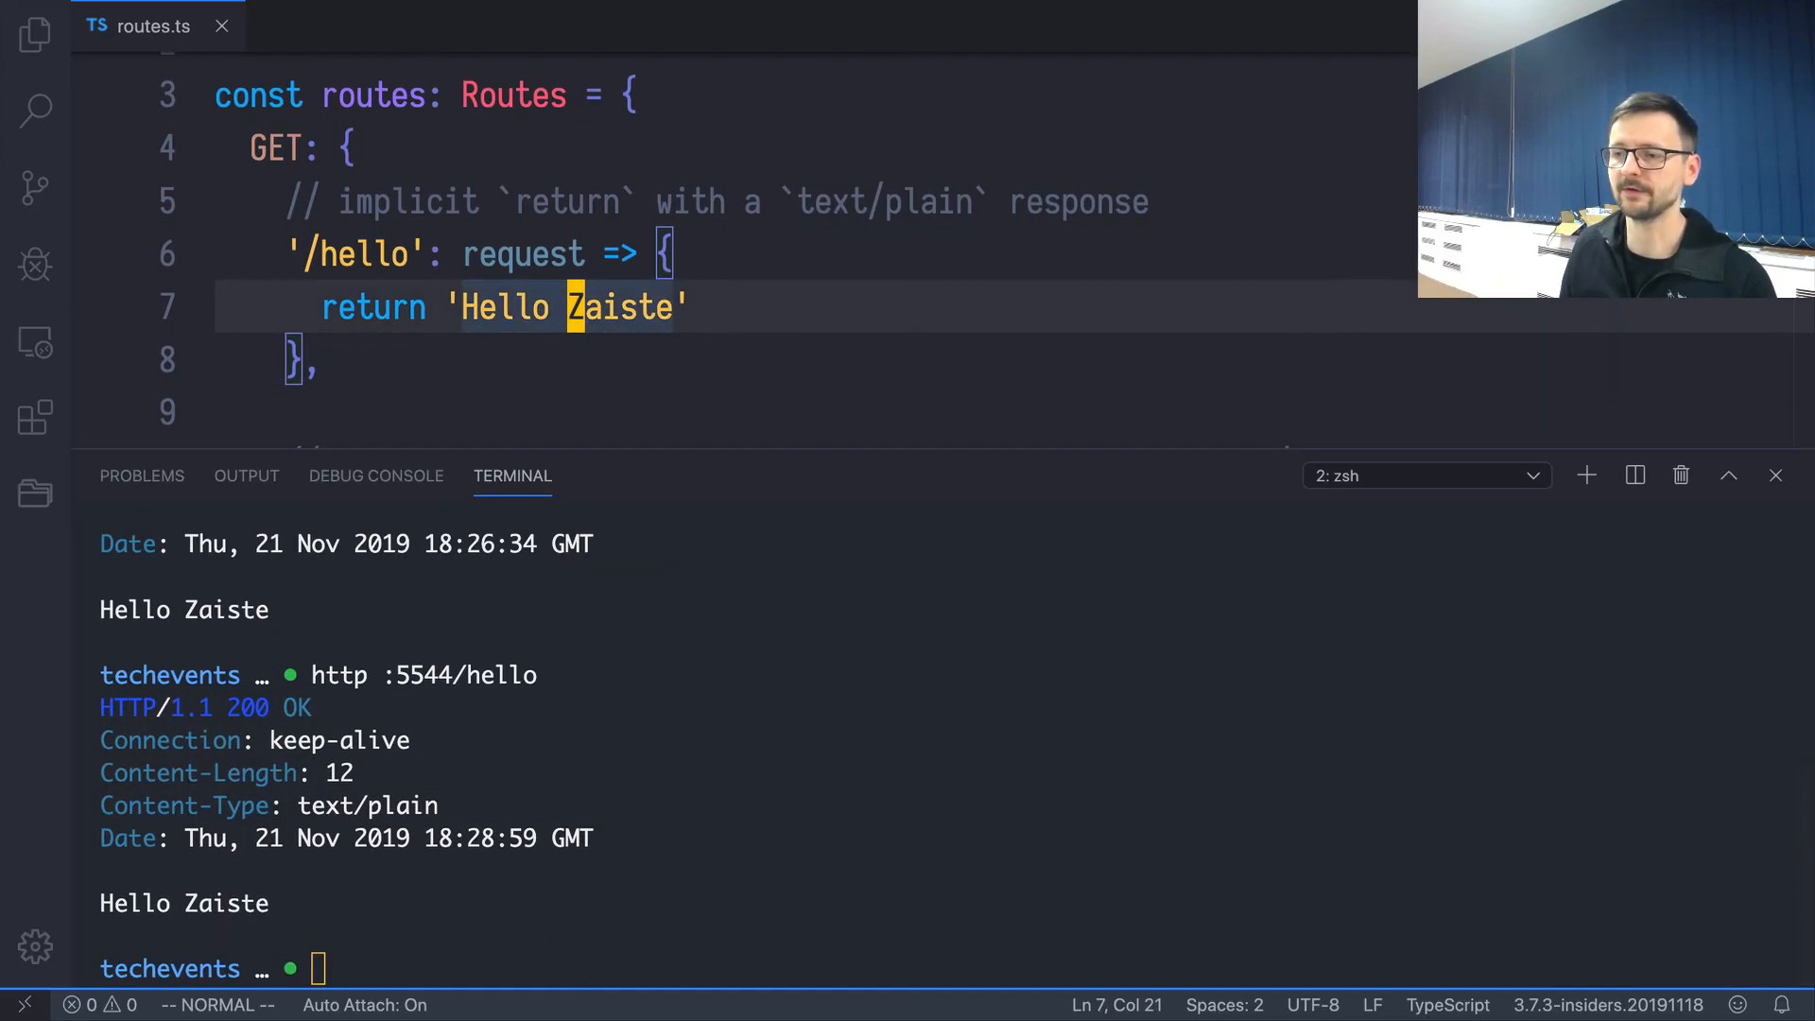
Step: Change the greeting to 'Hello YouTube' and re-request /hello
type("YouTu")
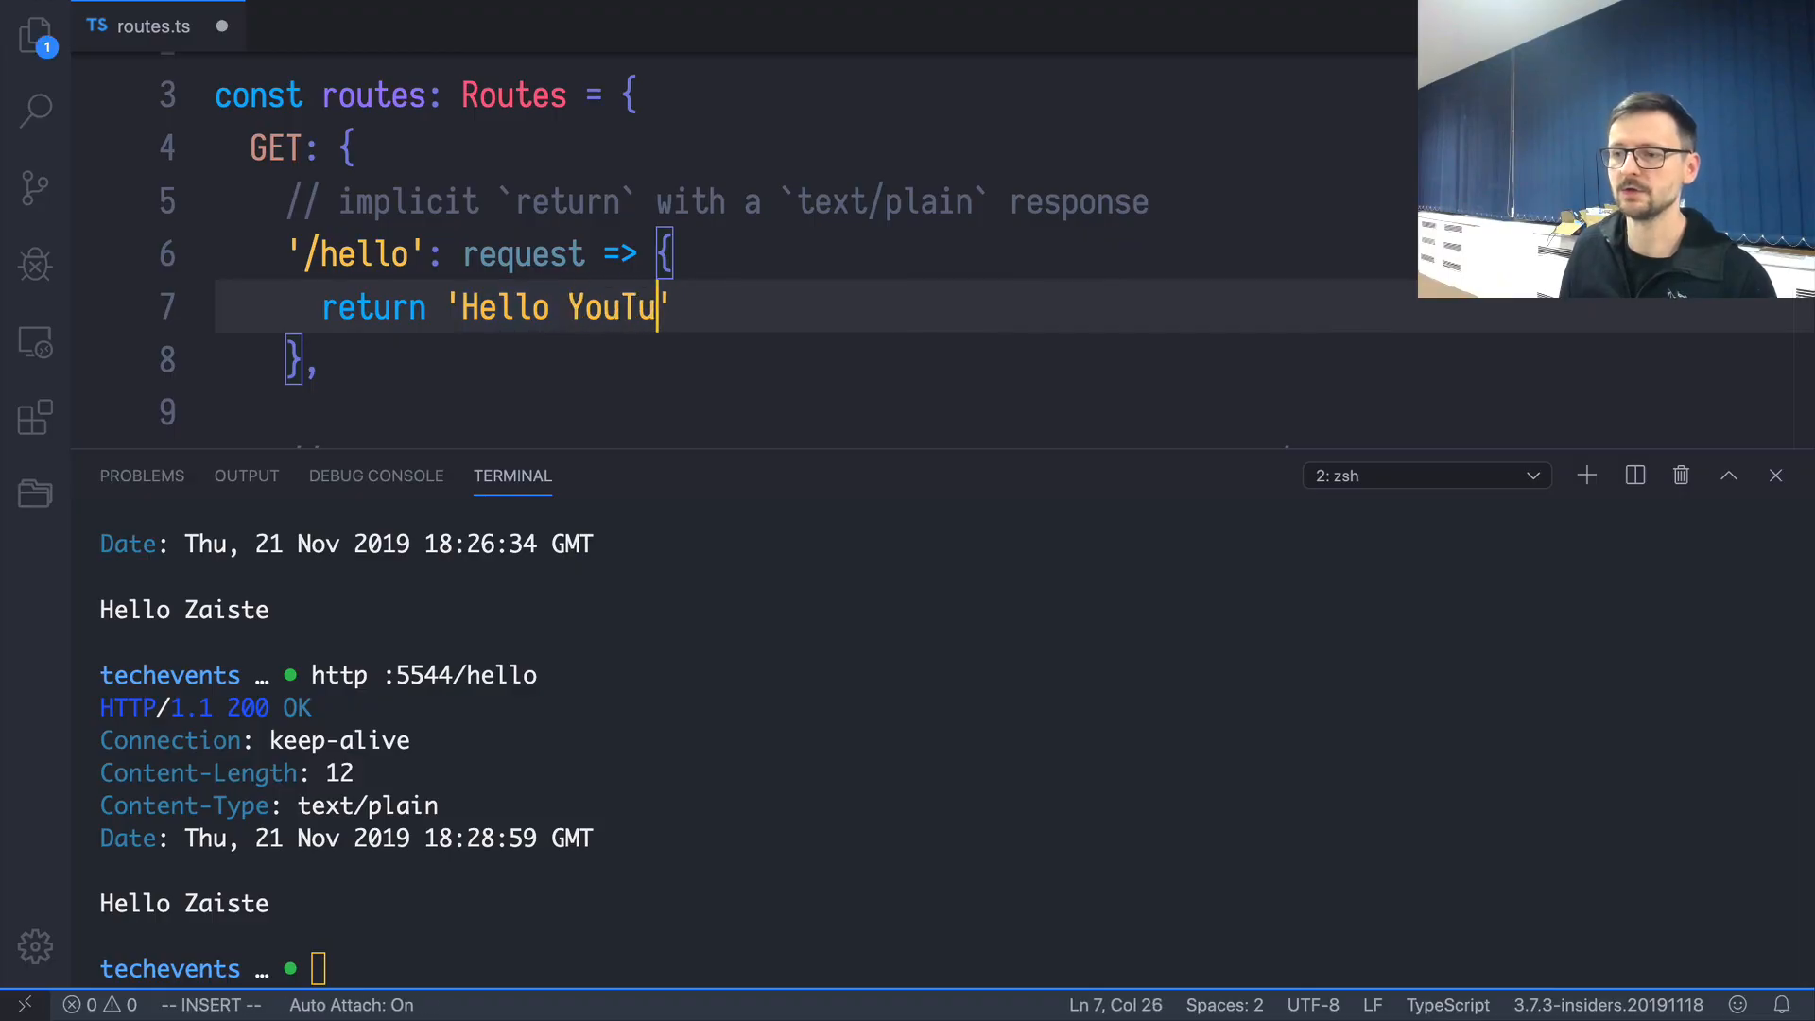
type("be")
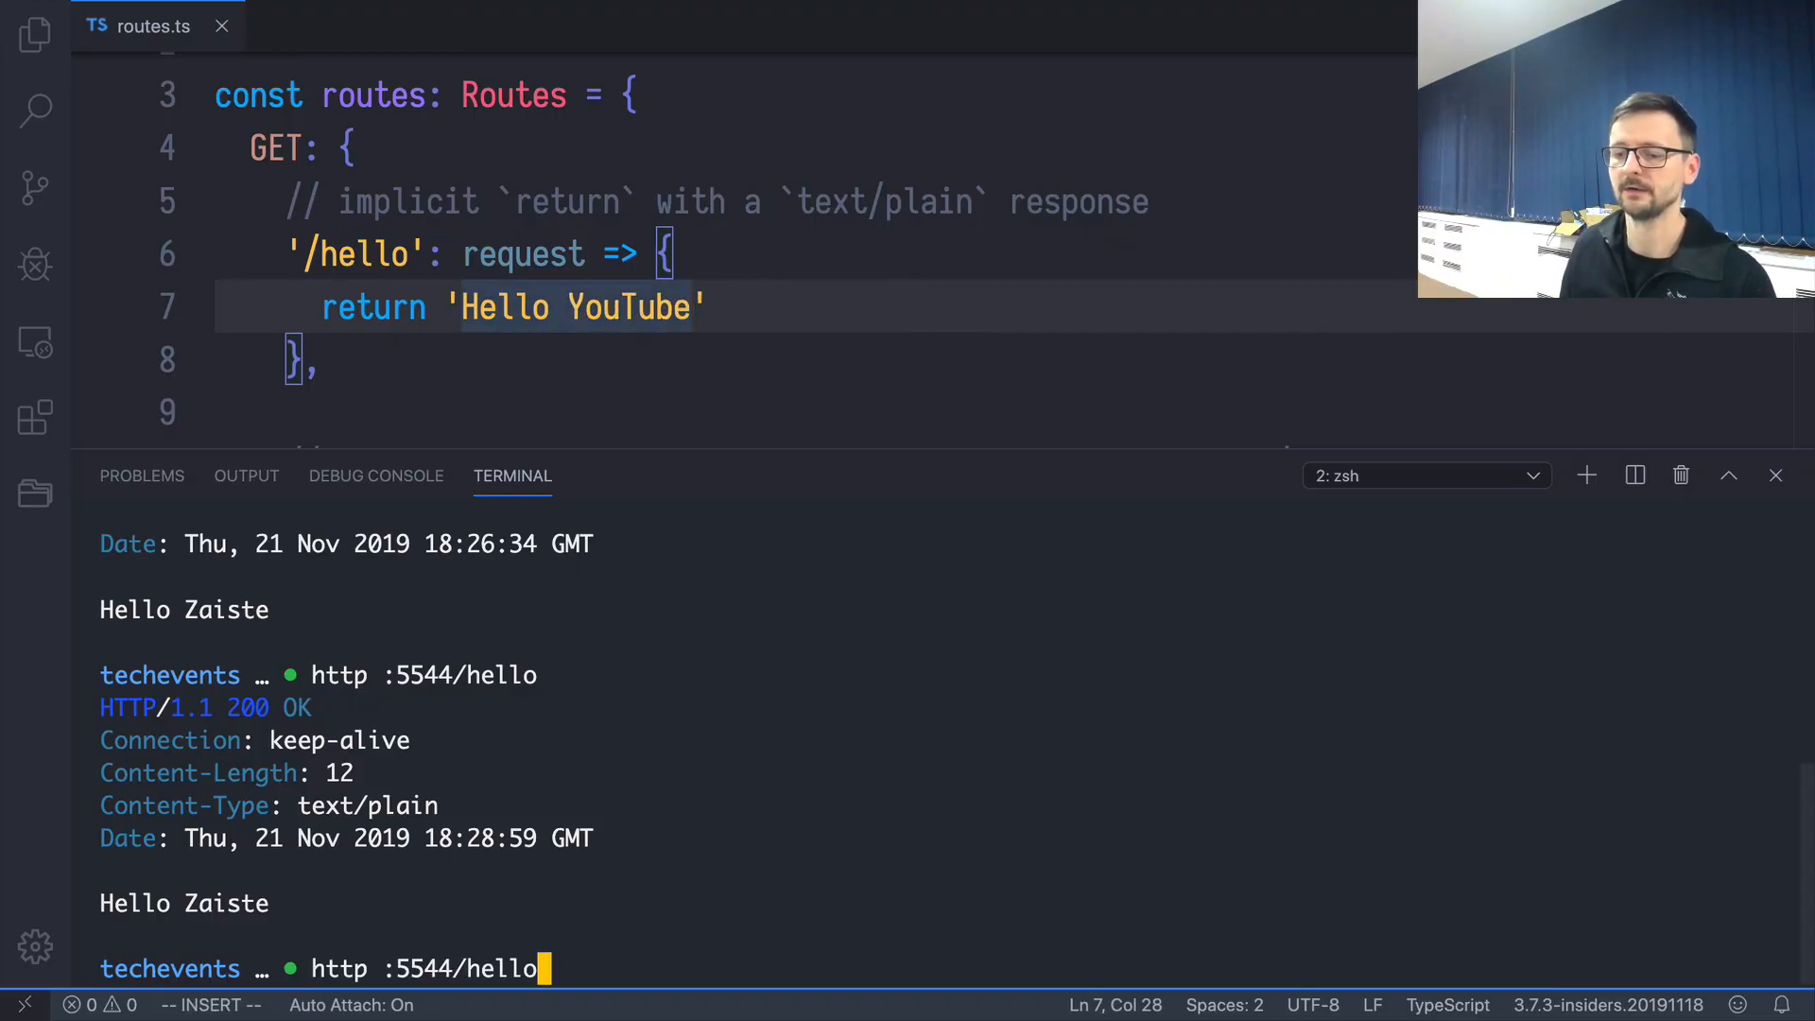
key("Return")
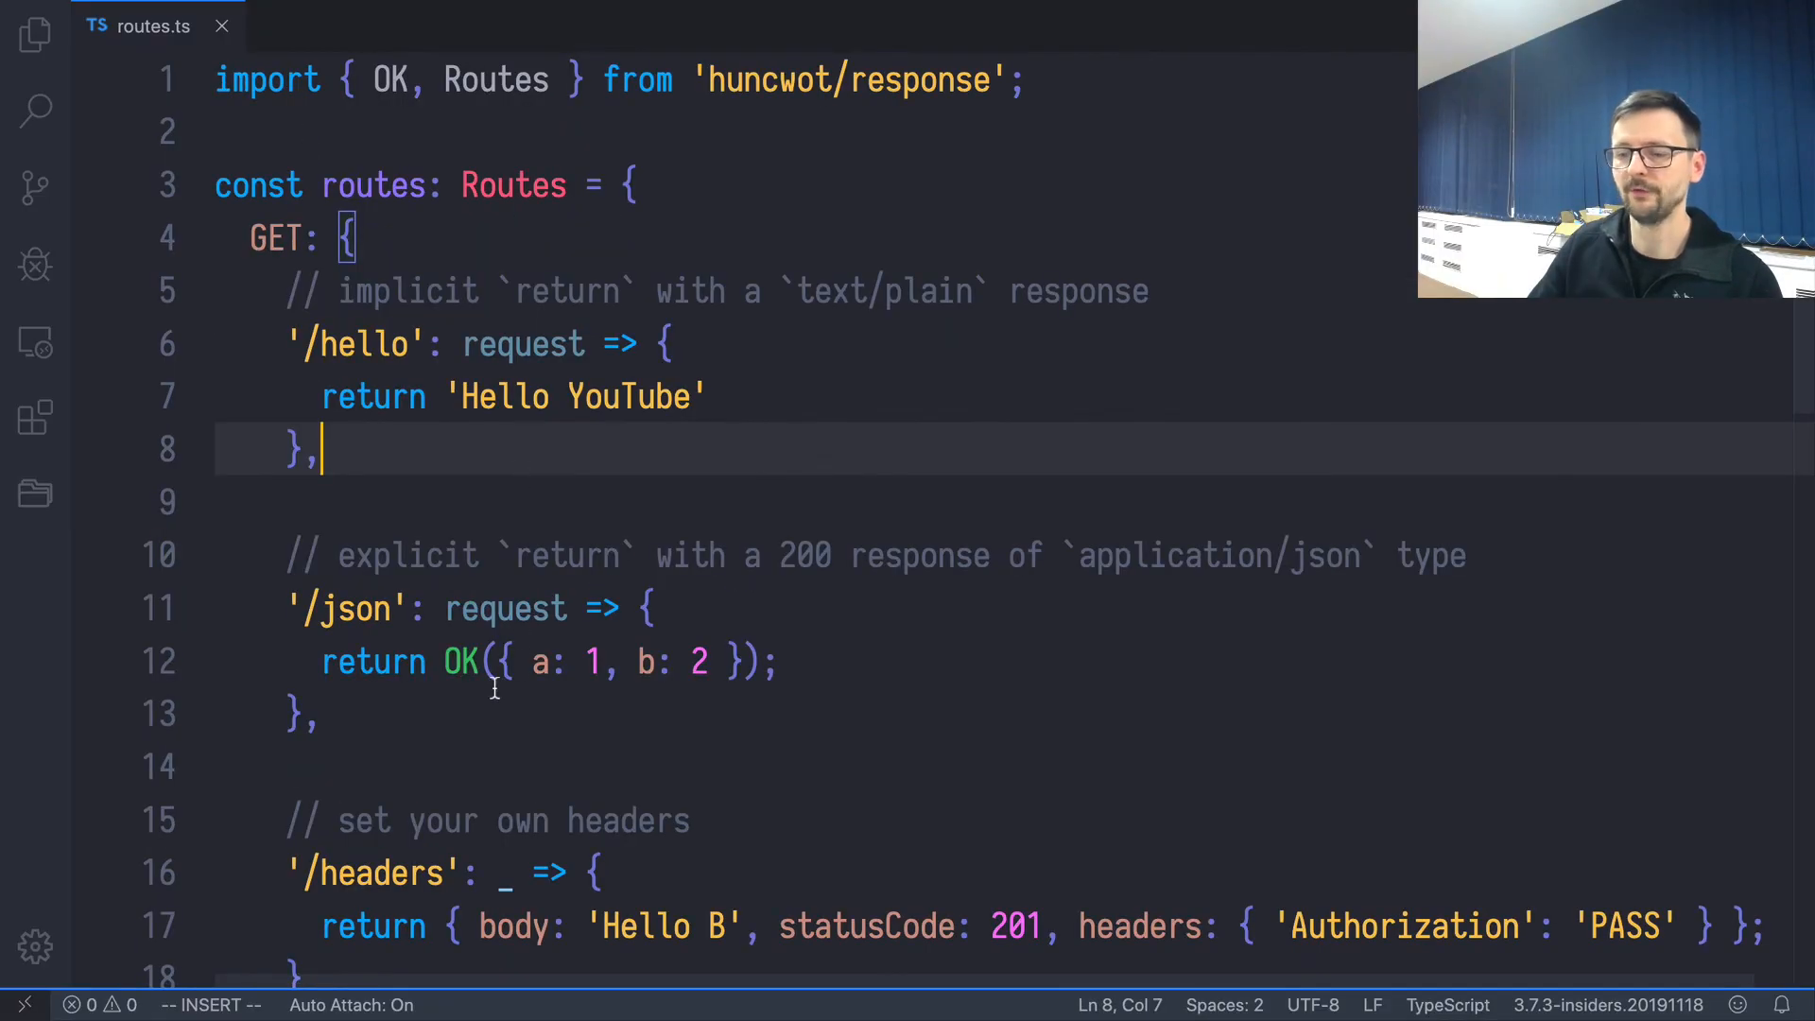
mouse_move(462, 661)
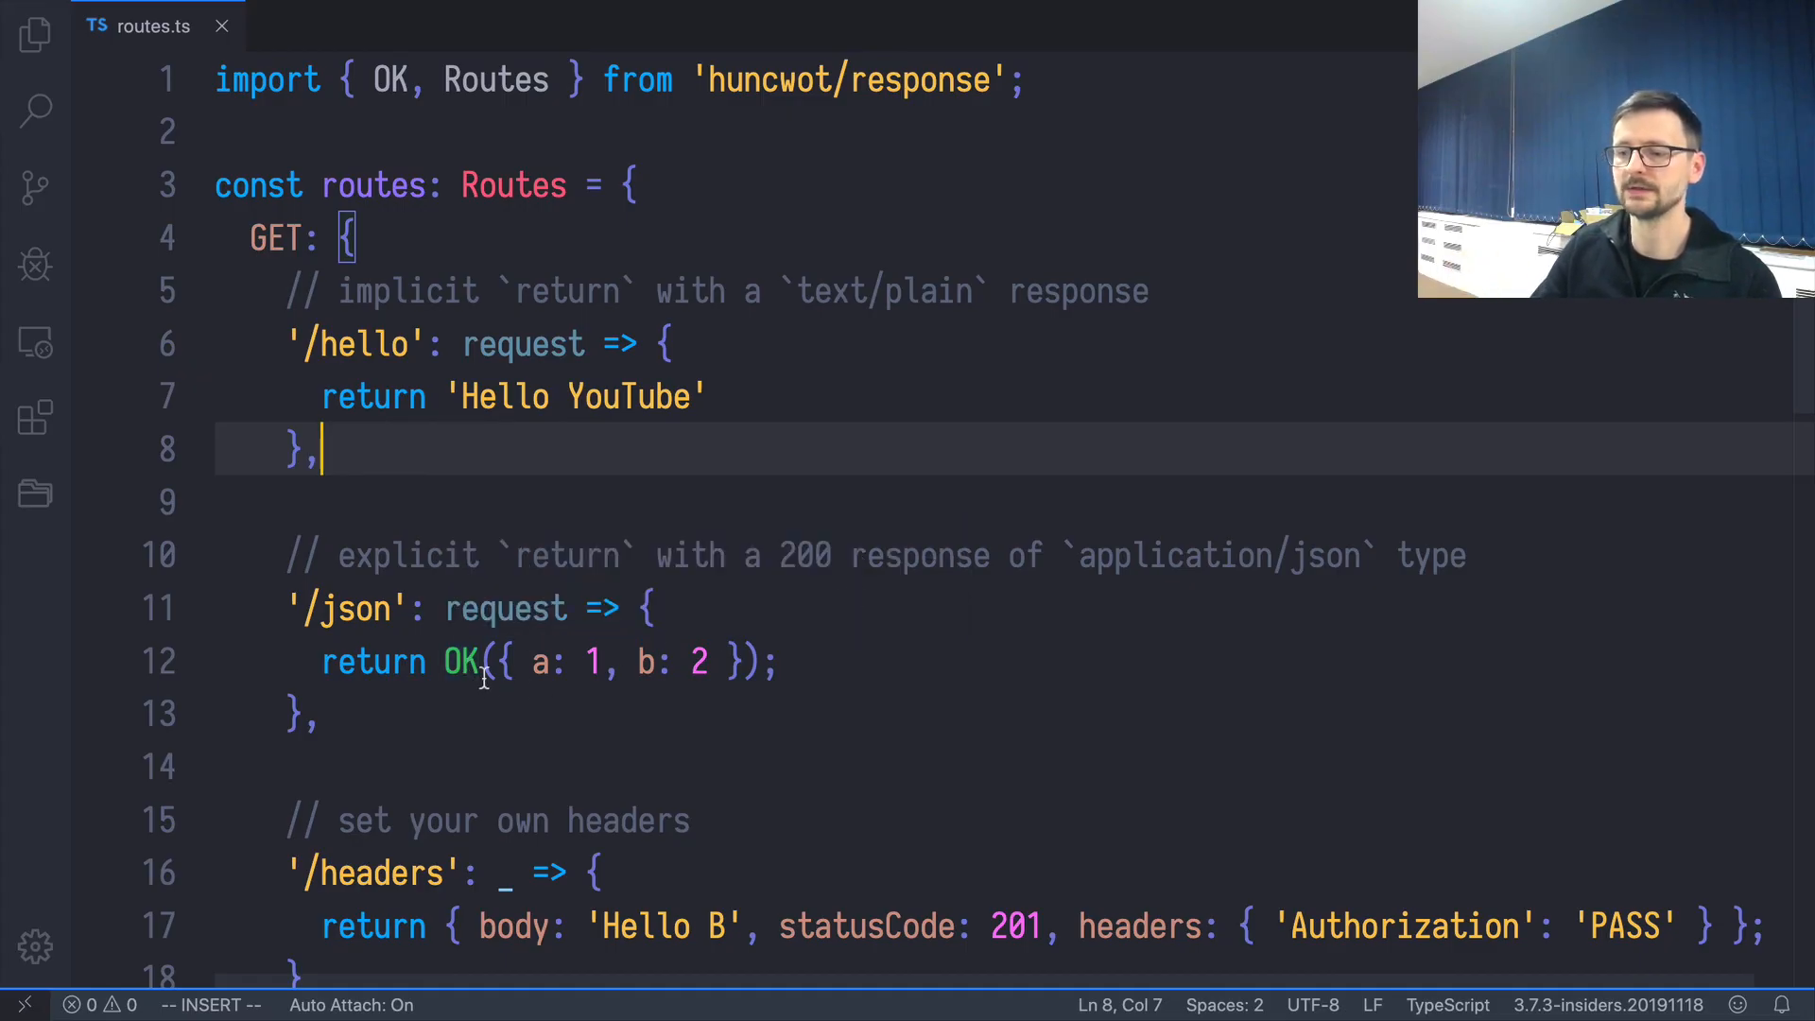
mouse_move(461, 661)
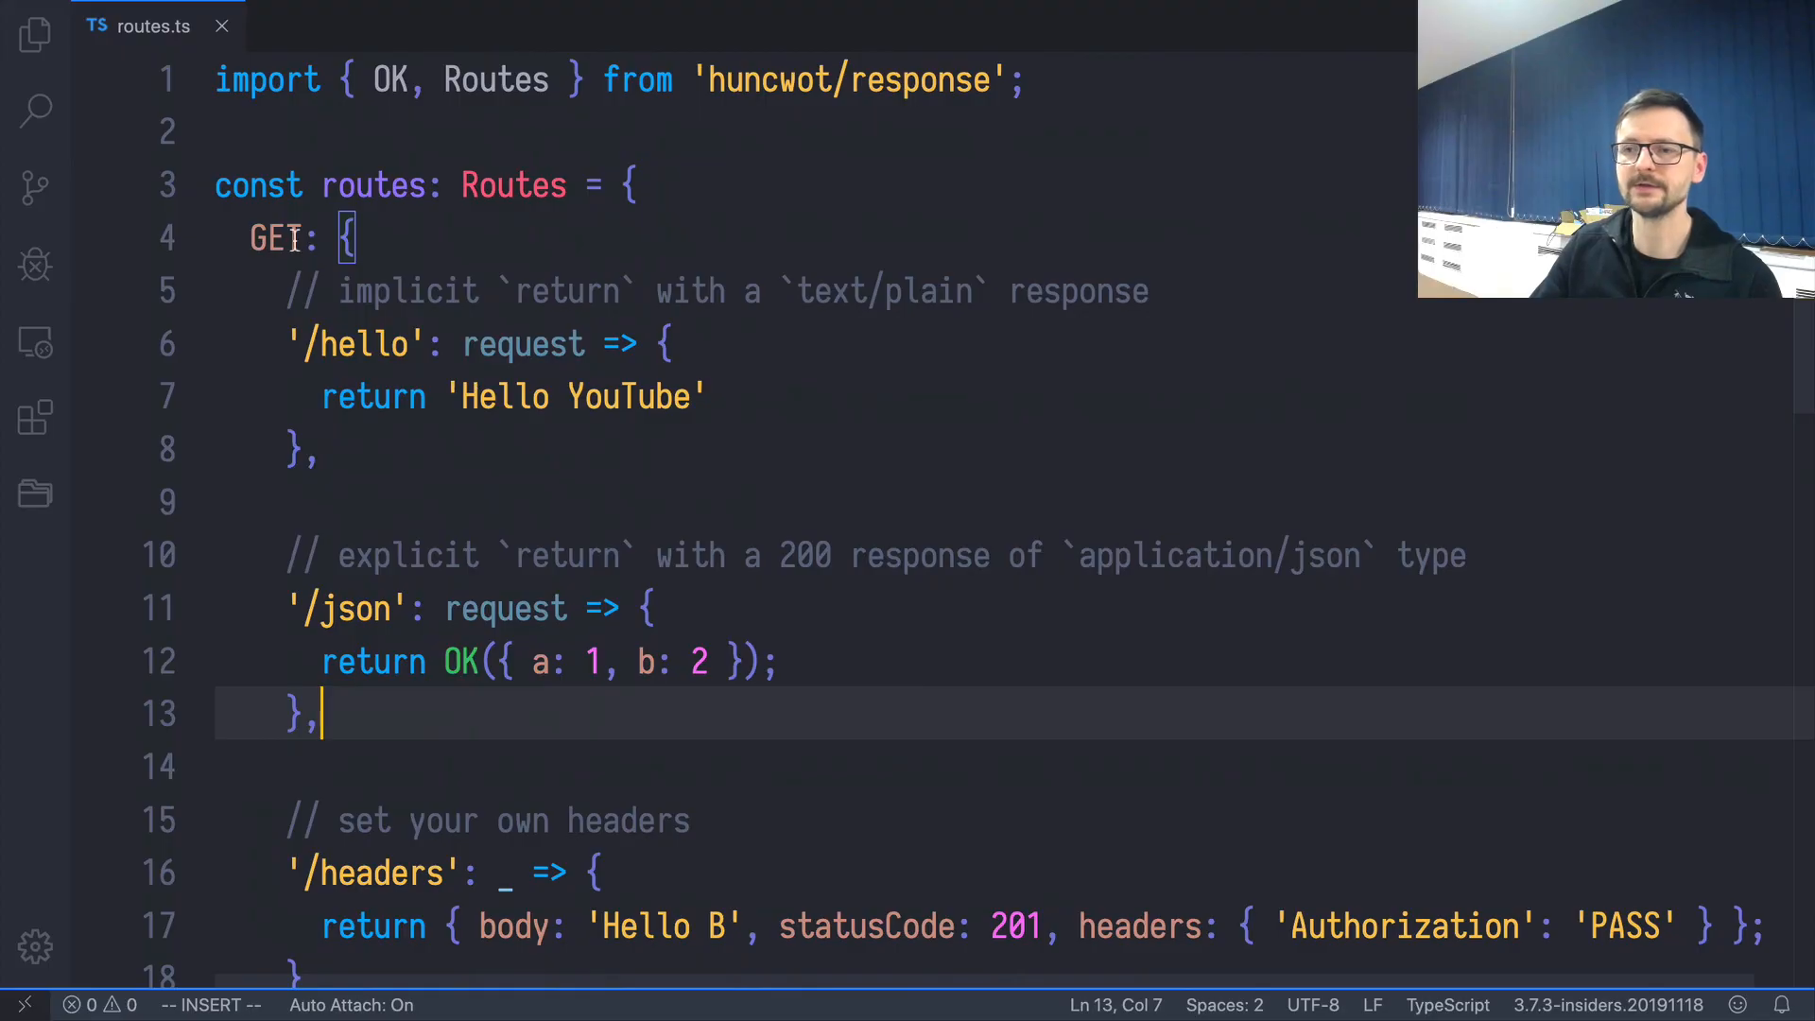
scroll("up", 3)
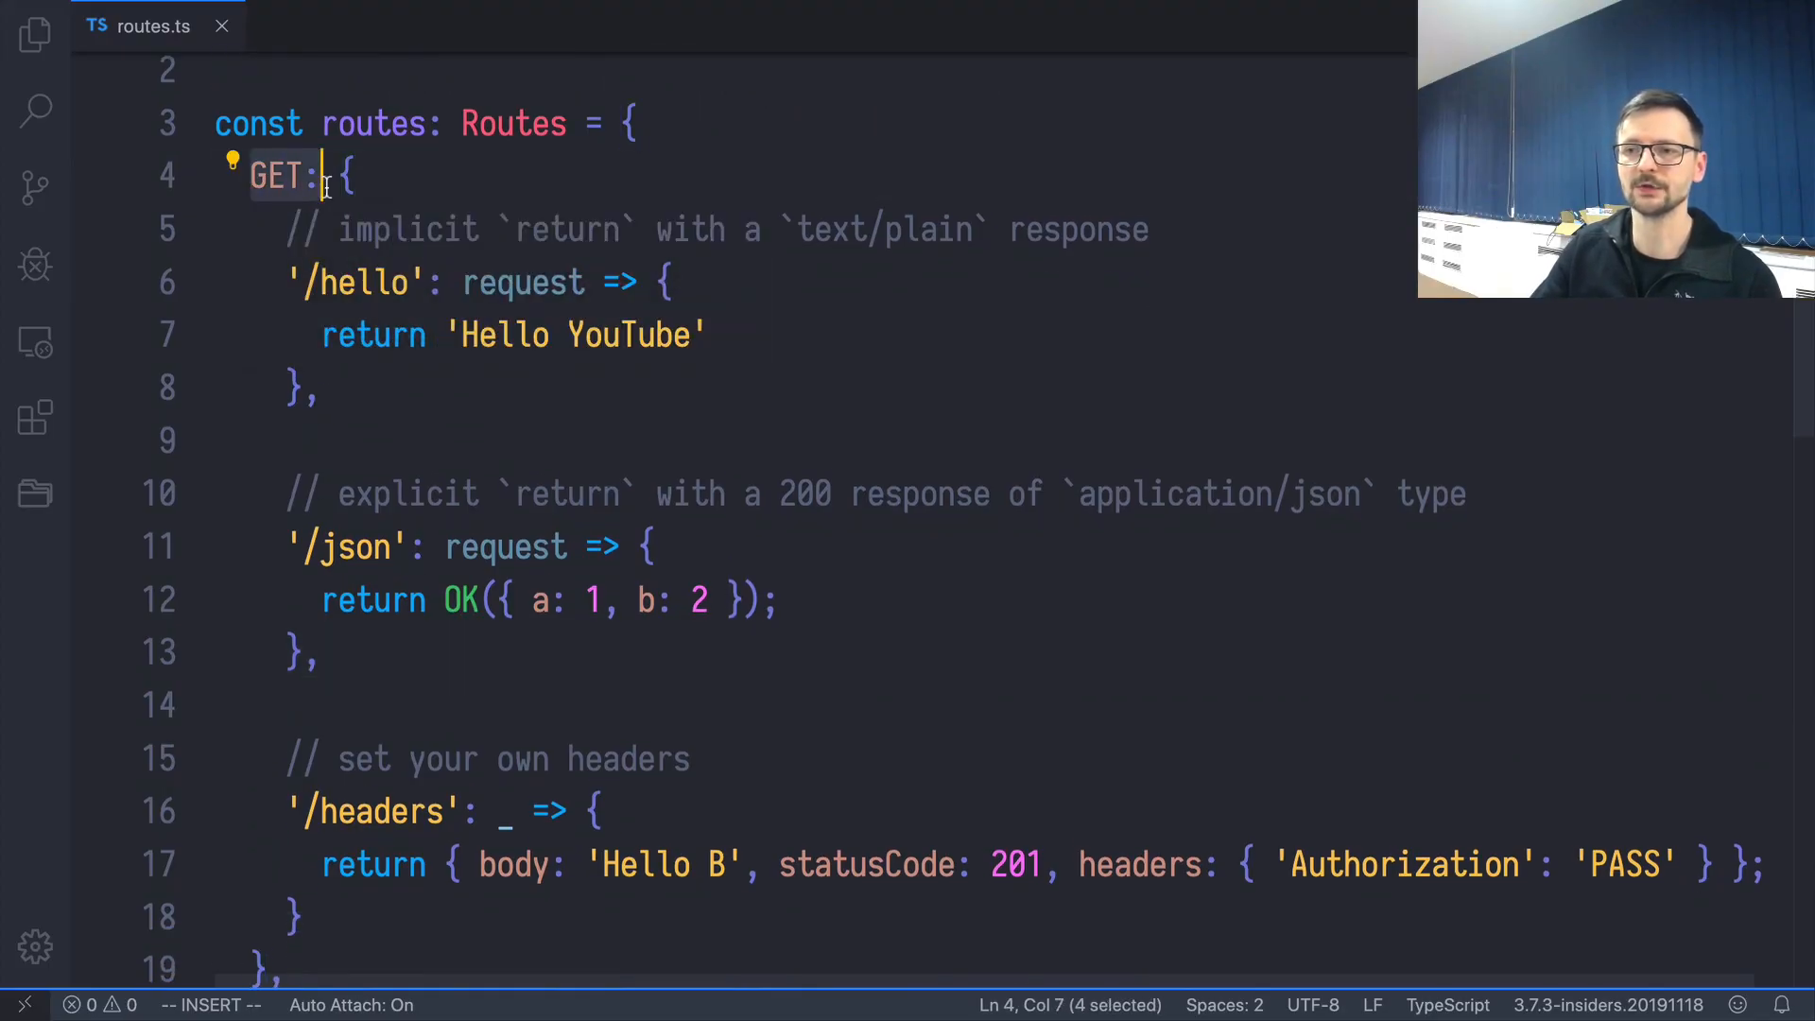
mouse_move(284, 175)
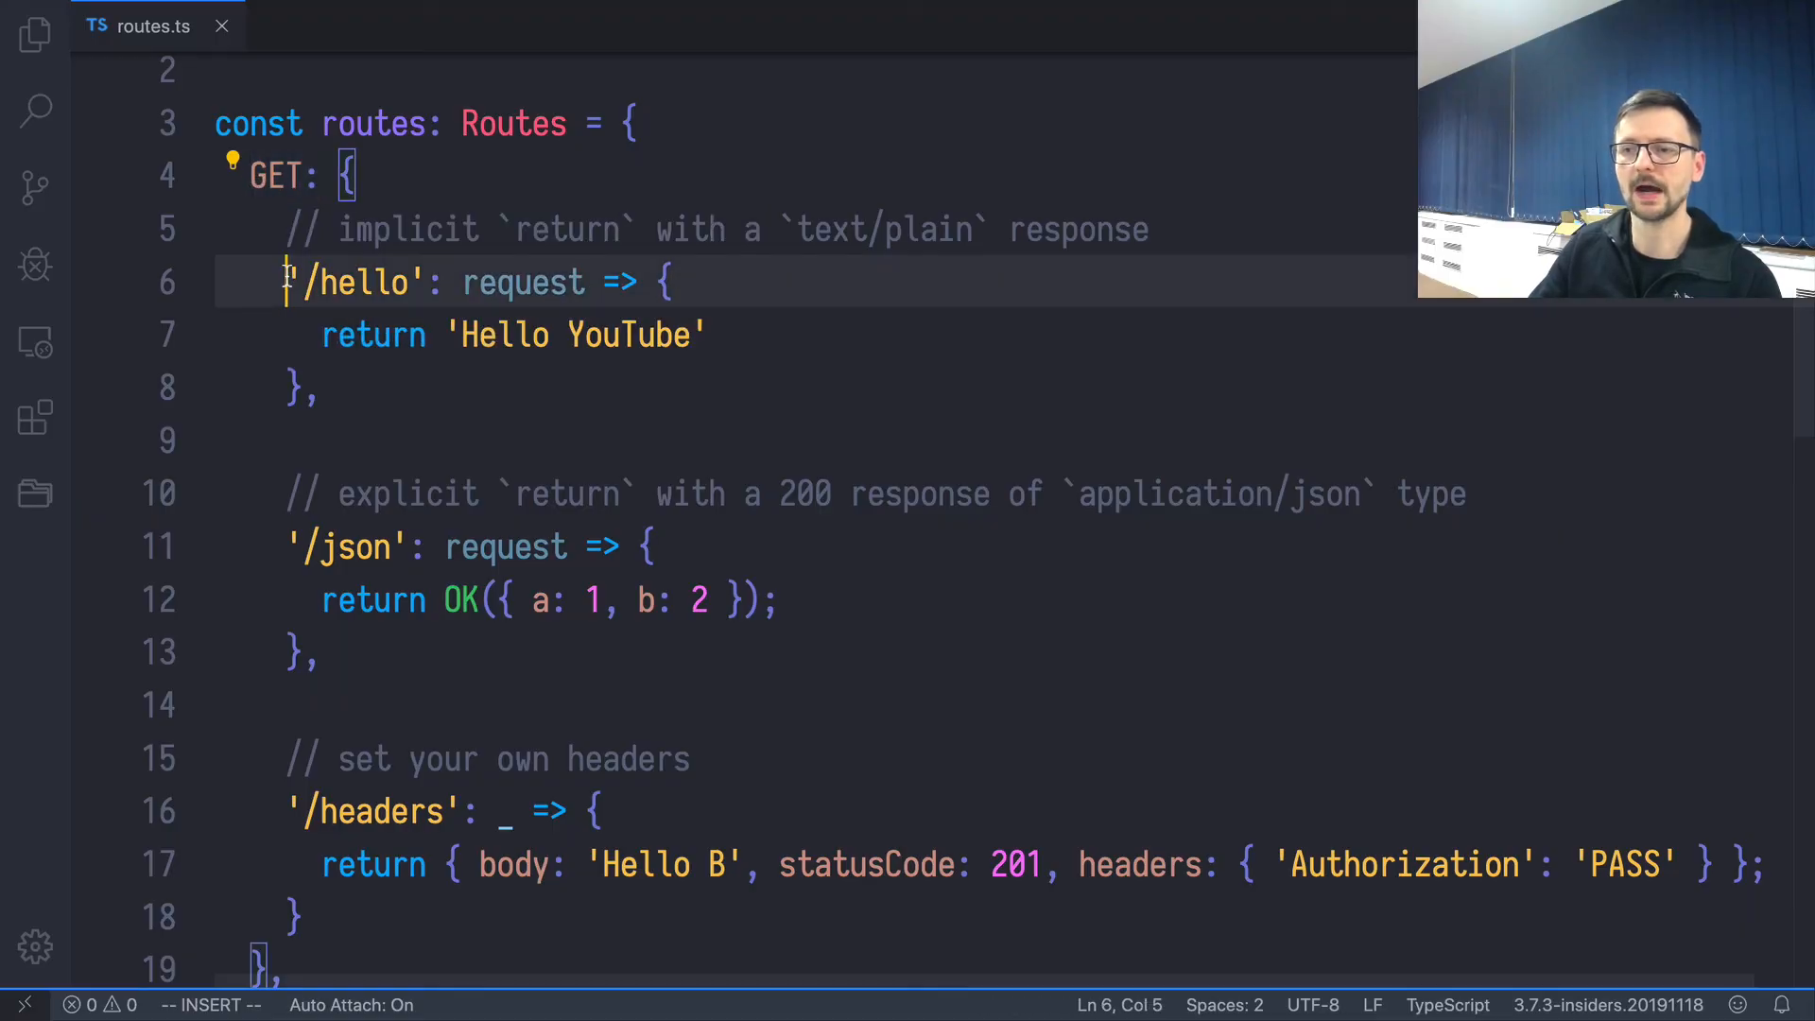
left_click_drag(284, 282, 324, 388)
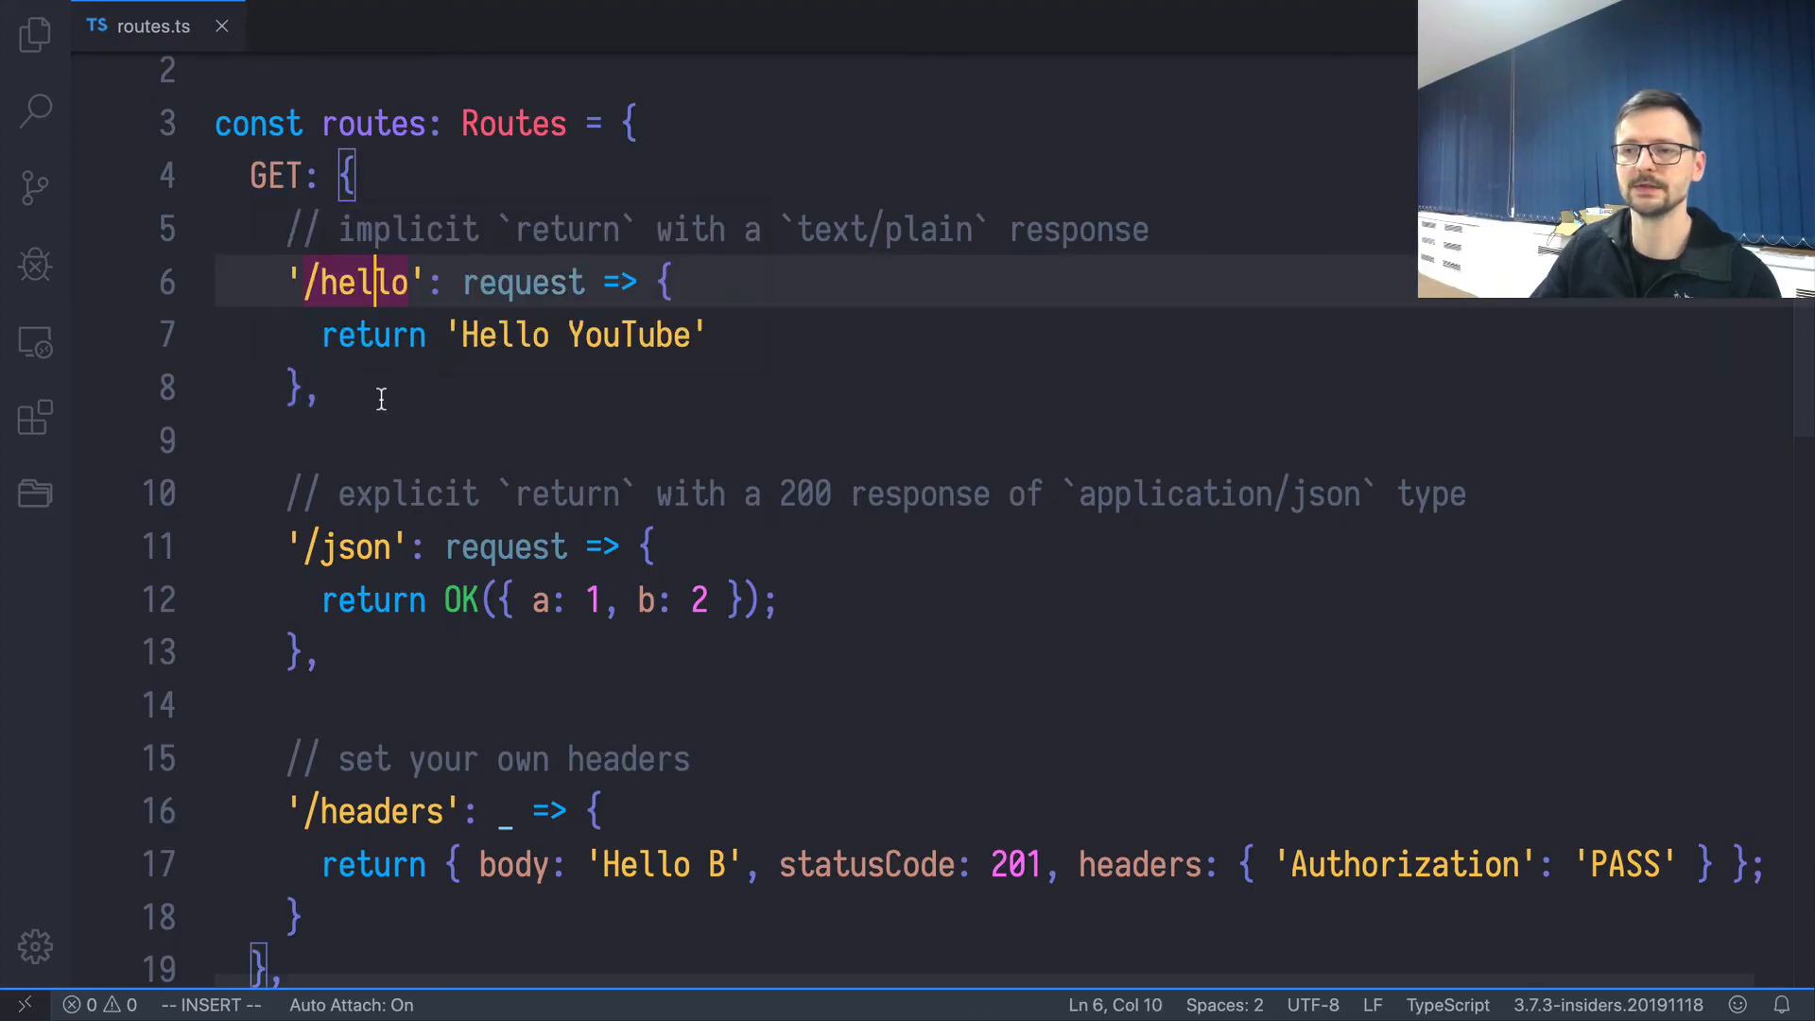
scroll("down", 3)
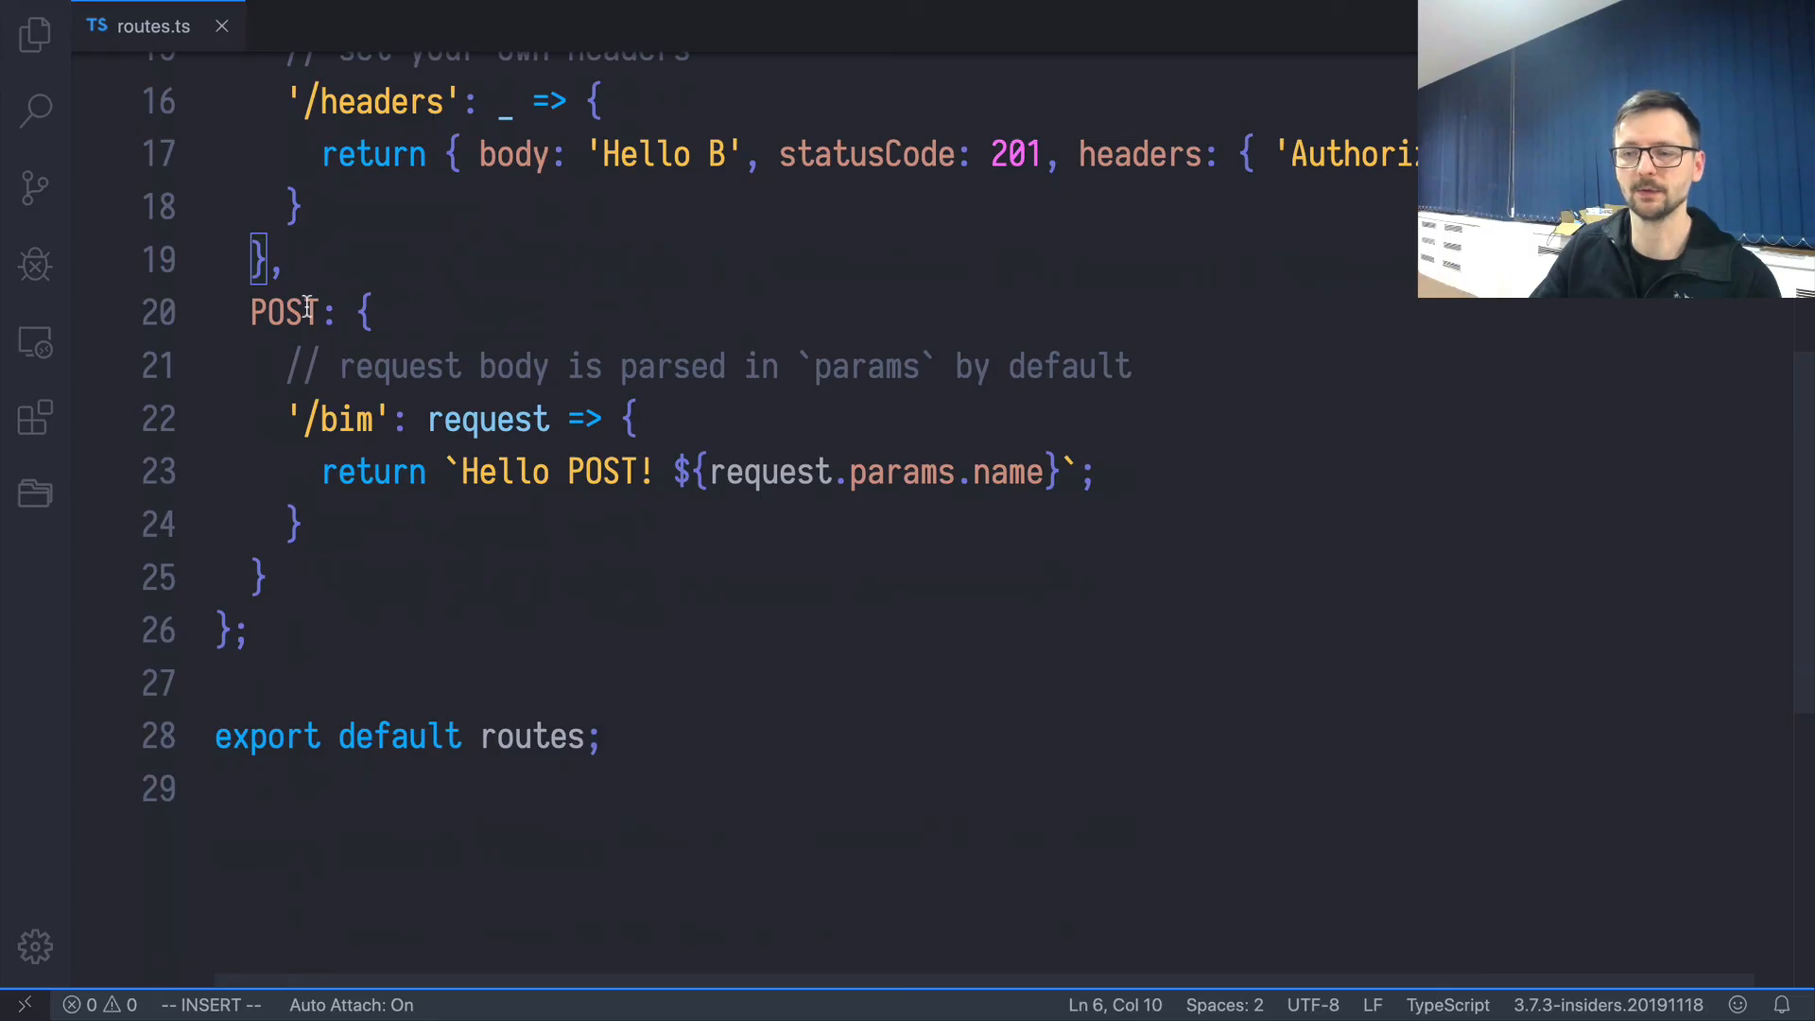
scroll("up", 3)
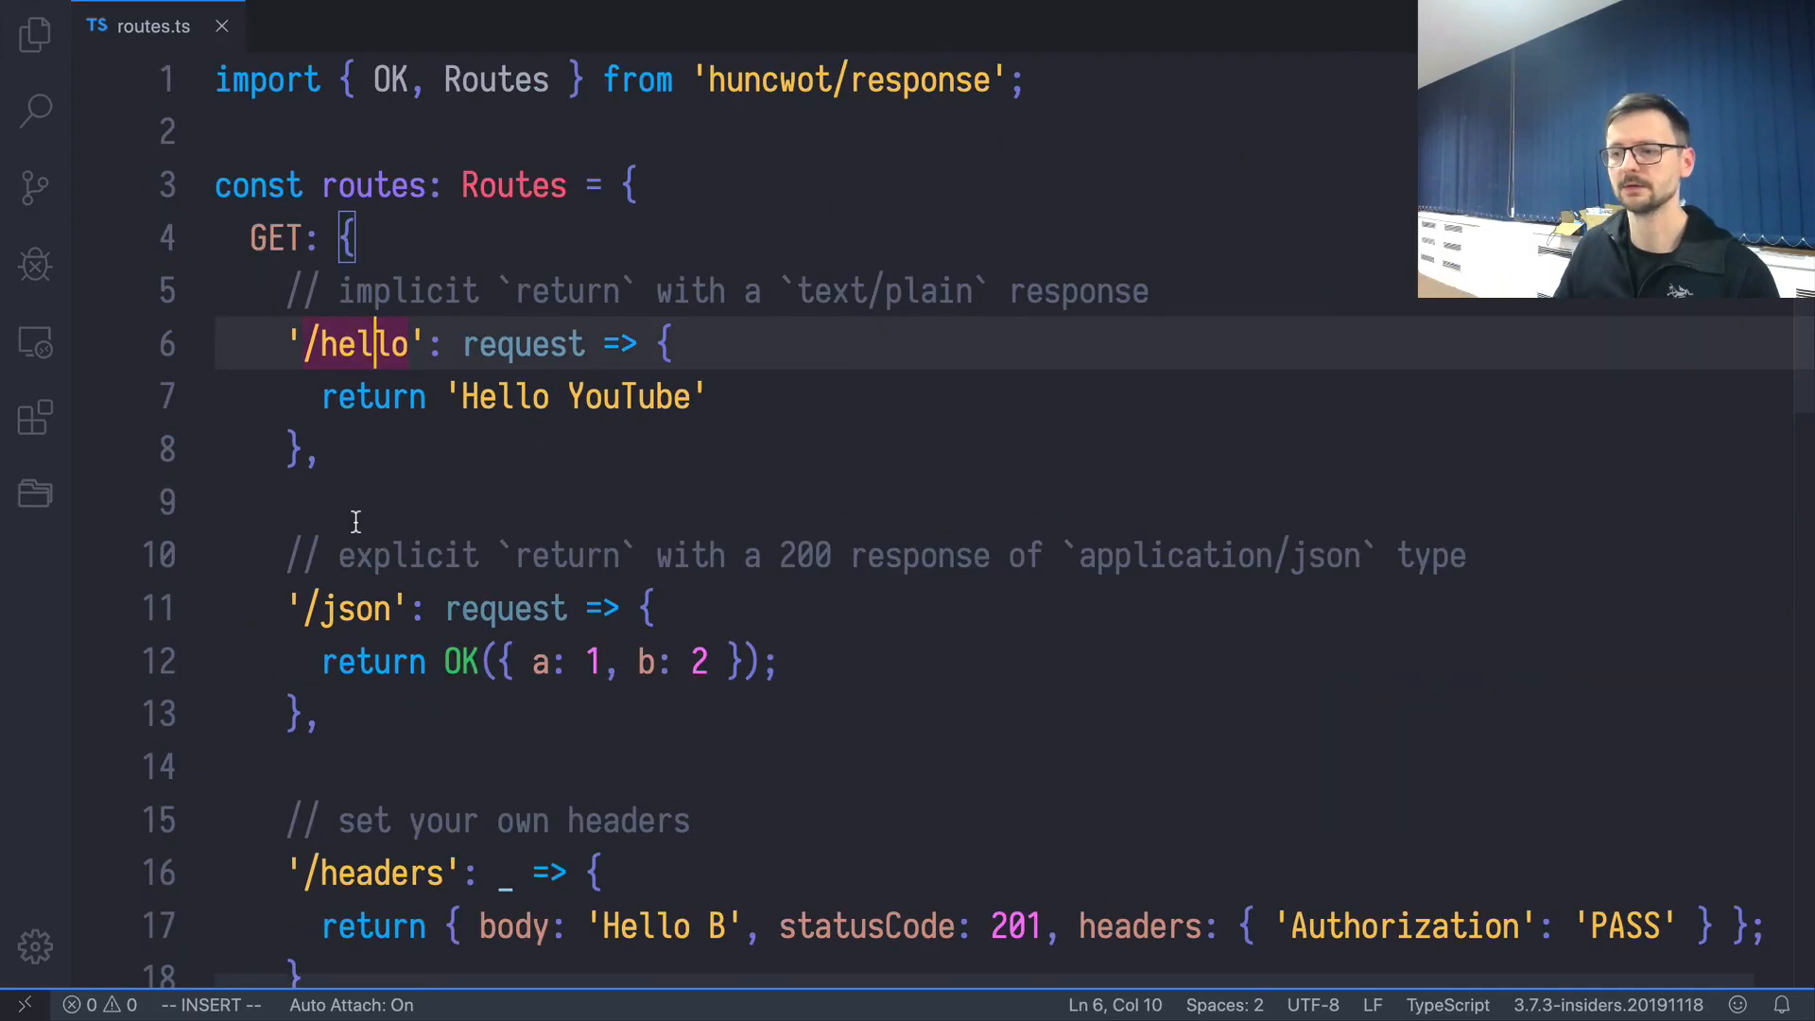